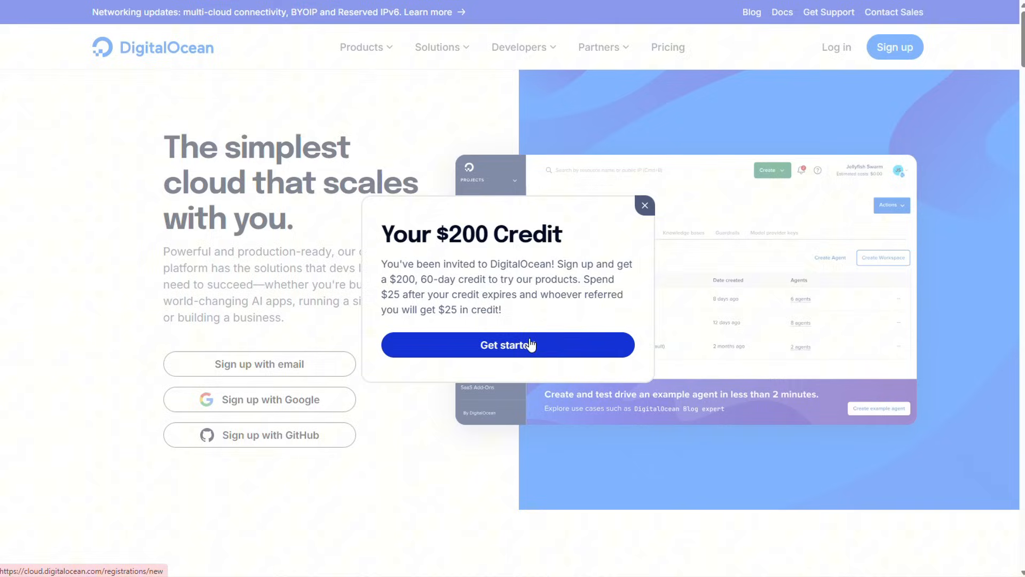
{"action": "mouse_move", "coordinate": [532, 341]}
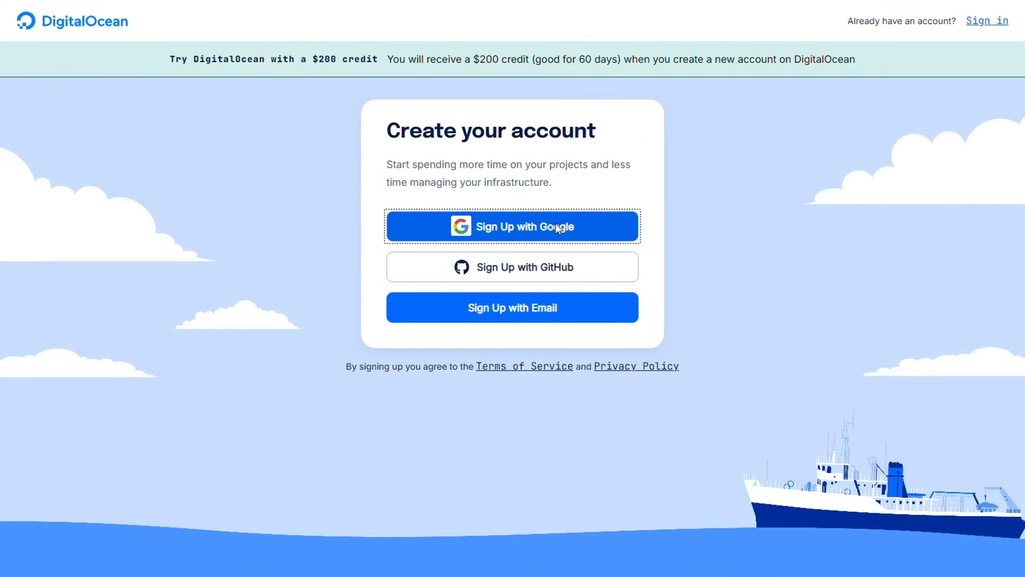
Sign up with Google, pick Developer as the role, and choose use cases
{"action": "left_click", "coordinate": [512, 227]}
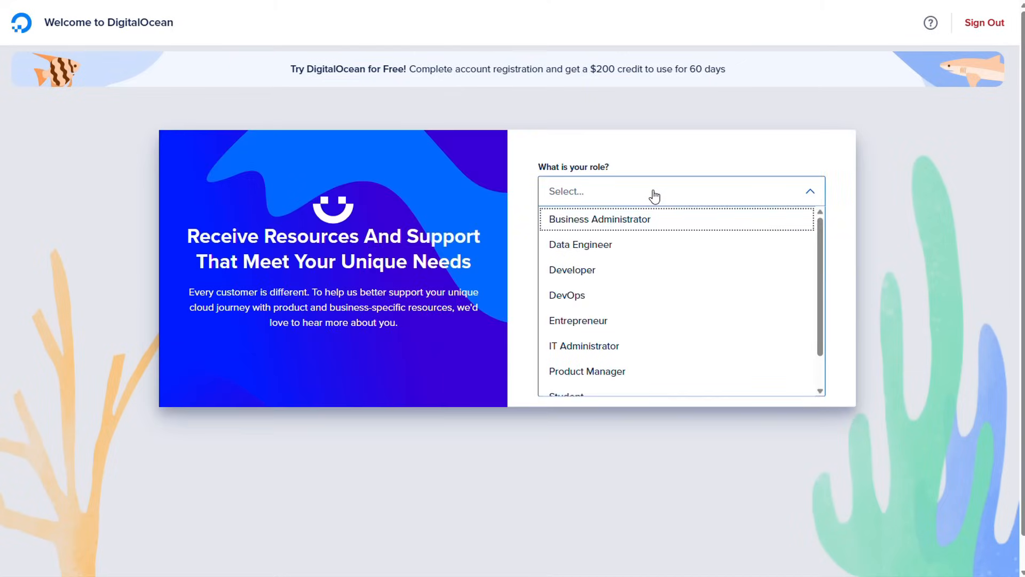
{"action": "left_click", "coordinate": [572, 270]}
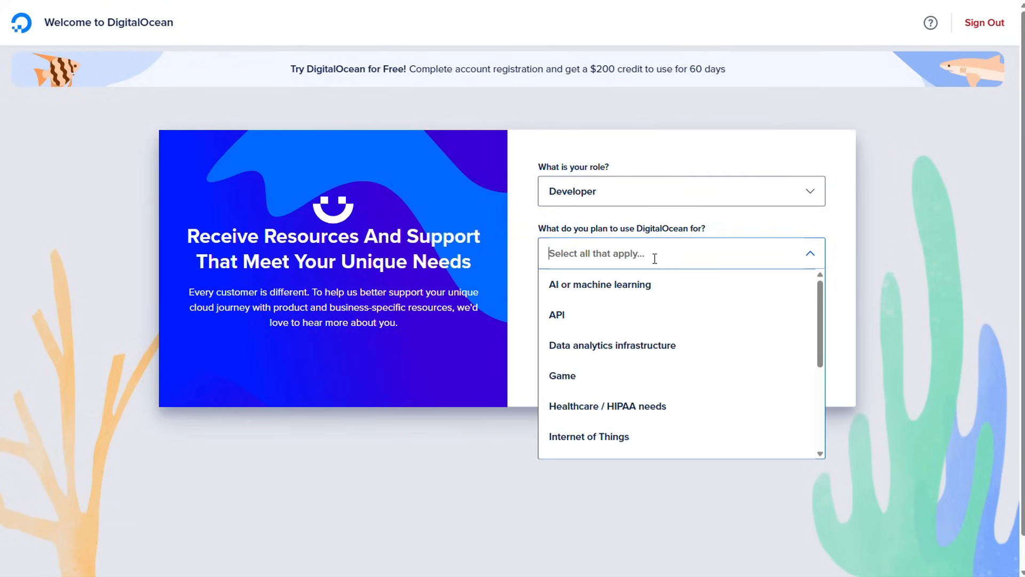
{"action": "scroll", "scroll_direction": "down", "scroll_amount": 3}
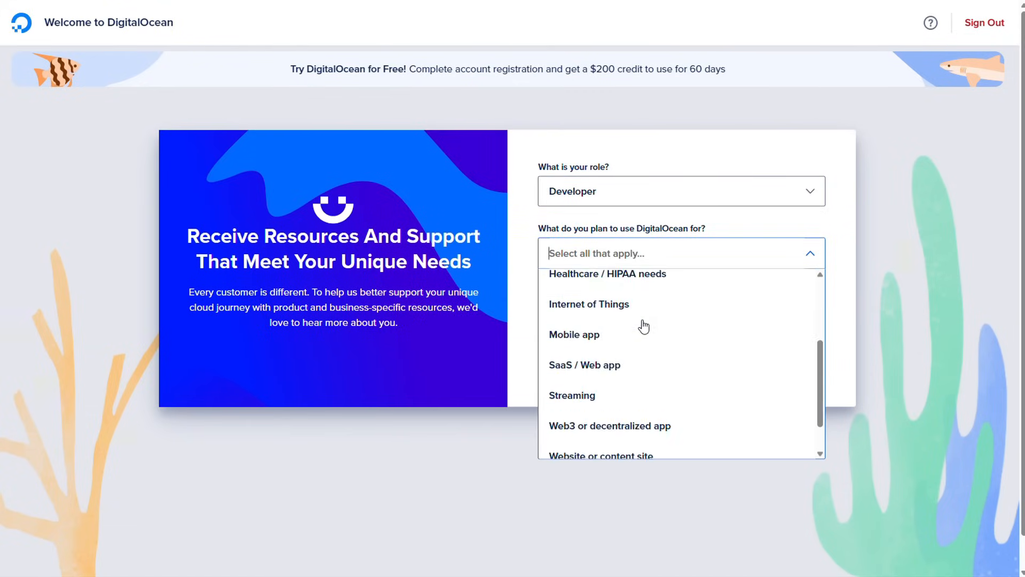
{"action": "left_click", "coordinate": [585, 365]}
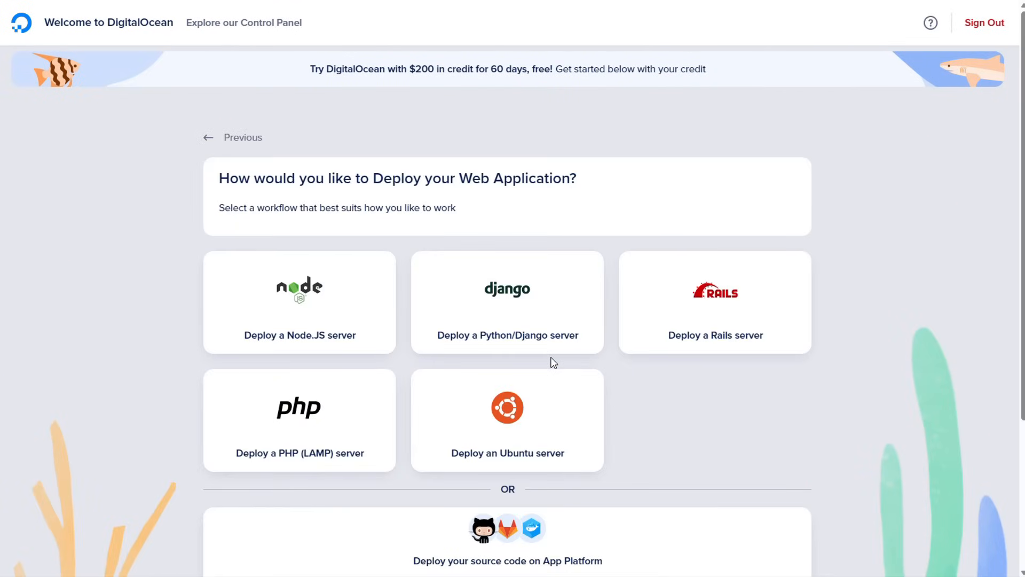
Start an Ubuntu droplet and settle on the $6.00 plan after trying $4.00
{"action": "left_click", "coordinate": [508, 419]}
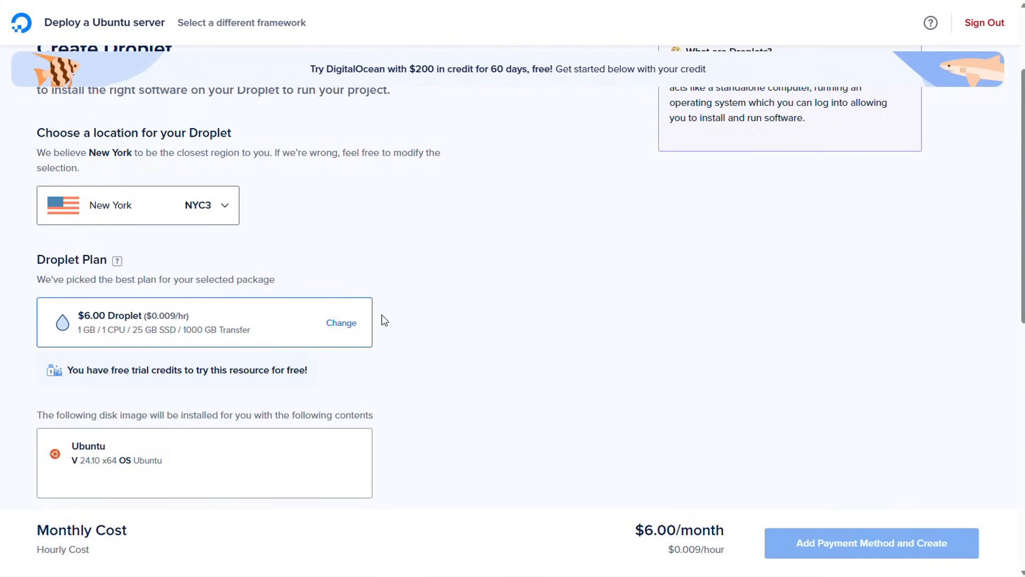
{"action": "left_click", "coordinate": [341, 322]}
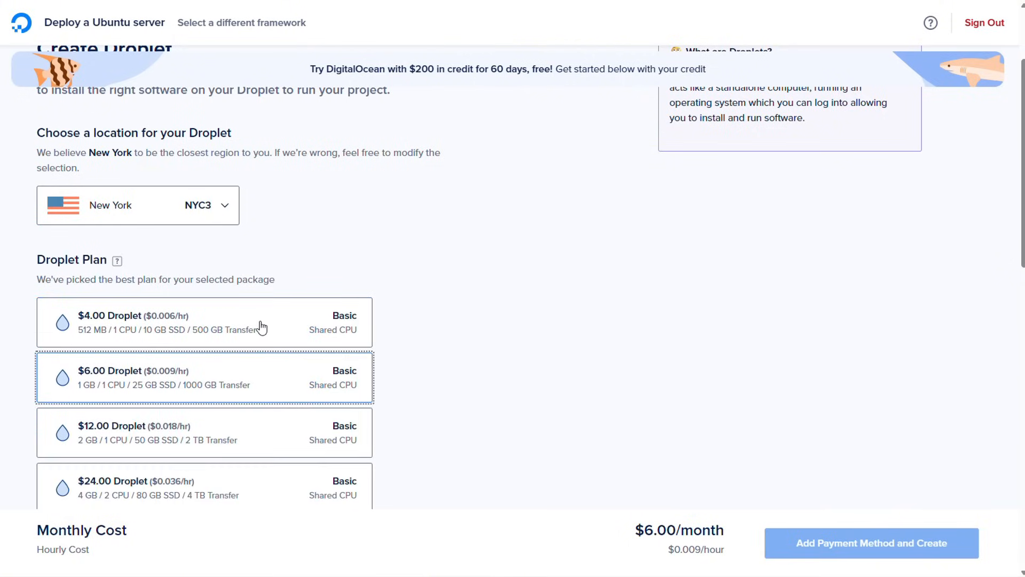
{"action": "left_click", "coordinate": [209, 322]}
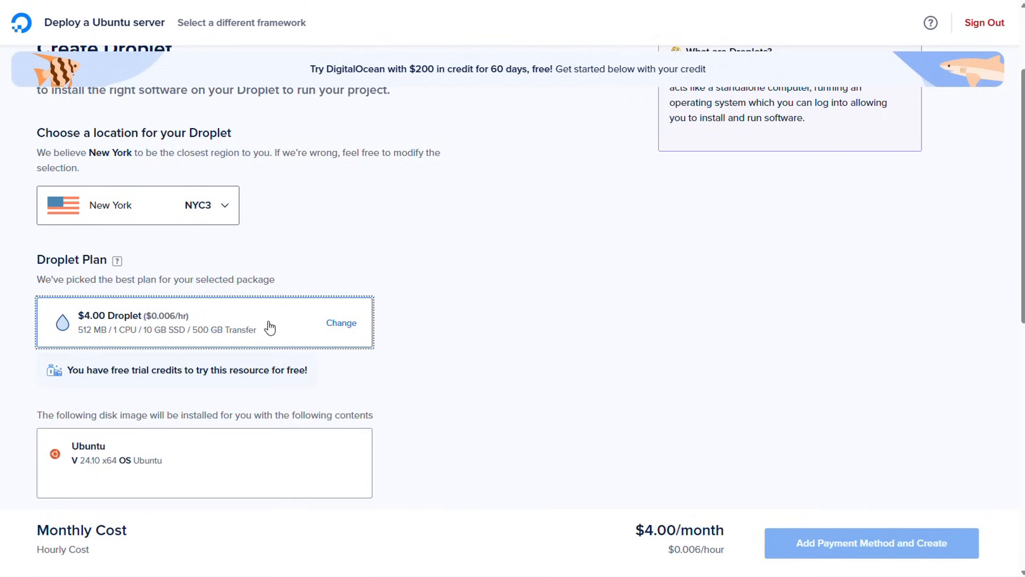
{"action": "mouse_move", "coordinate": [251, 342]}
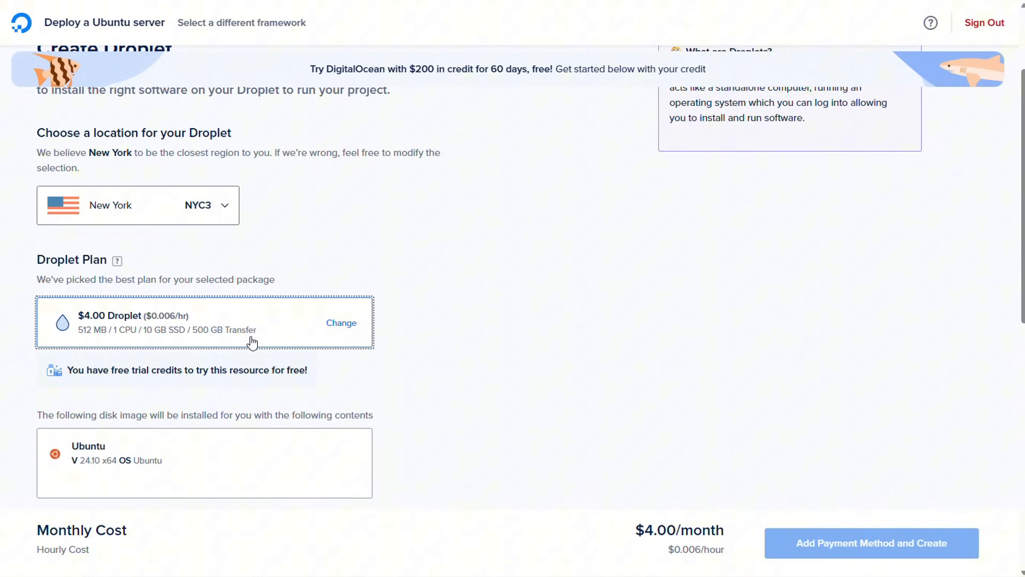
{"action": "left_click", "coordinate": [341, 322]}
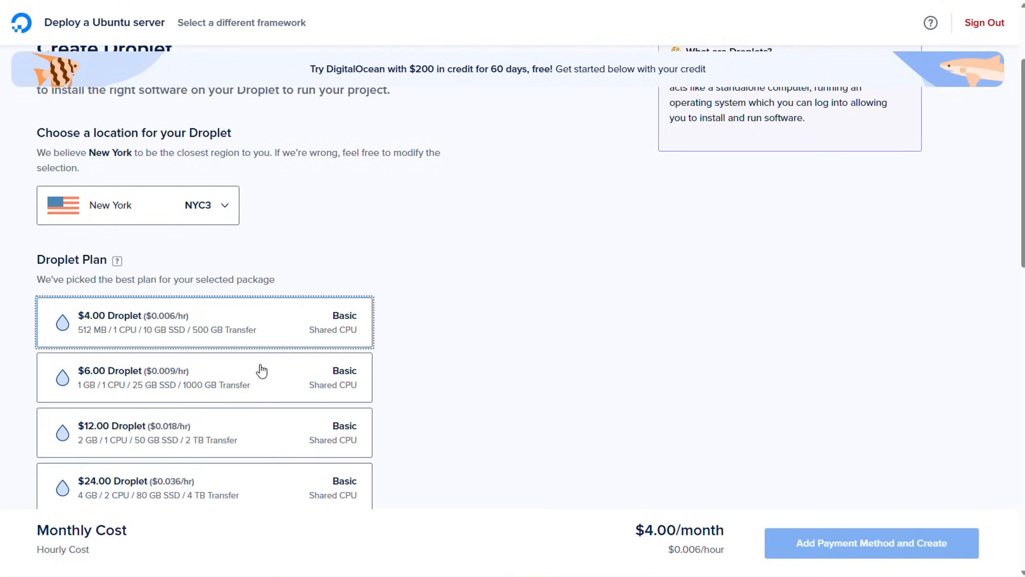
{"action": "mouse_move", "coordinate": [259, 395]}
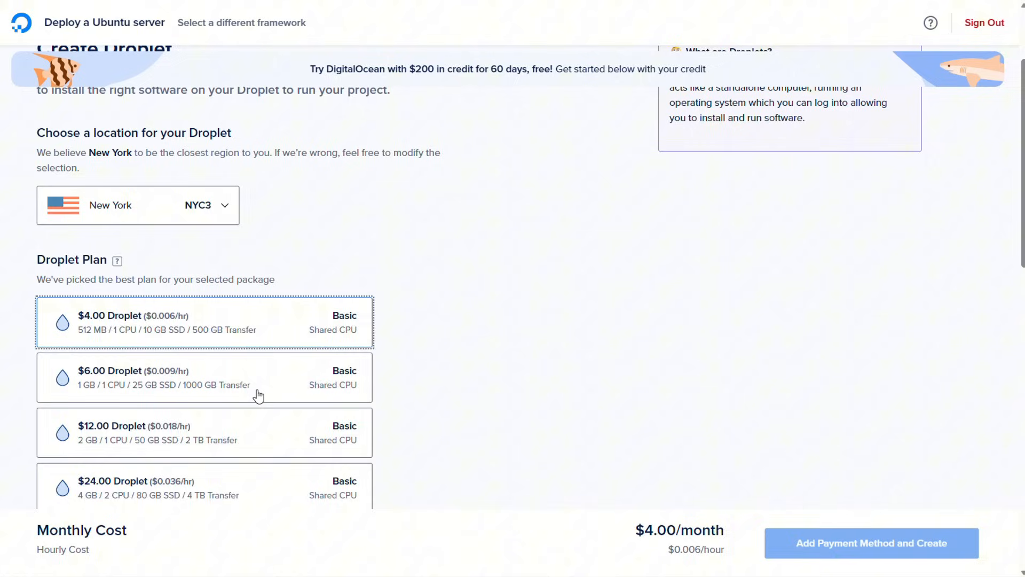
{"action": "left_click", "coordinate": [204, 377]}
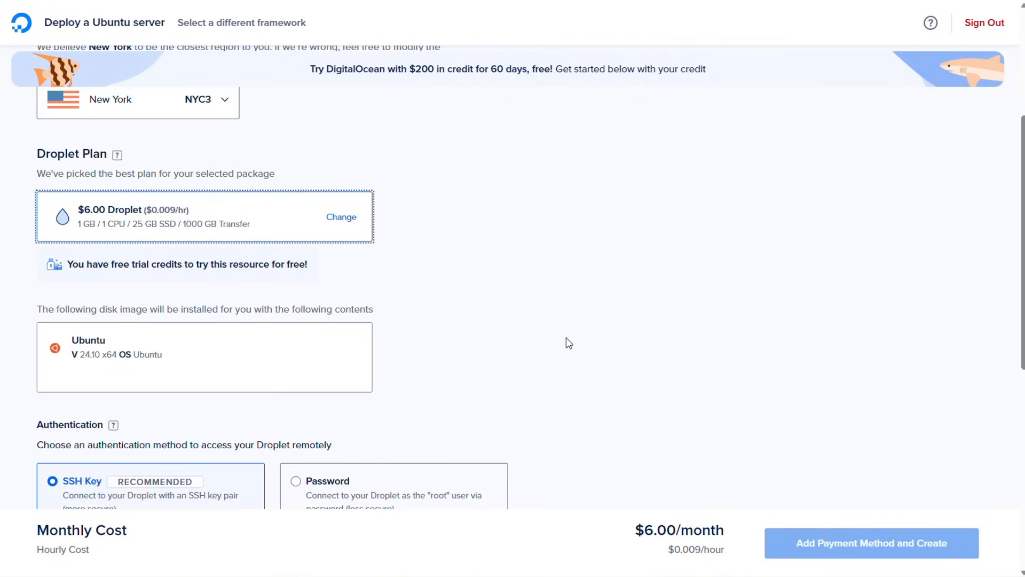
Use root password authentication and submit the droplet for creation
{"action": "scroll", "scroll_direction": "down", "scroll_amount": 3}
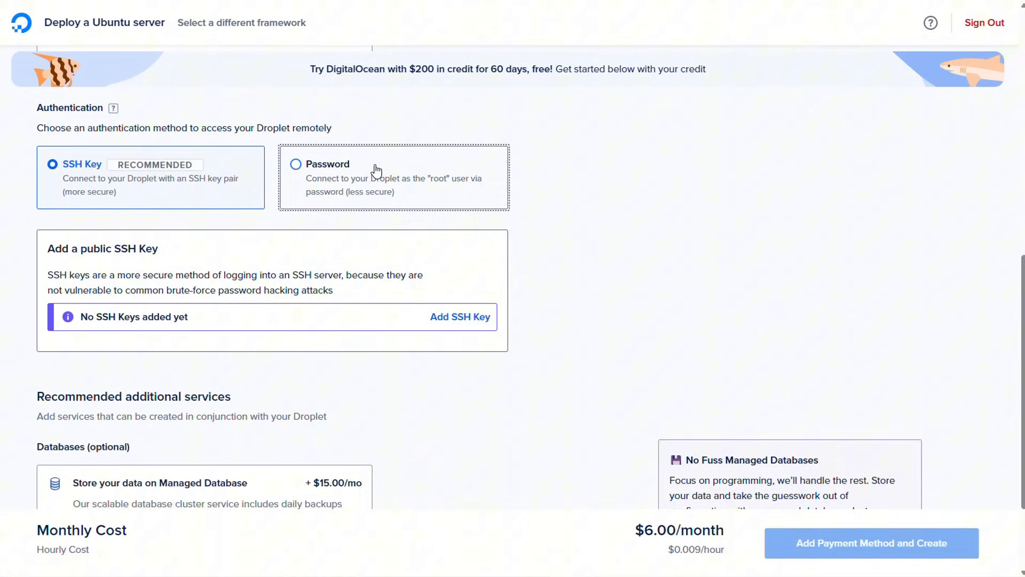
{"action": "left_click", "coordinate": [300, 164]}
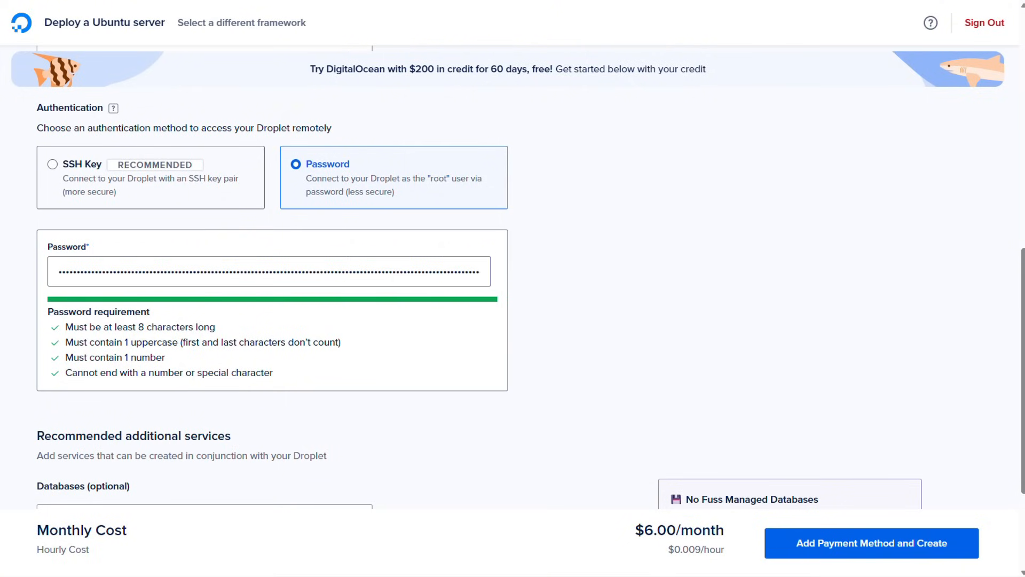
{"action": "scroll", "scroll_direction": "down", "scroll_amount": 3}
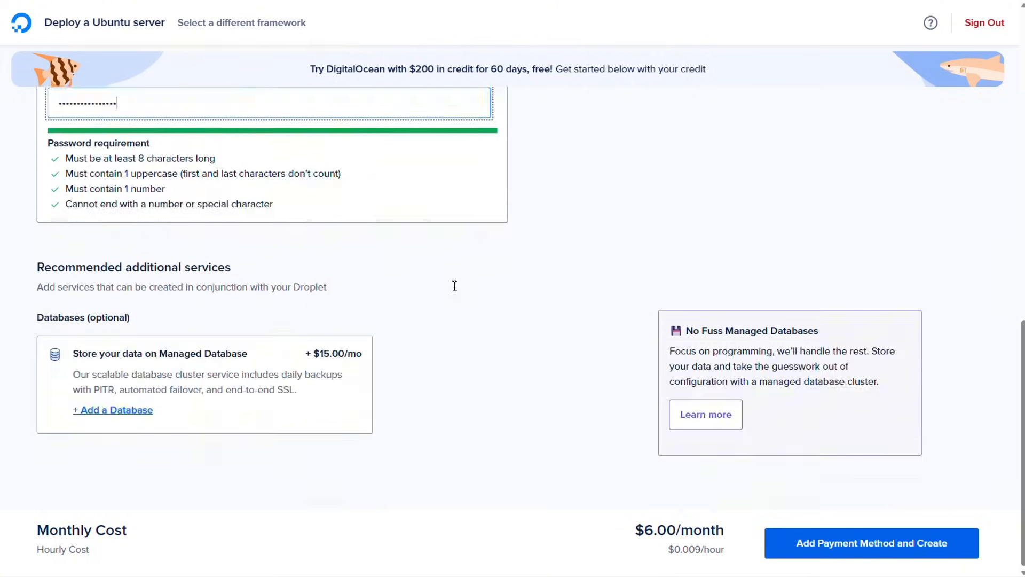
{"action": "mouse_move", "coordinate": [724, 252]}
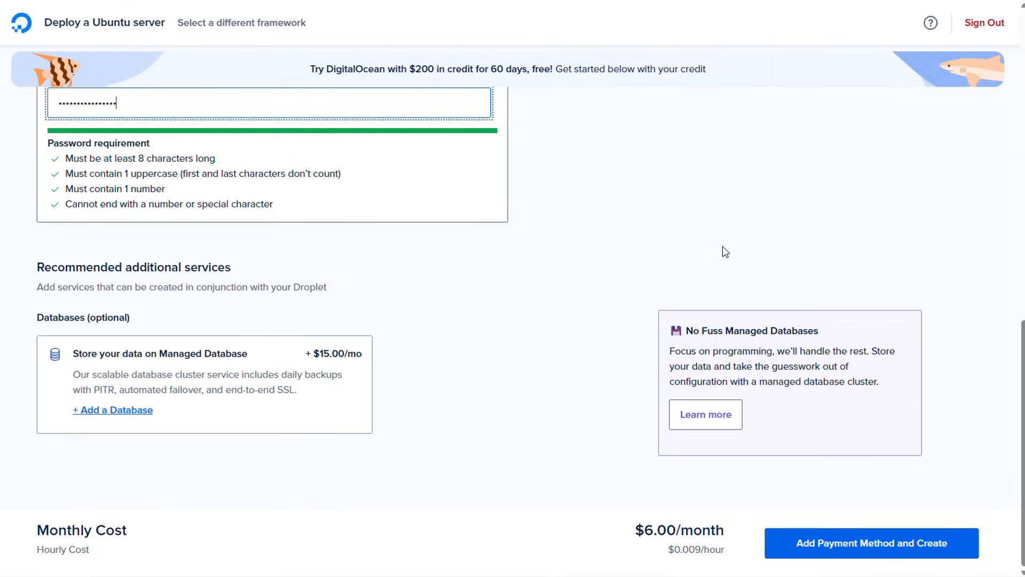
{"action": "mouse_move", "coordinate": [864, 547]}
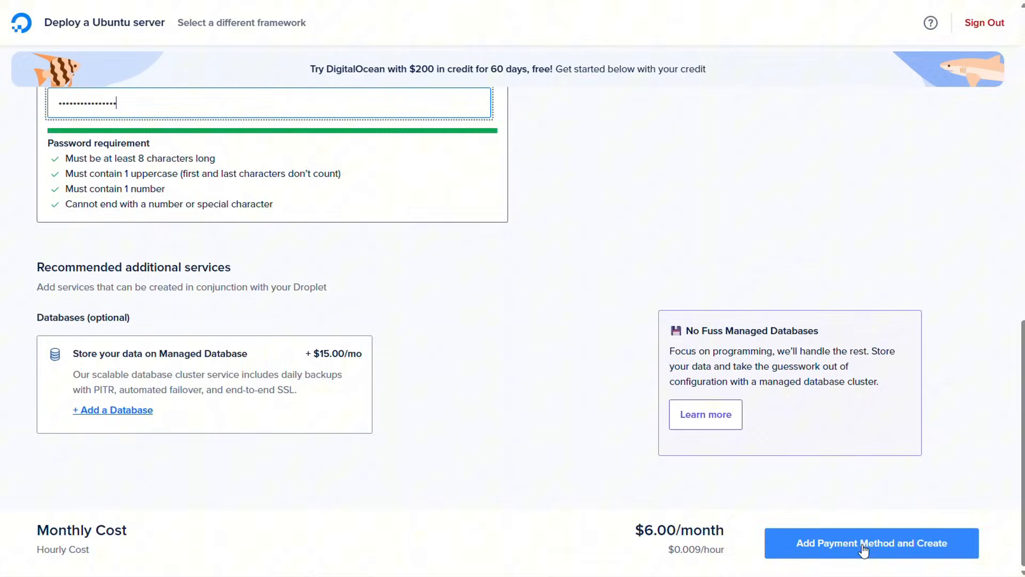
{"action": "left_click", "coordinate": [871, 557]}
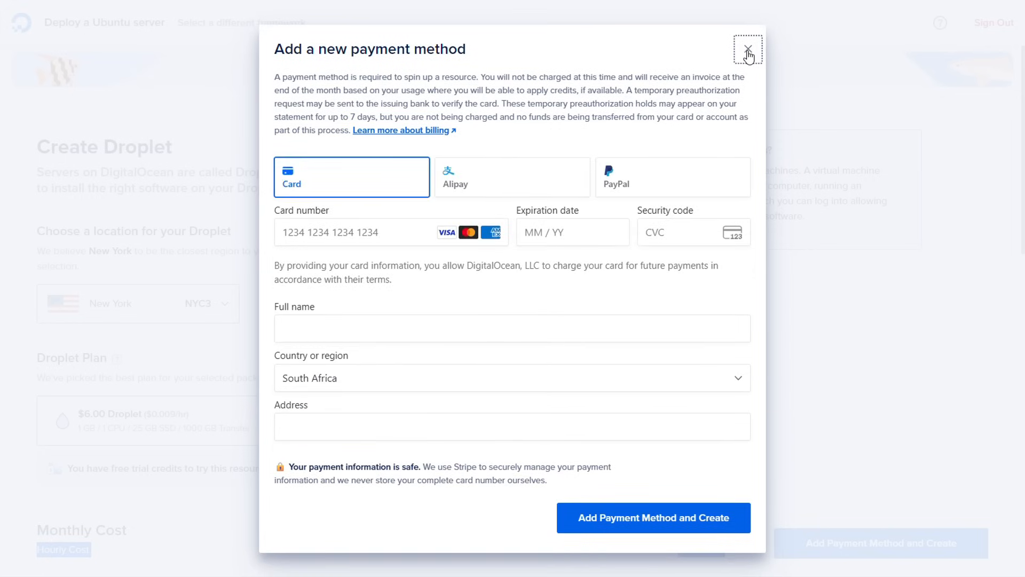
Close the payment form and create a new Basic shared CPU Ubuntu droplet with password login
{"action": "left_click", "coordinate": [745, 46]}
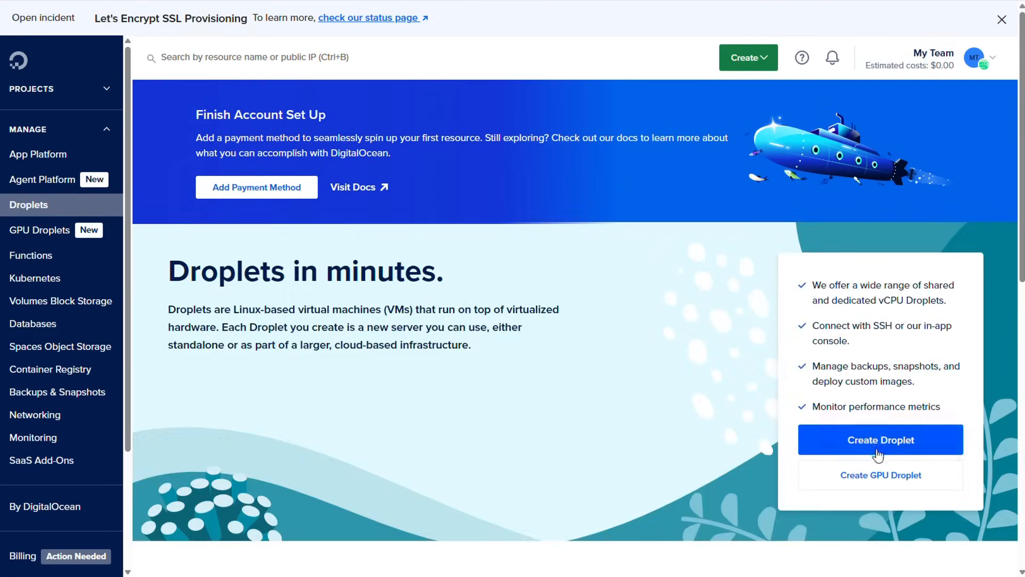
{"action": "left_click", "coordinate": [880, 439]}
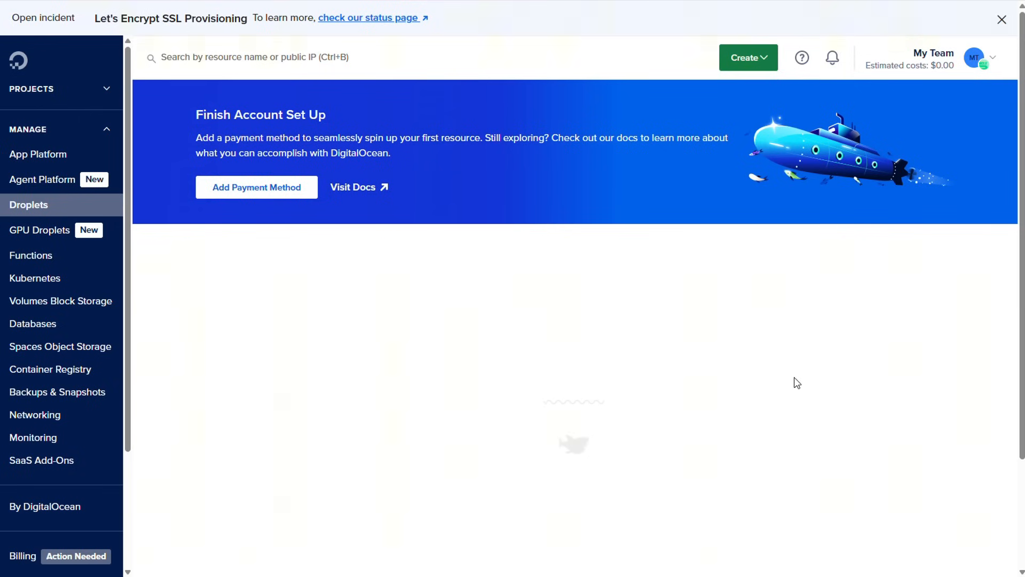
{"action": "mouse_move", "coordinate": [773, 388]}
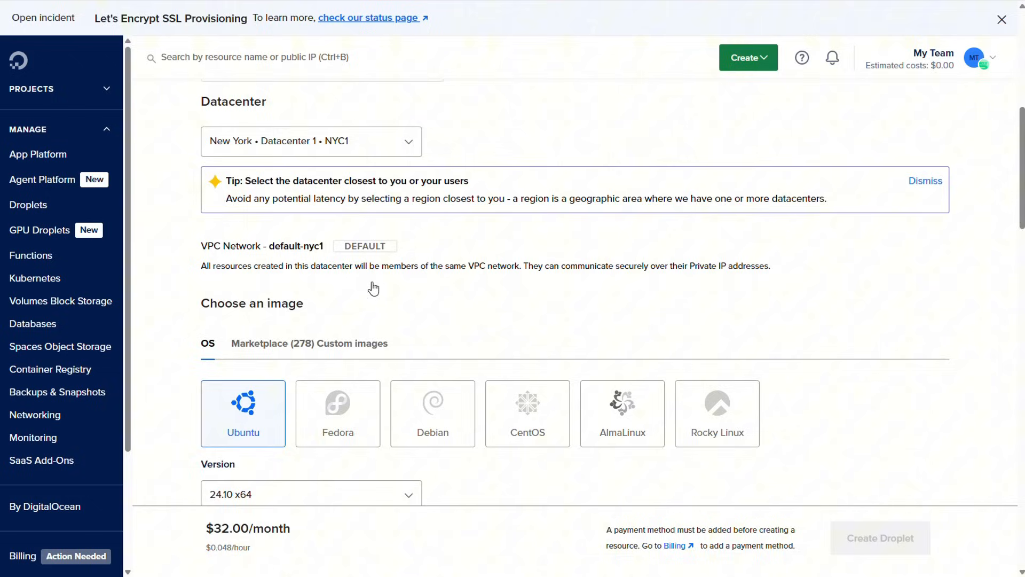
{"action": "left_click", "coordinate": [291, 257]}
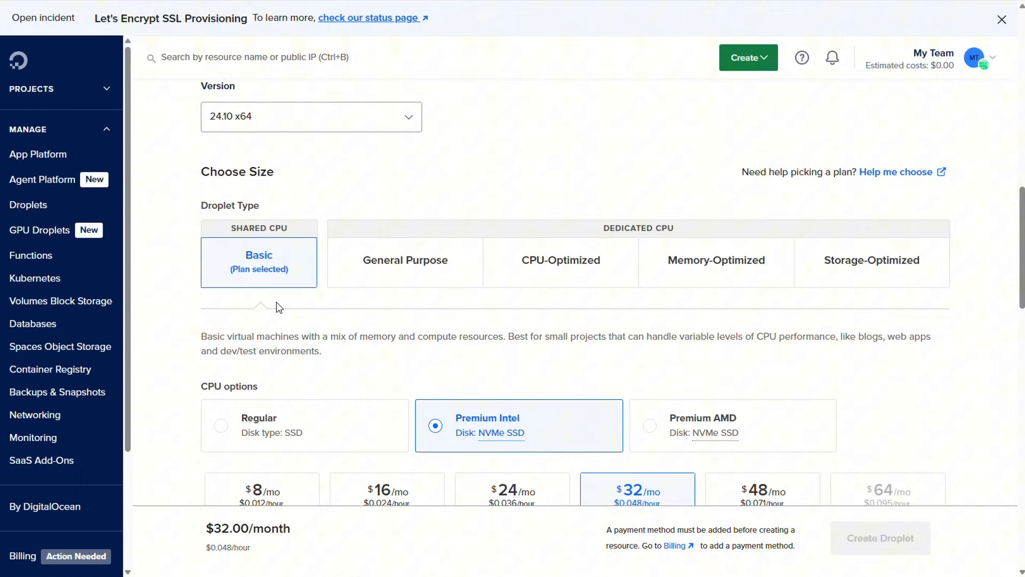
{"action": "scroll", "scroll_direction": "down", "scroll_amount": 3}
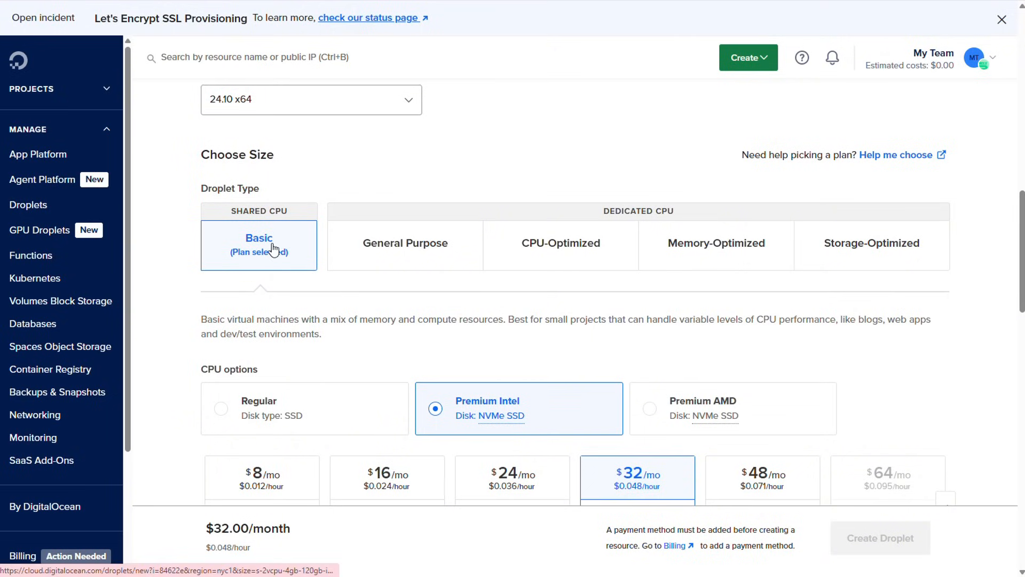
{"action": "left_click", "coordinate": [220, 408]}
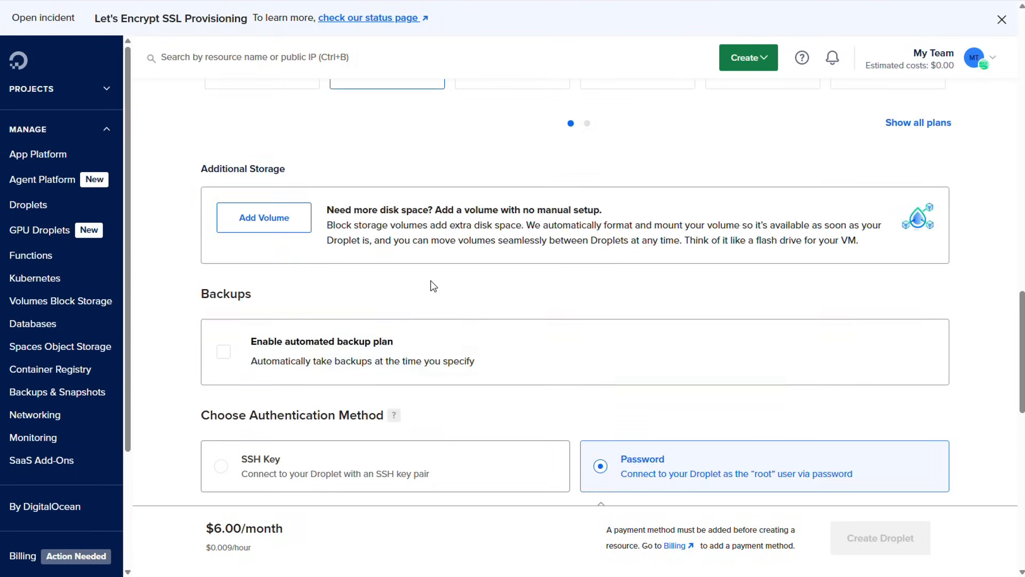
{"action": "scroll", "scroll_direction": "down", "scroll_amount": 3}
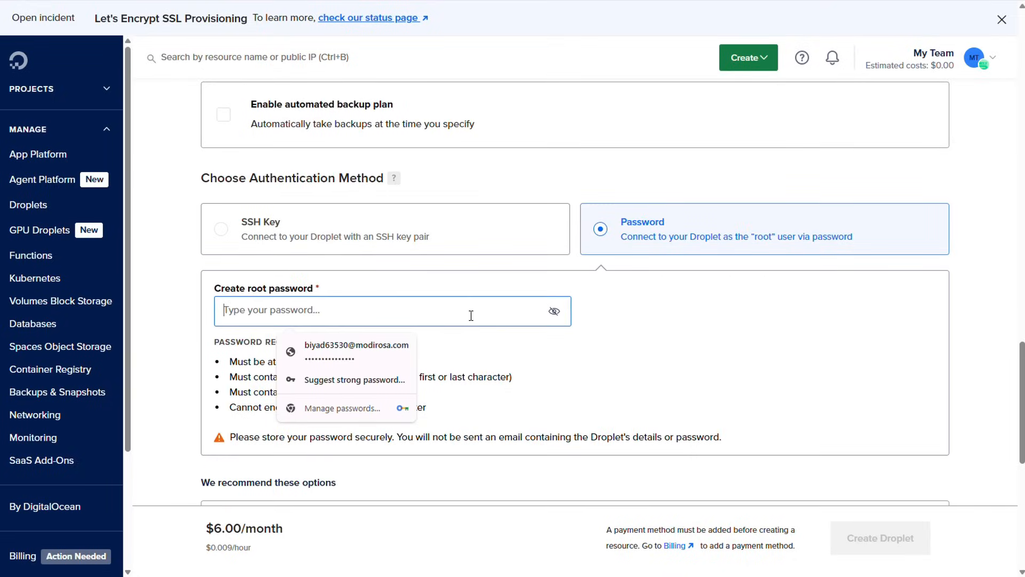
{"action": "scroll", "scroll_direction": "down", "scroll_amount": 3}
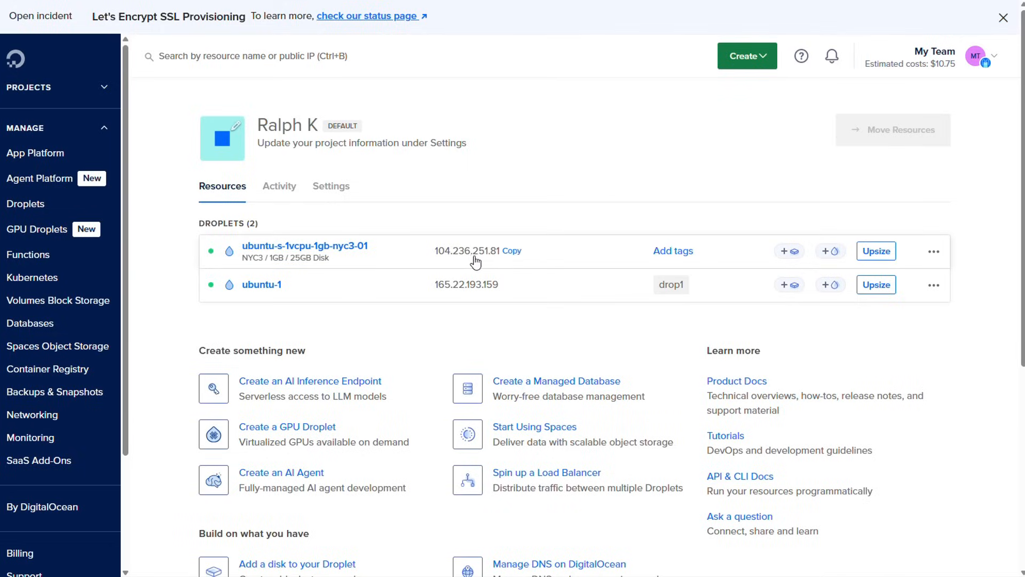
{"action": "mouse_move", "coordinate": [314, 250]}
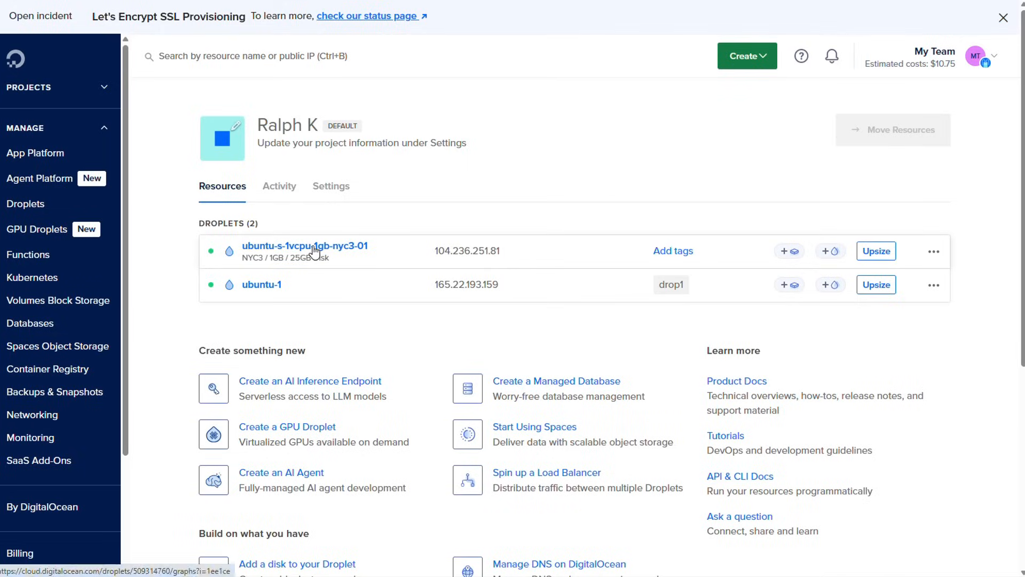
Open the ubuntu-s-1vcpu-1gb-nyc3-01 droplet and dismiss the updated console notice
{"action": "left_click", "coordinate": [304, 245]}
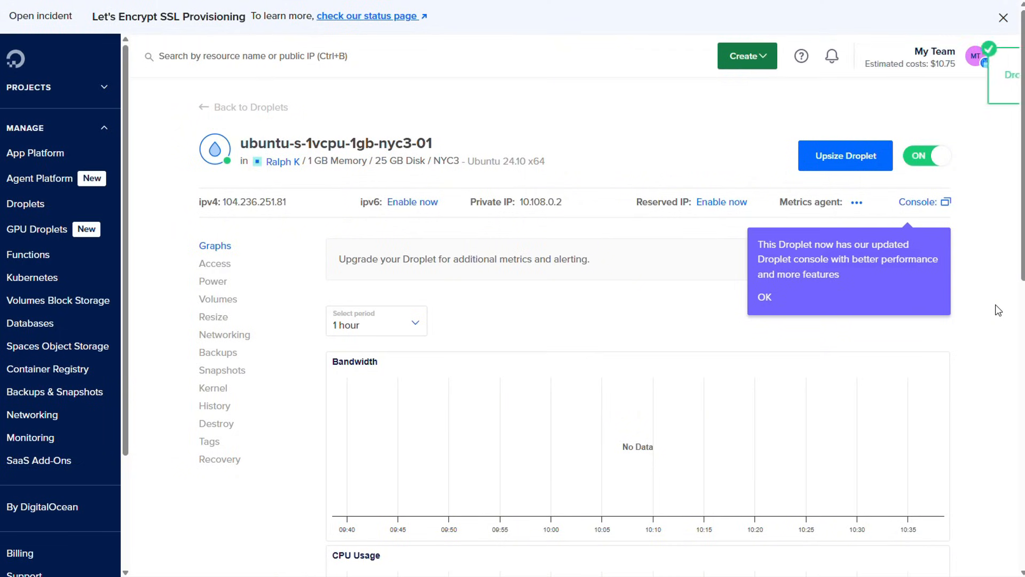
{"action": "left_click", "coordinate": [764, 297]}
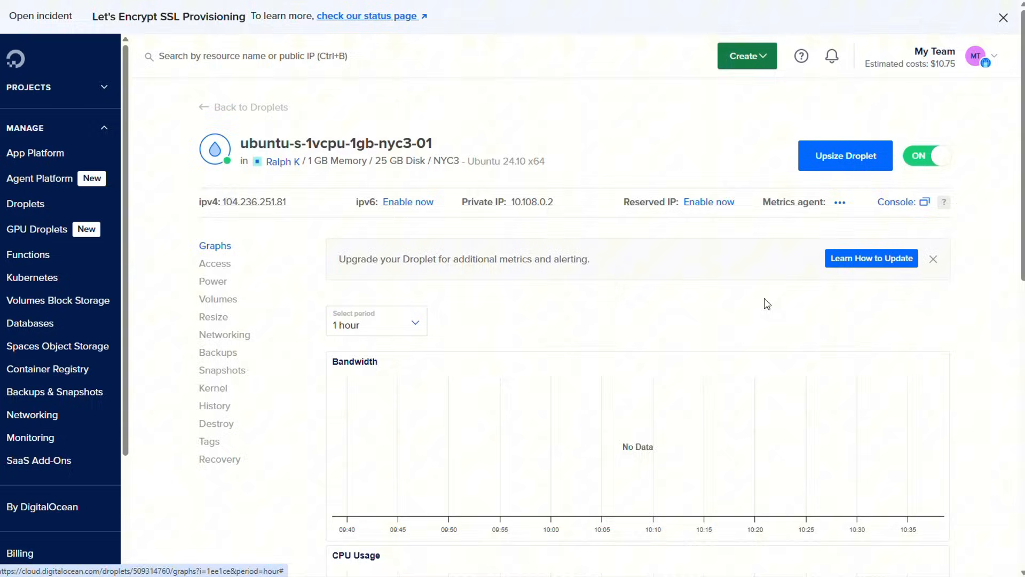
{"action": "mouse_move", "coordinate": [901, 206]}
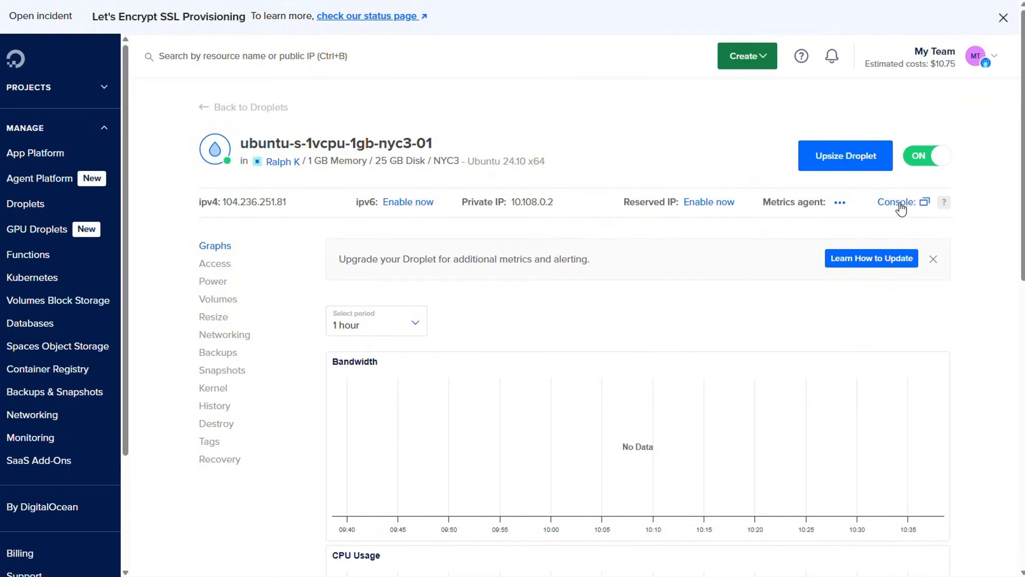
Open the droplet's web console as root and run docker ps
{"action": "left_click", "coordinate": [925, 202]}
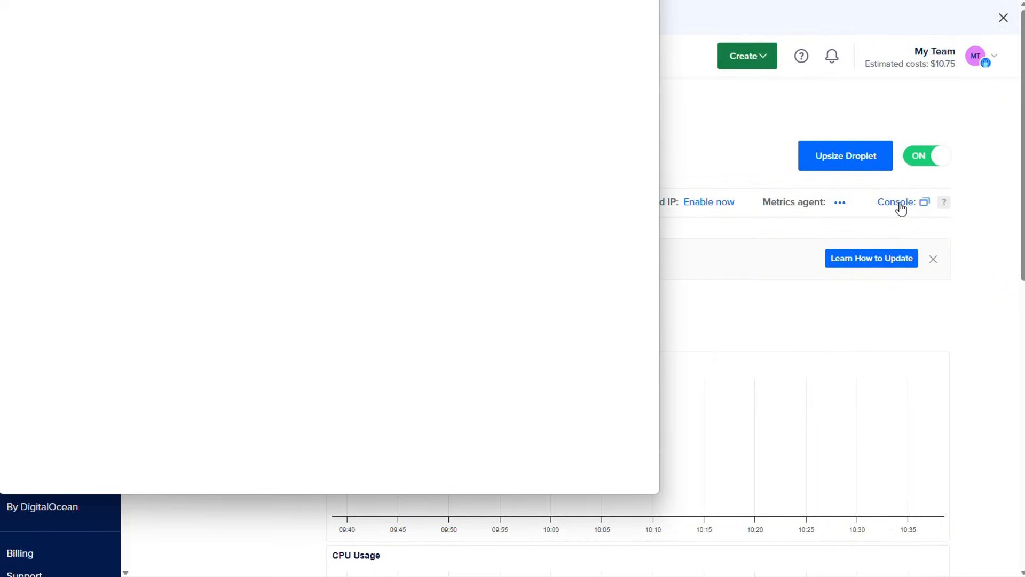
{"action": "left_click", "coordinate": [924, 202]}
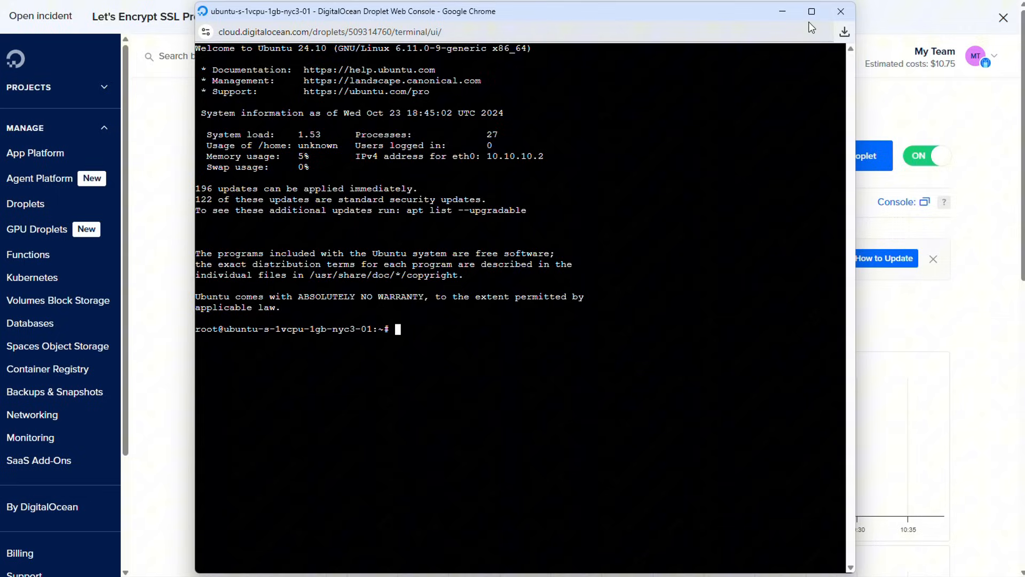
{"action": "mouse_move", "coordinate": [856, 230]}
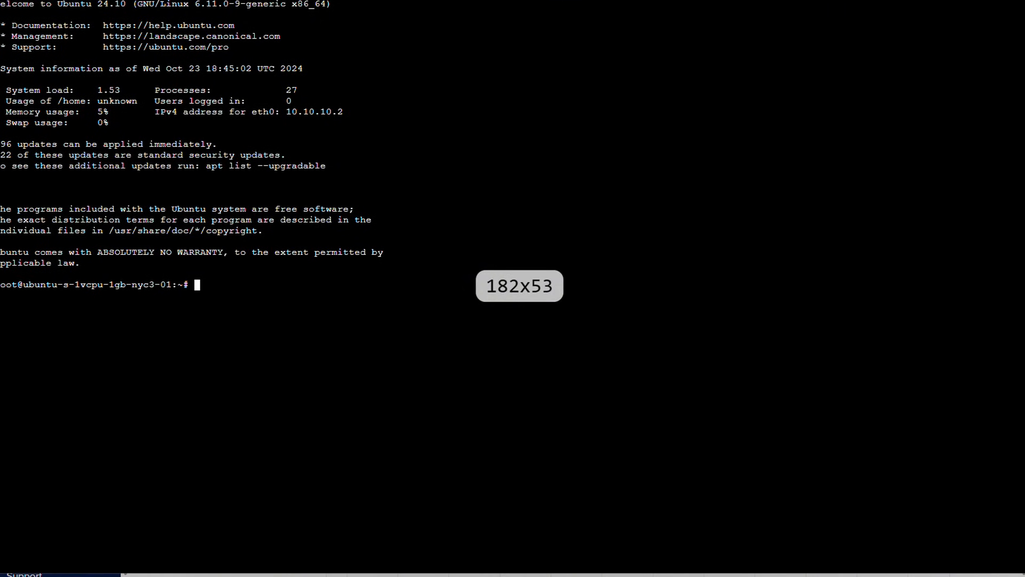
{"action": "mouse_move", "coordinate": [501, 92]}
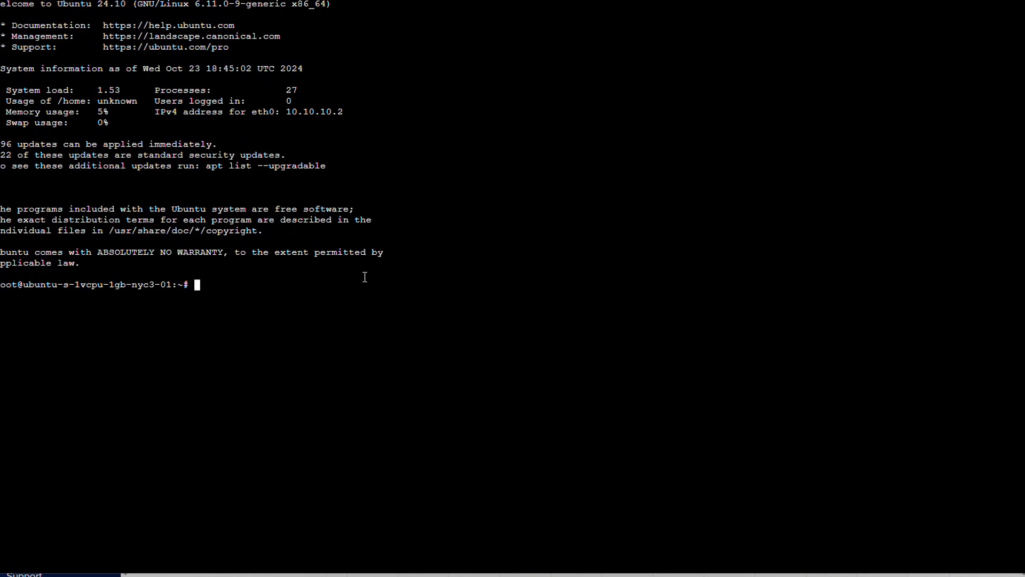
{"action": "mouse_move", "coordinate": [442, 337]}
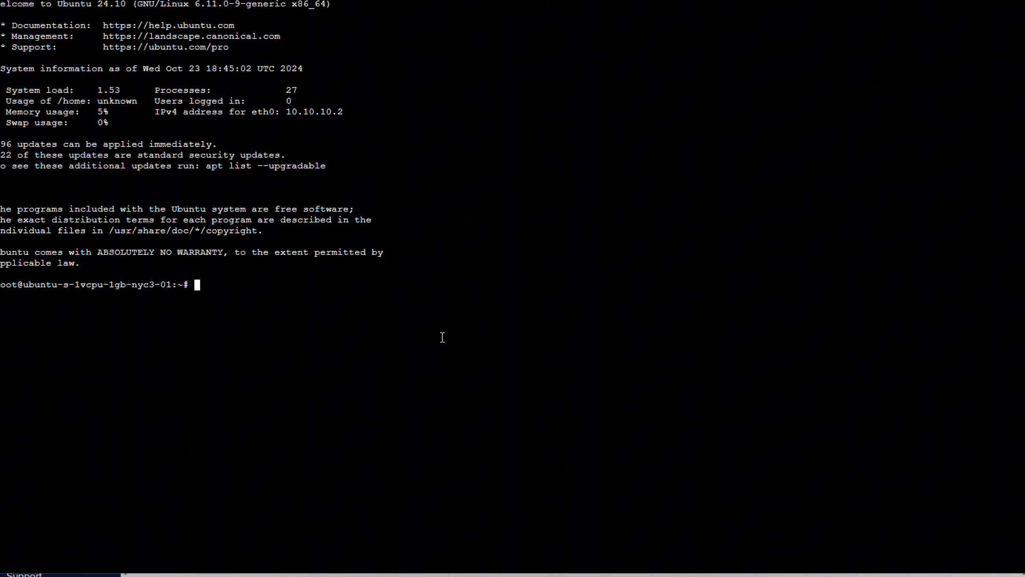
{"action": "type", "text": "docker ps"}
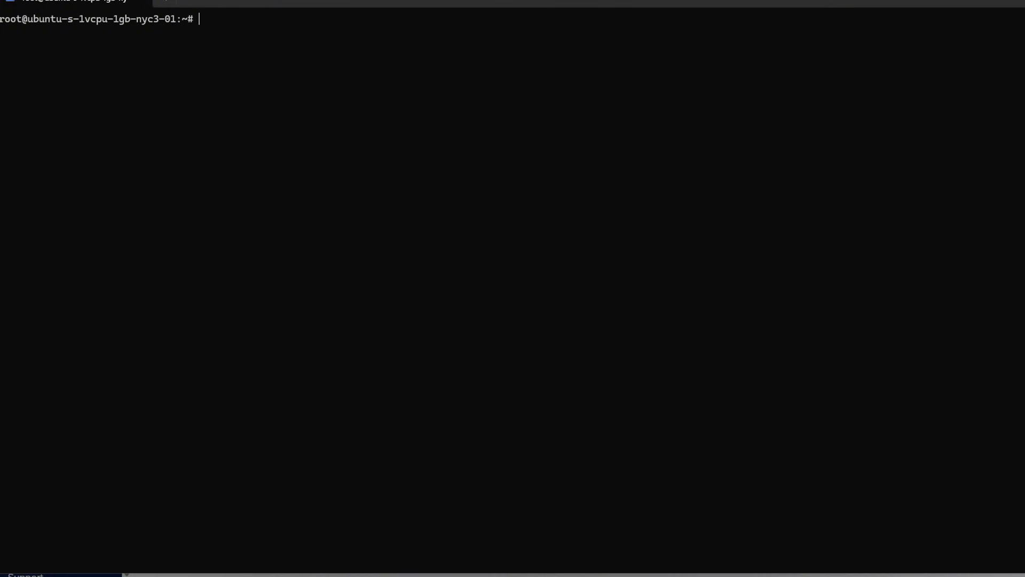
Run apt update and apt upgrade -y on the droplet
{"action": "type", "text": "apt update"}
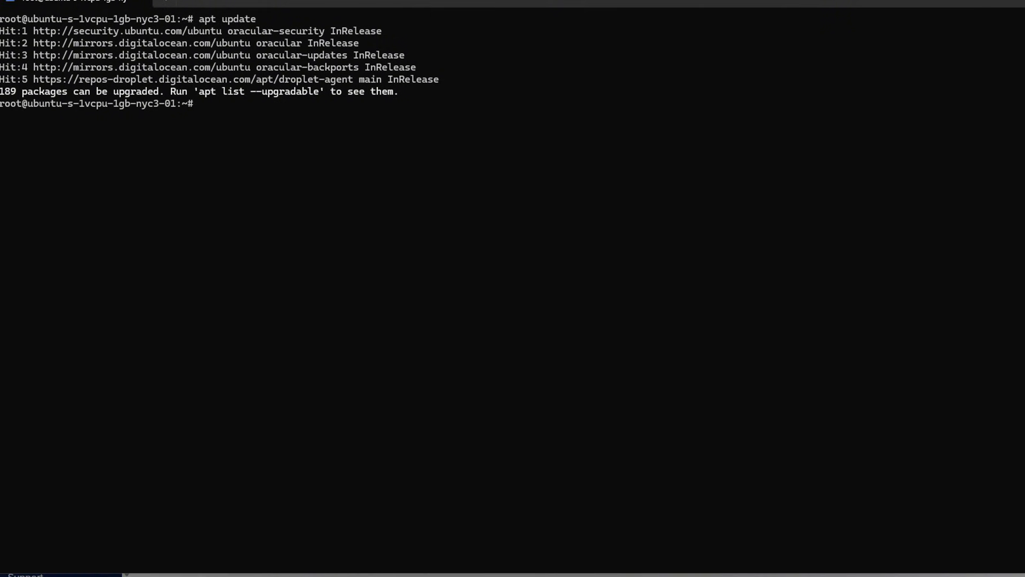
{"action": "type", "text": "apt up"}
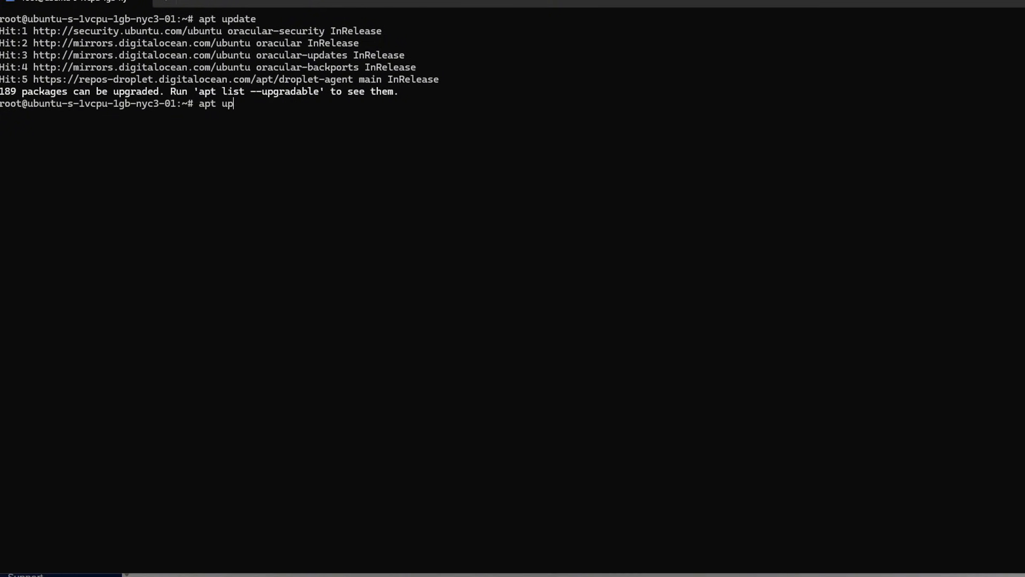
{"action": "type", "text": "grade"}
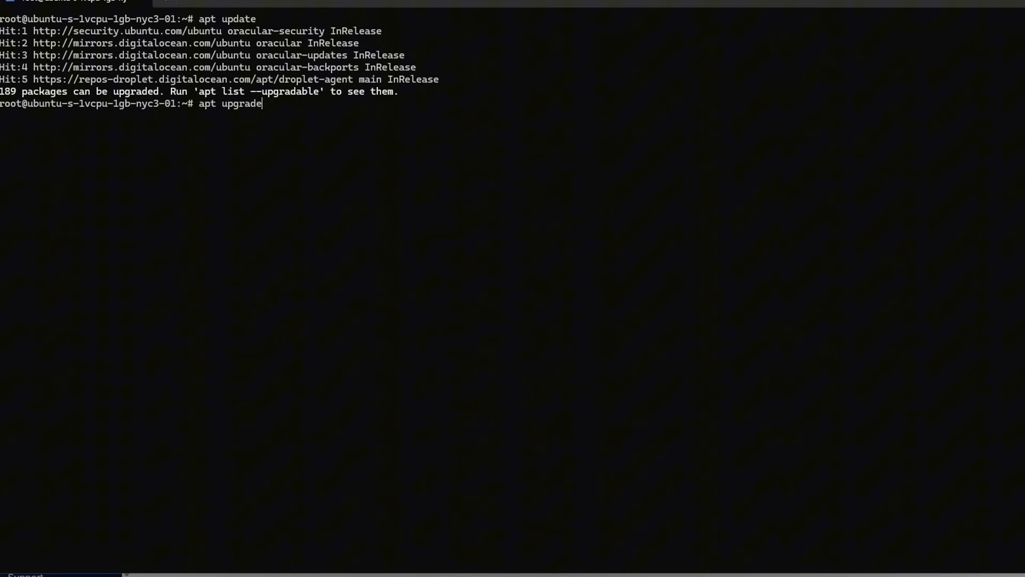
{"action": "type", "text": "-y"}
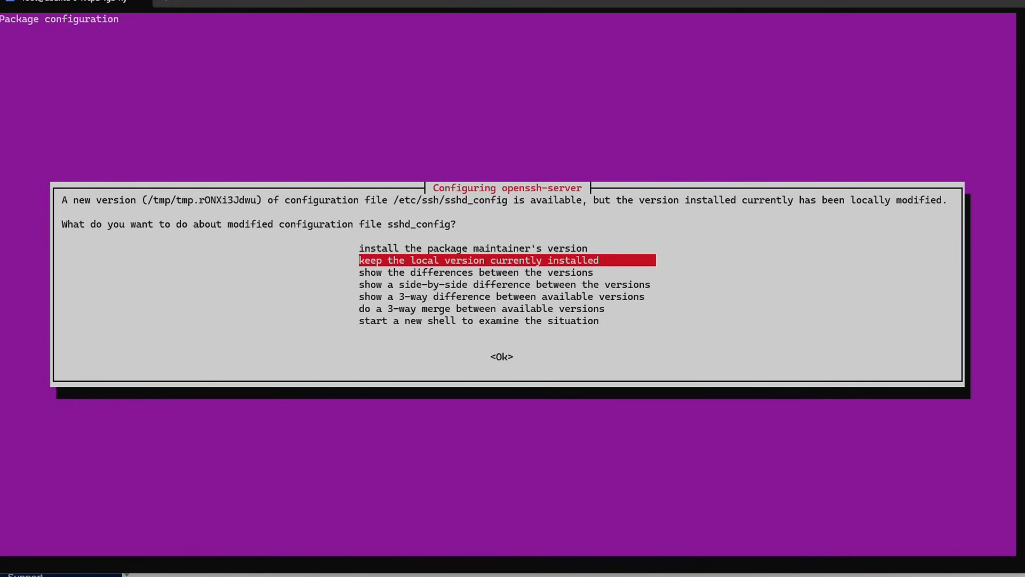
{"action": "mouse_move", "coordinate": [621, 296]}
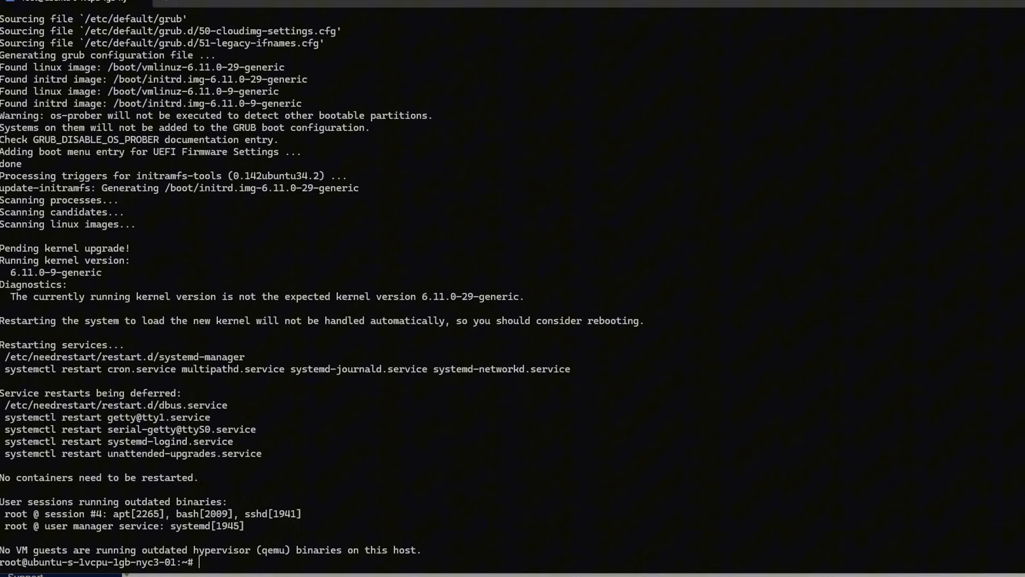
{"action": "mouse_move", "coordinate": [780, 321]}
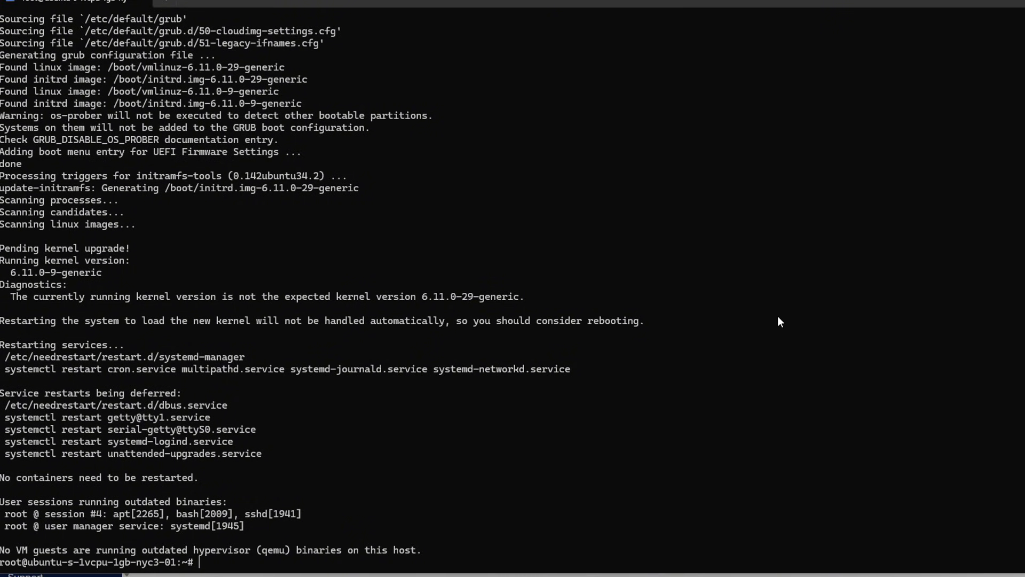
Install apt-transport-https, ca-certificates, curl, software-properties-common, and add Docker's GPG key and repository
{"action": "type", "text": "sudo apt install apt-transport-https ca-certificates curl software-properties-common -y"}
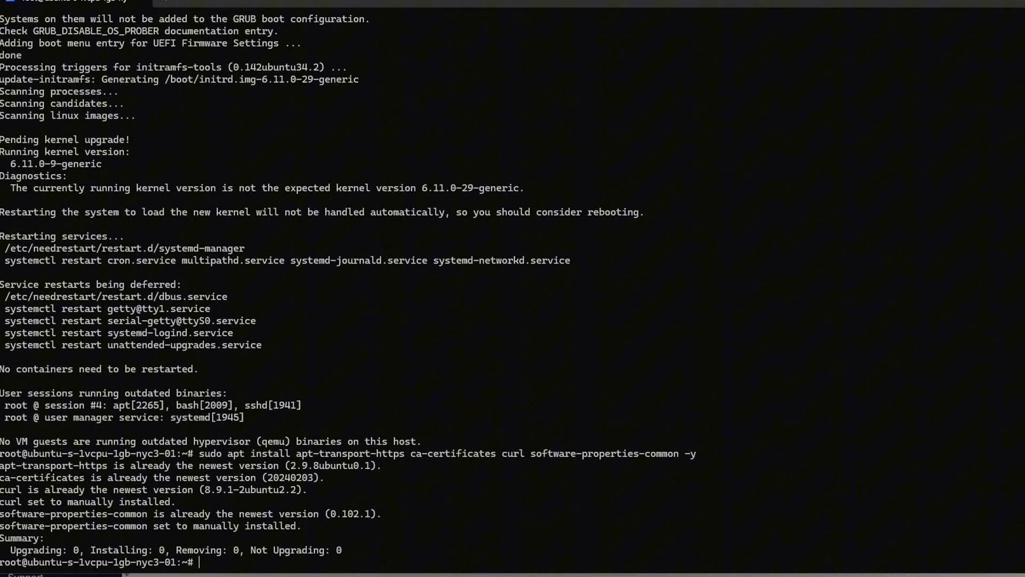
{"action": "type", "text": "curl -fsSL https://download.docker.com/linux/ubuntu/gpg | sudo gpg --dearmor -o /usr/share/keyrings/docker-archive-keyring.gpg"}
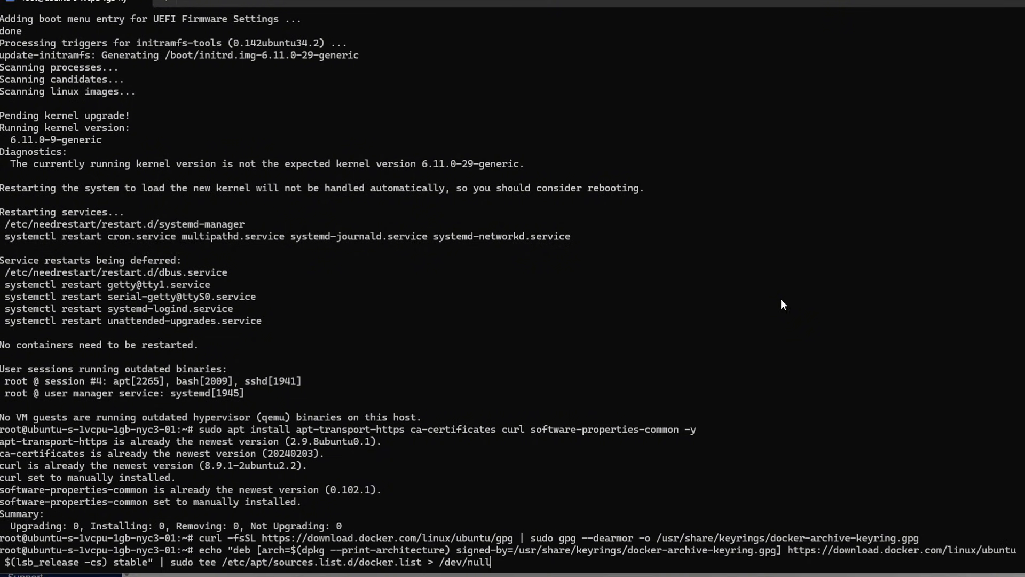
{"action": "key", "text": "Return"}
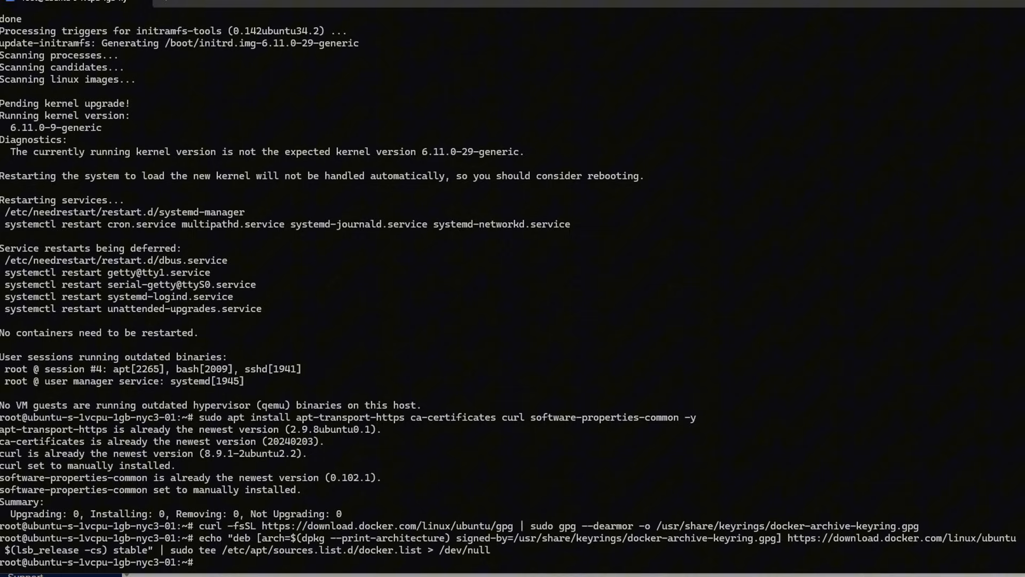
{"action": "mouse_move", "coordinate": [611, 295]}
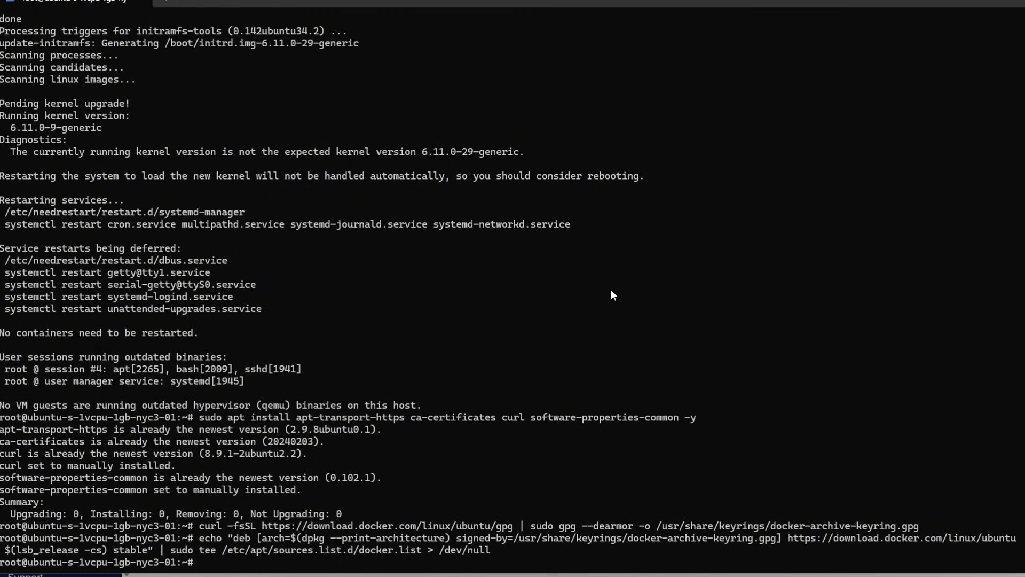
Run apt update, then install docker-ce, docker-ce-cli, containerd.io, buildx and compose plugins
{"action": "type", "text": "apt update"}
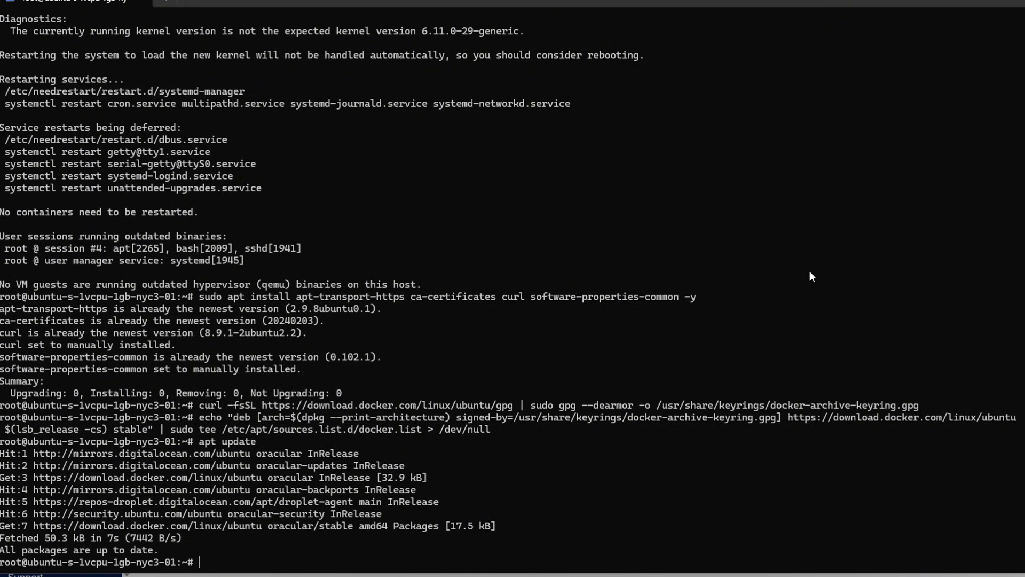
{"action": "type", "text": "sudo apt install docker-ce docker-ce-cli containerd.io docker-buildx-plugin docker-compose-plugin -y"}
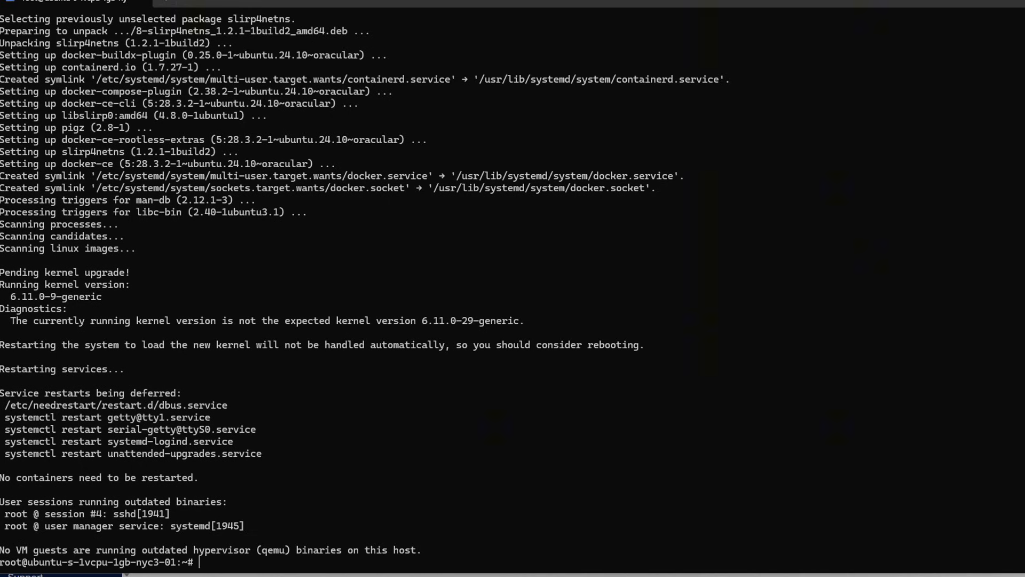
Start and enable Docker, add the user to the docker group, and confirm version 28.3.2
{"action": "type", "text": "systemctl start docker"}
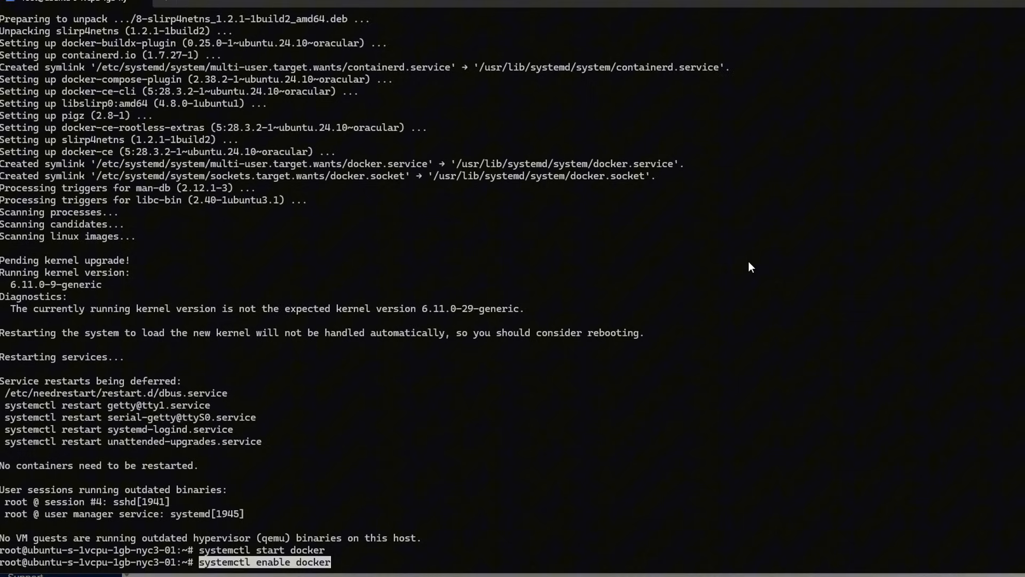
{"action": "key", "text": "Return"}
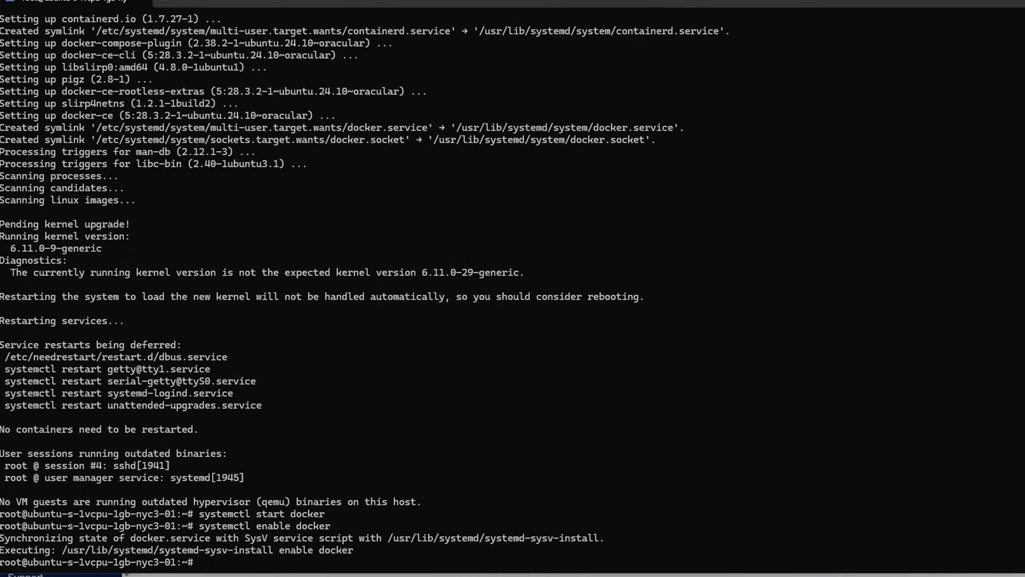
{"action": "type", "text": "usermod -aG docker $USER"}
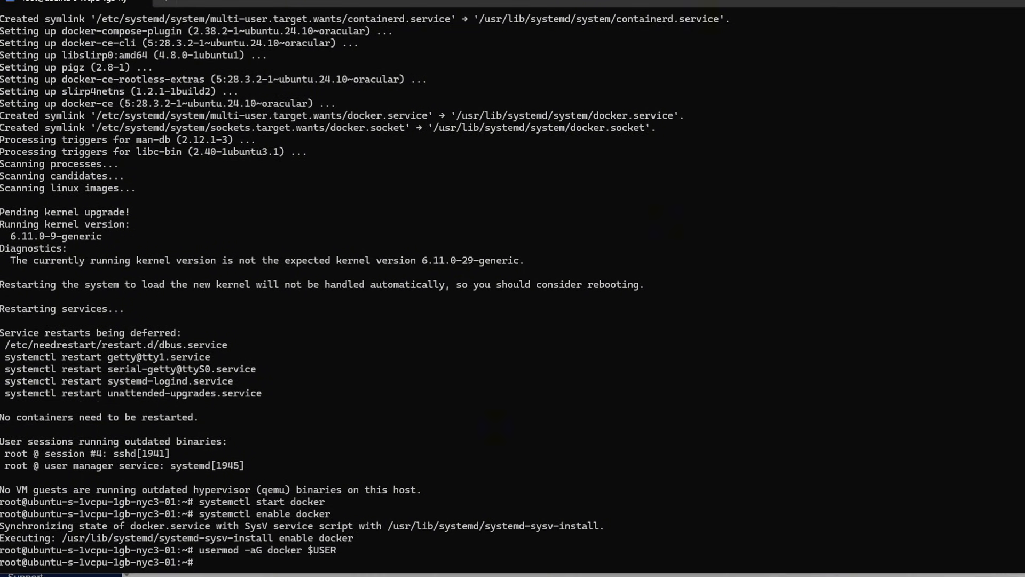
{"action": "type", "text": "docker --version"}
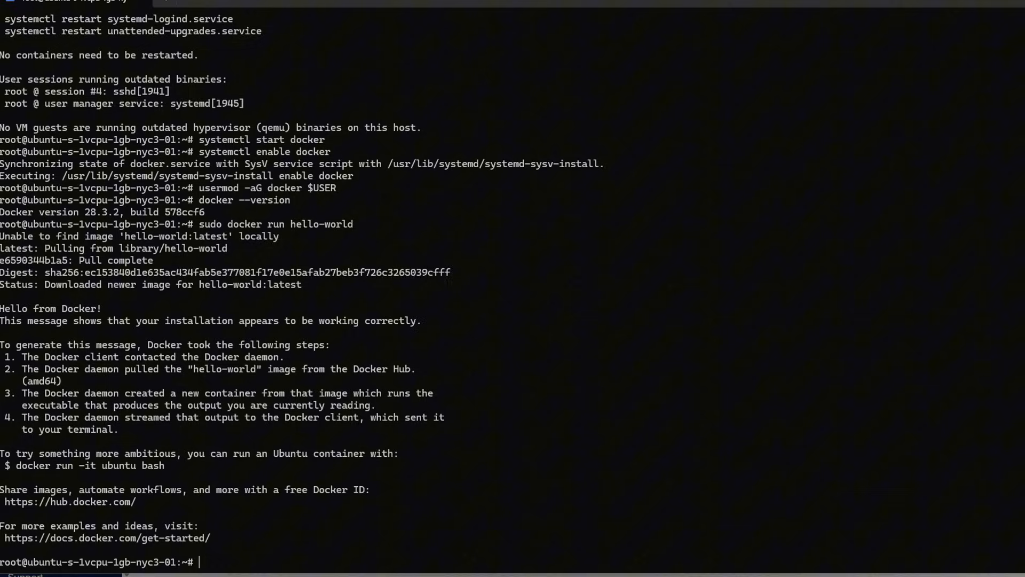
{"action": "type", "text": "clea"}
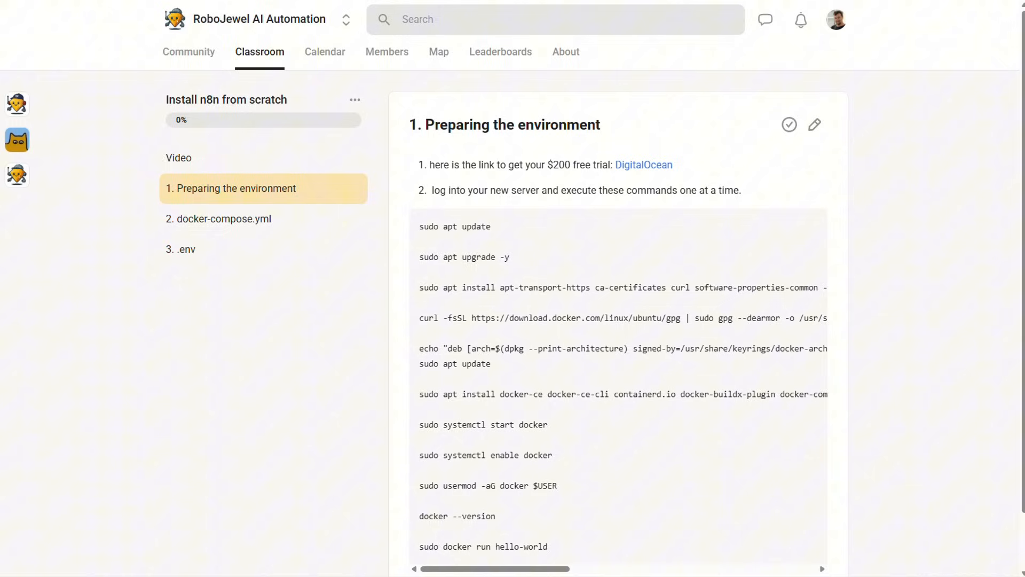
Read through the Skool docker-compose.yml lesson's Postgres and n8n service definitions
{"action": "scroll", "scroll_direction": "down", "scroll_amount": 3}
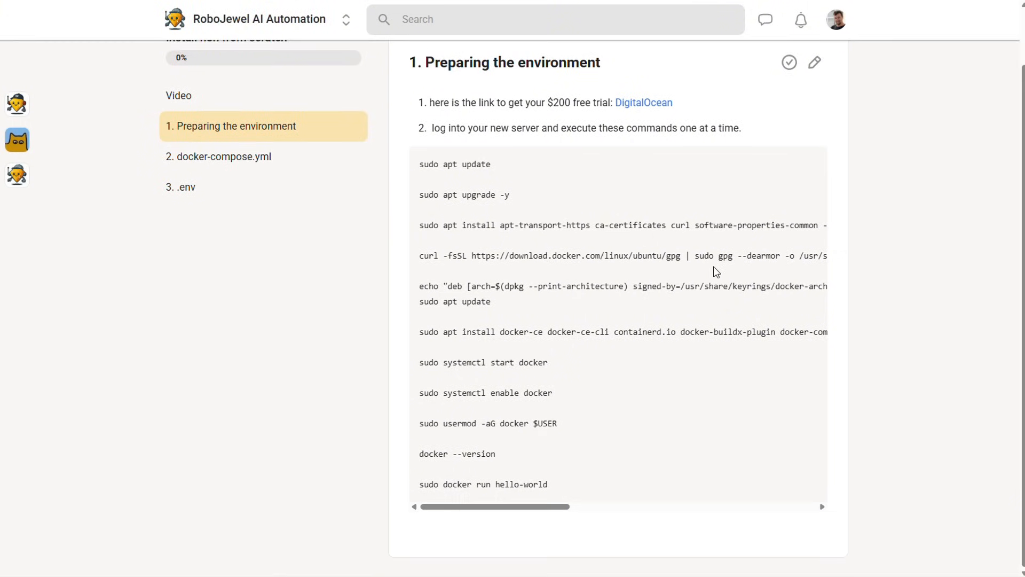
{"action": "scroll", "scroll_direction": "down", "scroll_amount": 3}
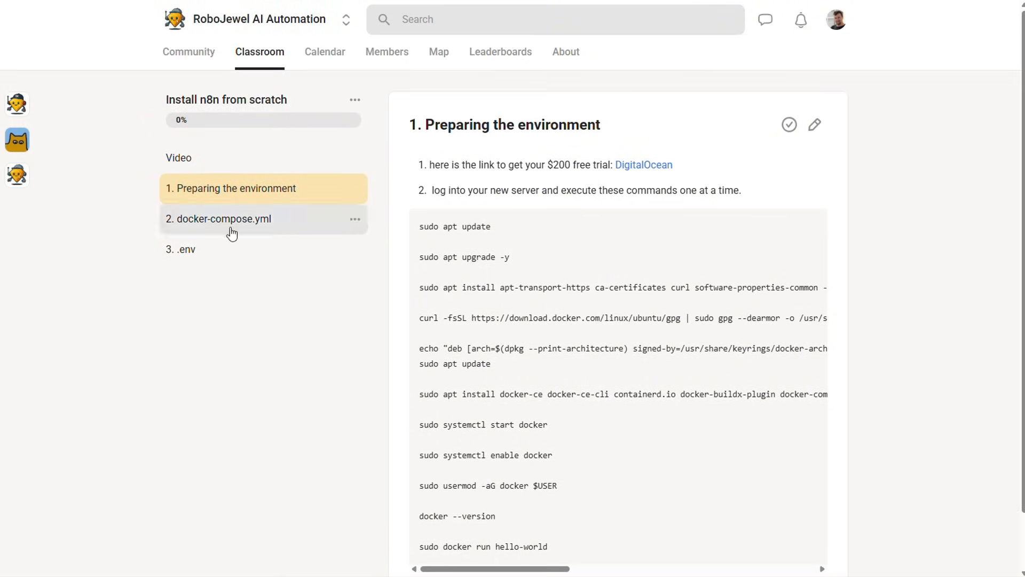
{"action": "left_click", "coordinate": [231, 219]}
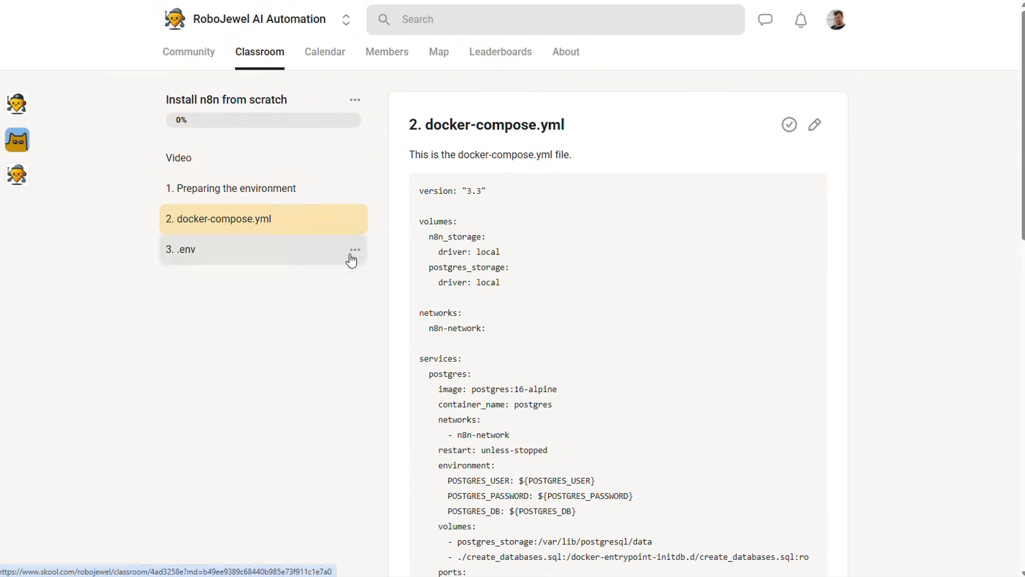
{"action": "scroll", "scroll_direction": "down", "scroll_amount": 3}
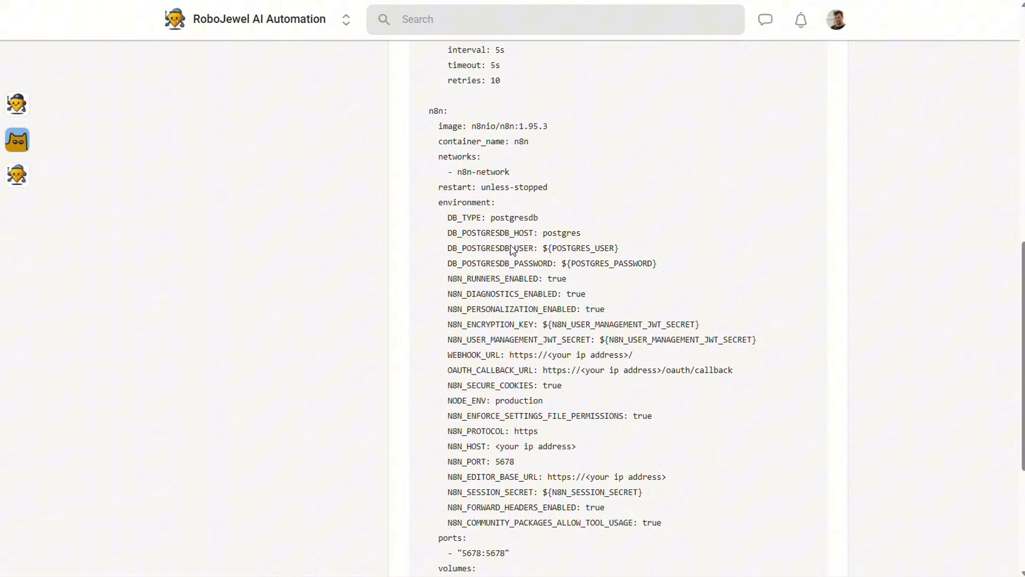
{"action": "scroll", "scroll_direction": "down", "scroll_amount": 3}
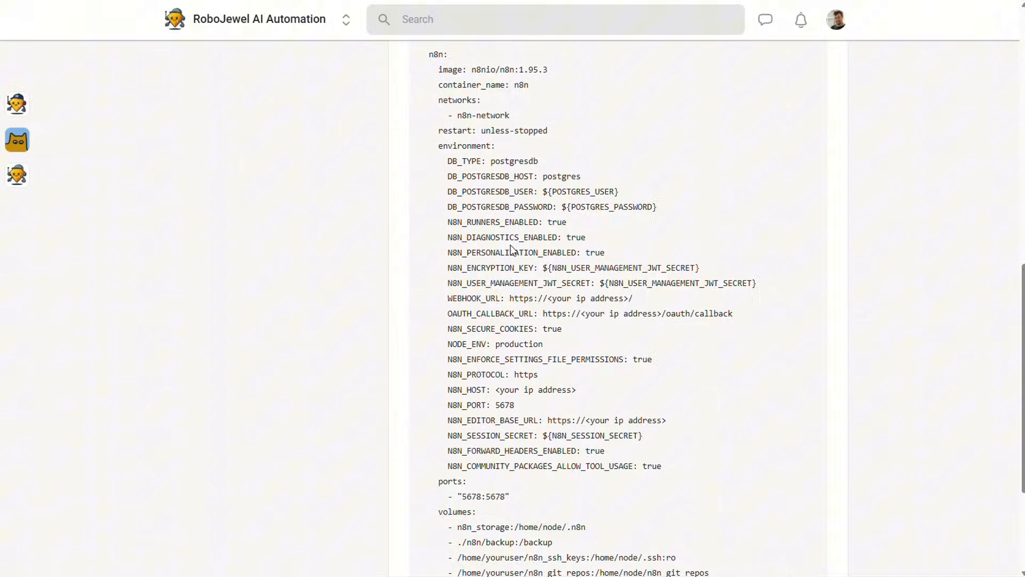
{"action": "scroll", "scroll_direction": "up", "scroll_amount": 3}
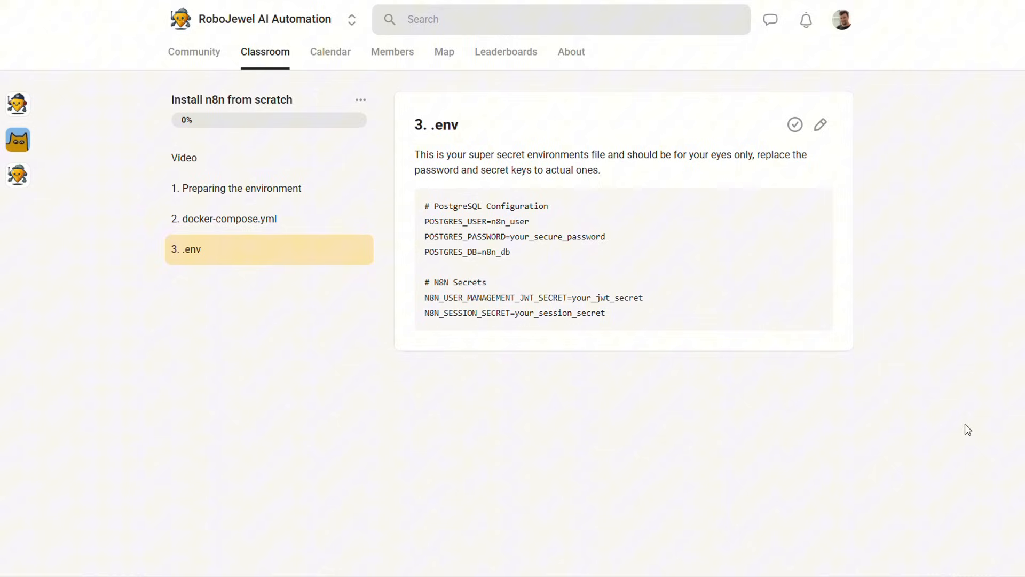
{"action": "mouse_move", "coordinate": [258, 220]}
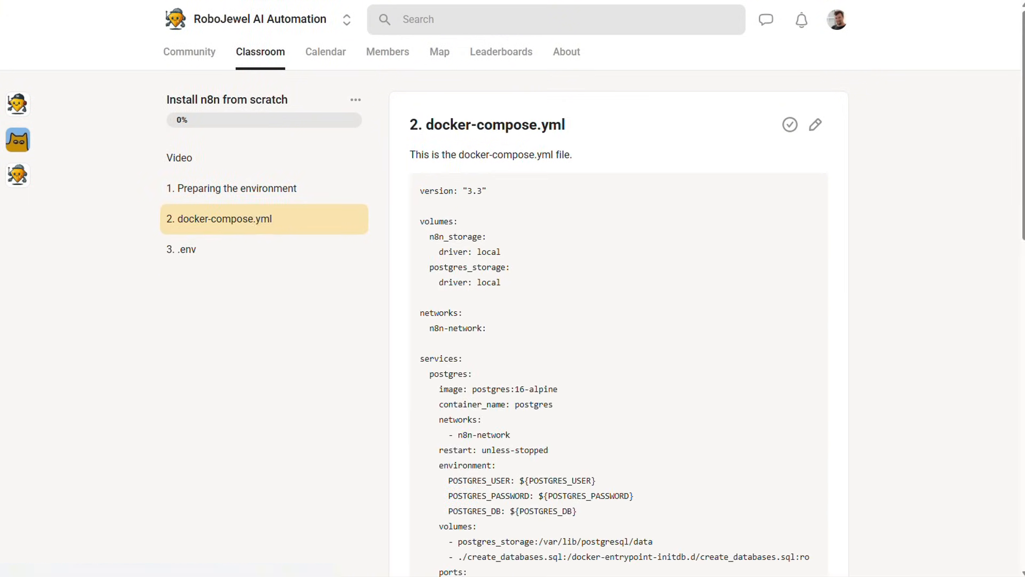
{"action": "scroll", "scroll_direction": "down", "scroll_amount": 3}
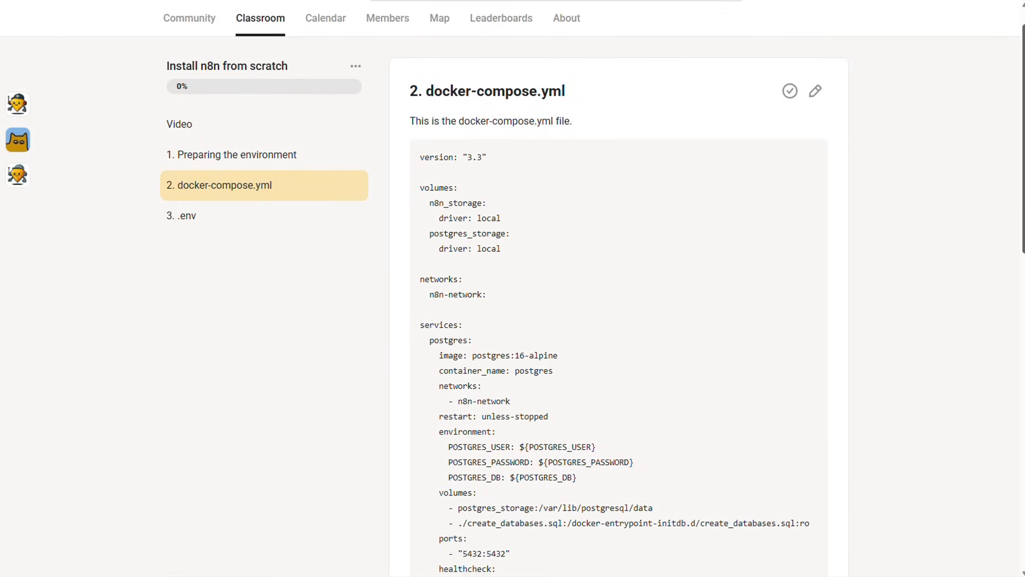
{"action": "scroll", "scroll_direction": "down", "scroll_amount": 3}
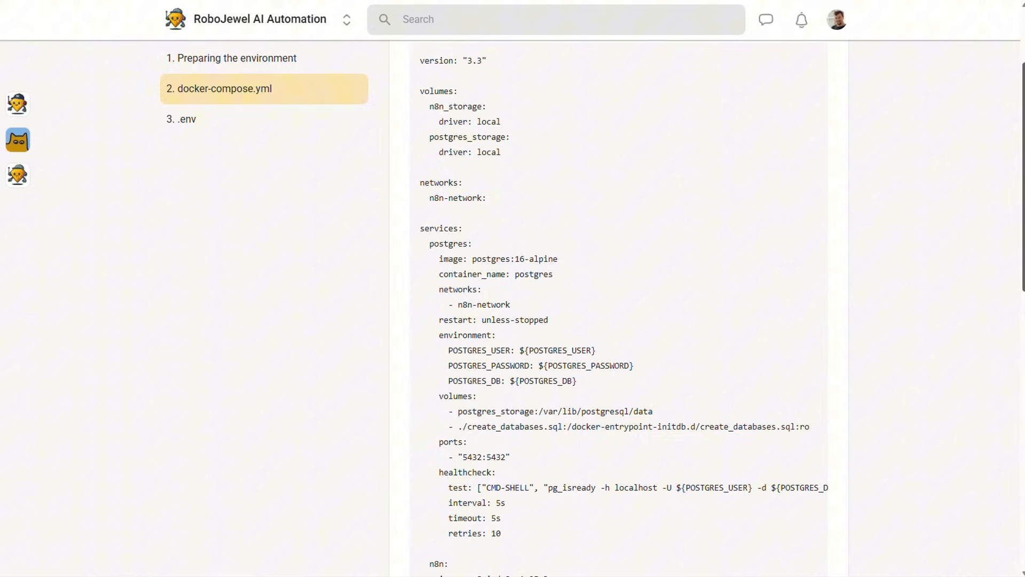
{"action": "scroll", "scroll_direction": "down", "scroll_amount": 3}
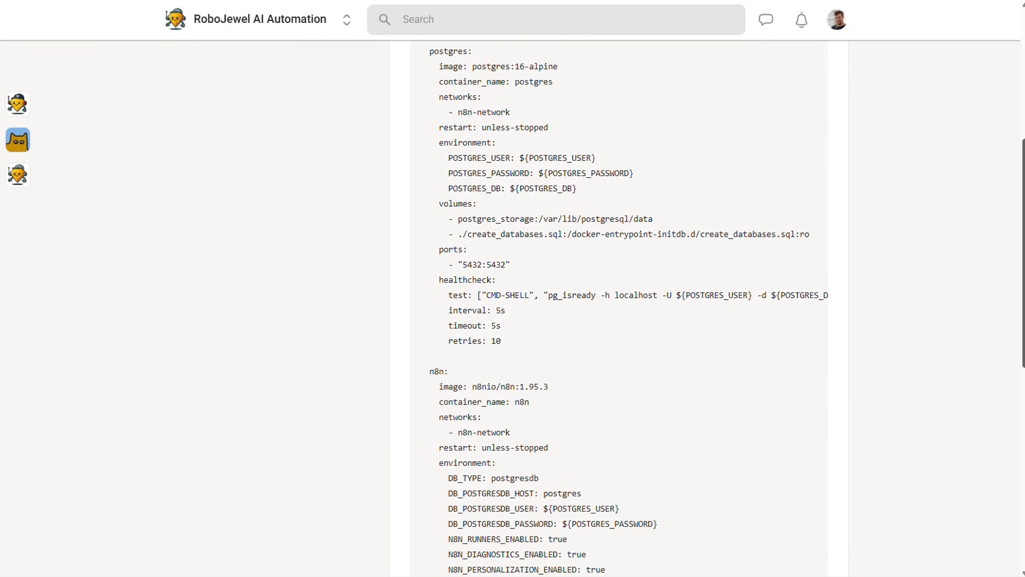
{"action": "scroll", "scroll_direction": "down", "scroll_amount": 3}
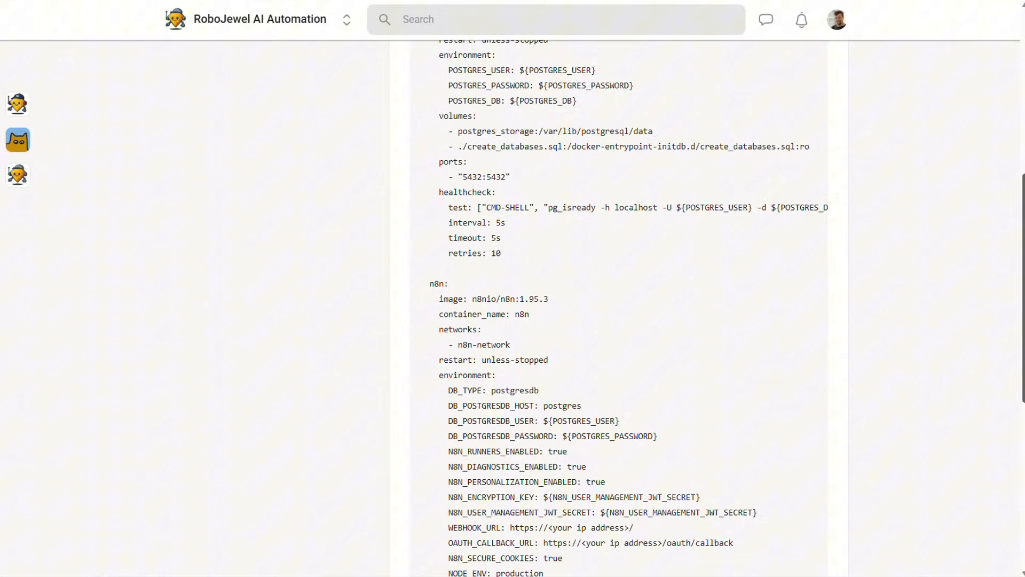
{"action": "scroll", "scroll_direction": "down", "scroll_amount": 3}
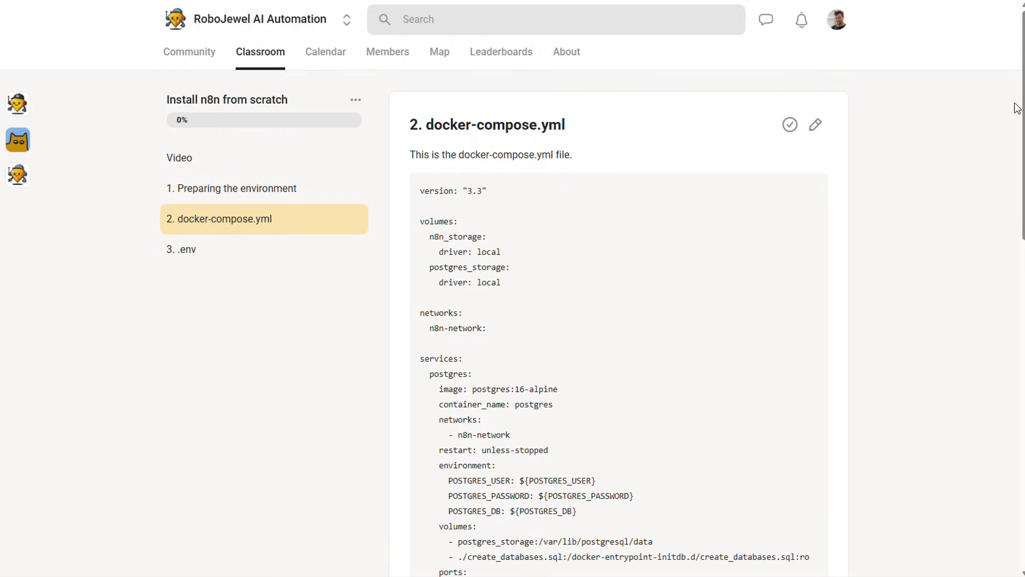
{"action": "scroll", "scroll_direction": "down", "scroll_amount": 3}
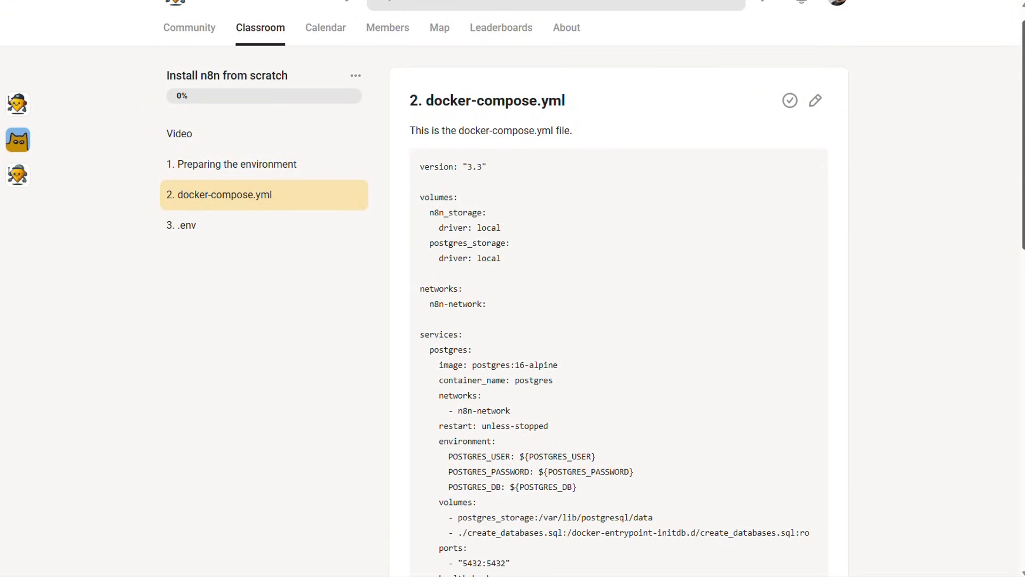
{"action": "scroll", "scroll_direction": "down", "scroll_amount": 3}
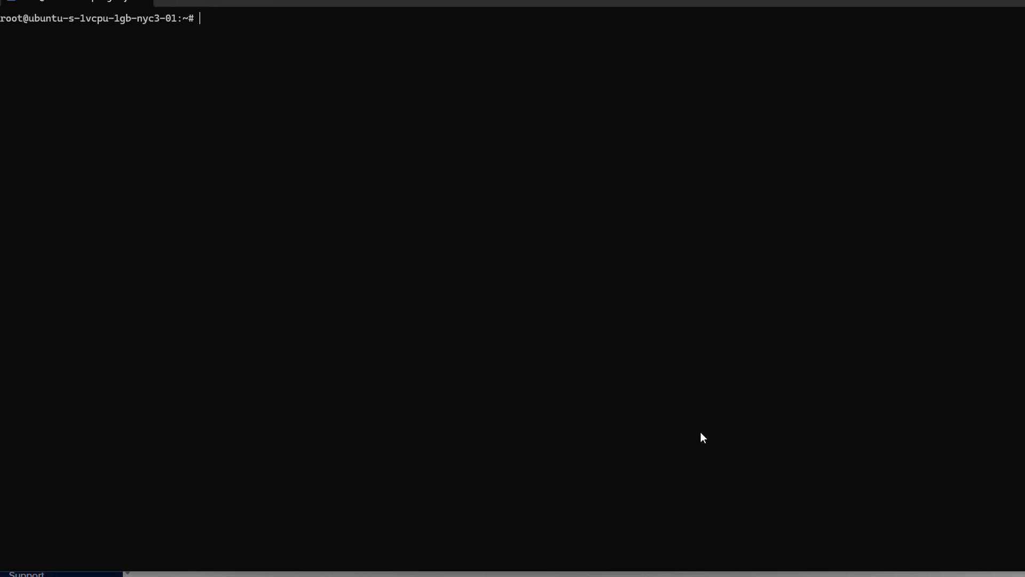
Run nano docker-compose.yml to create the compose file on the droplet
{"action": "type", "text": "nano d"}
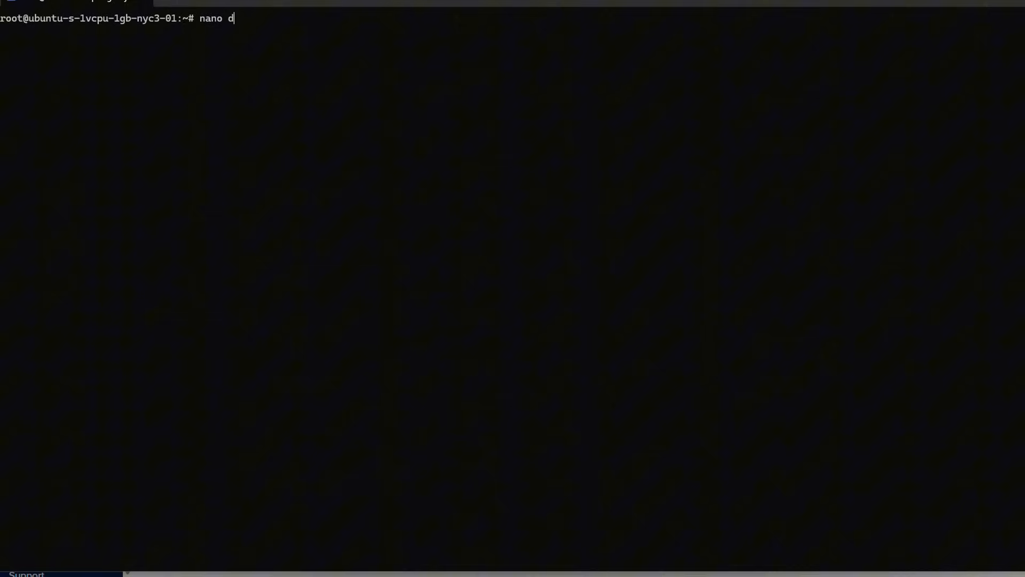
{"action": "type", "text": "ocker-"}
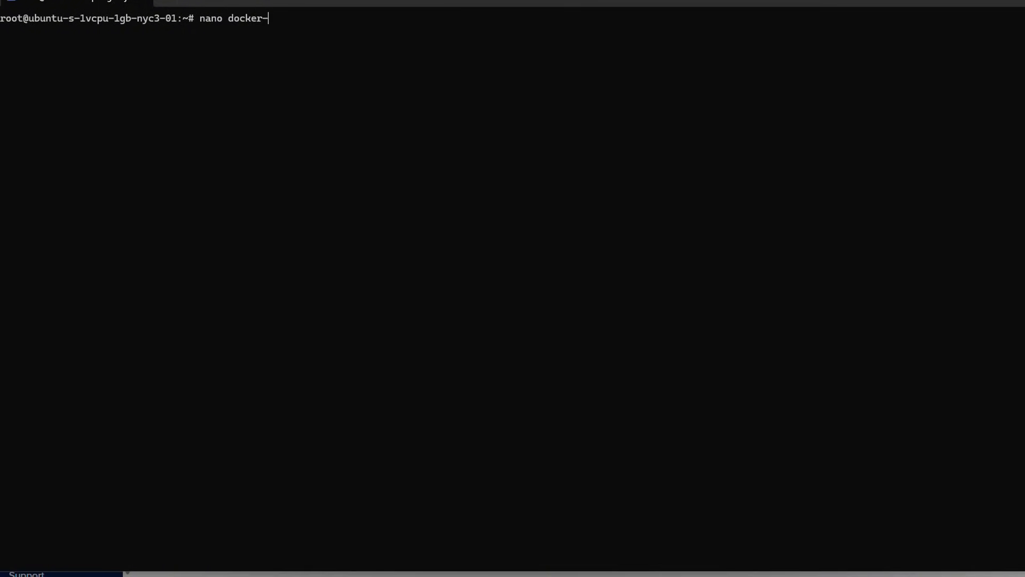
{"action": "type", "text": "compose"}
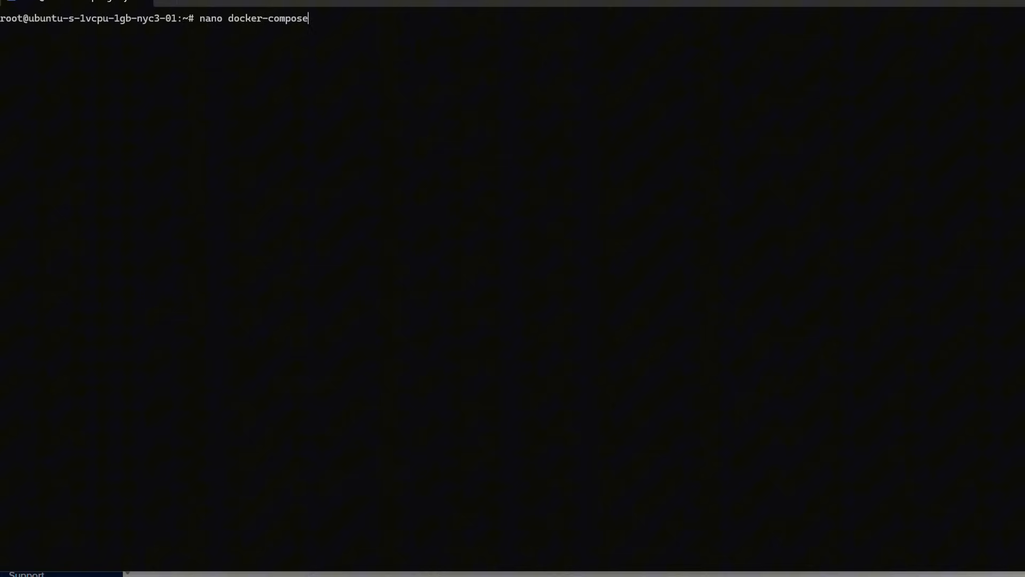
{"action": "type", "text": ".yml"}
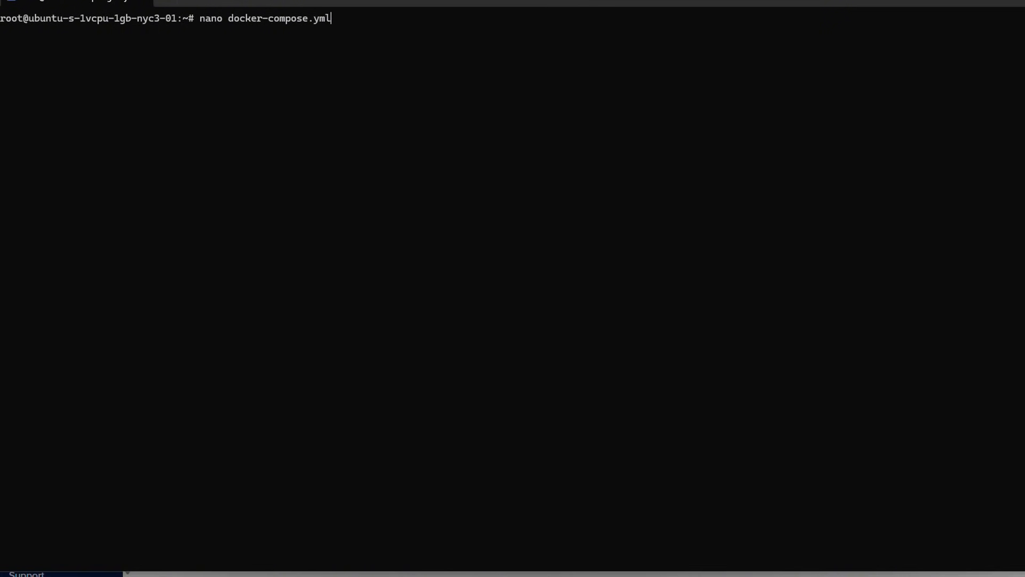
{"action": "key", "text": "Enter"}
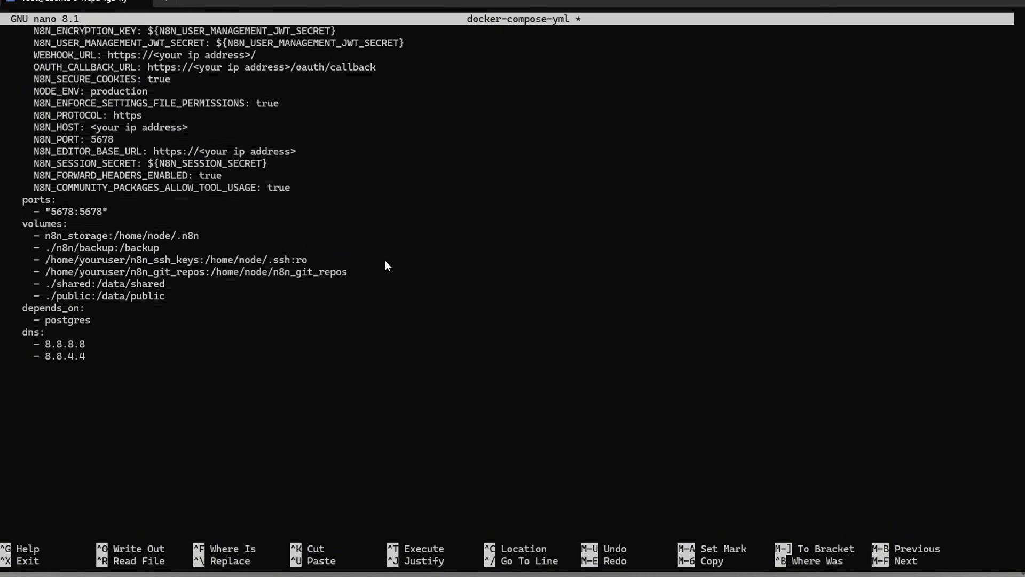
{"action": "scroll", "scroll_direction": "up", "scroll_amount": 3}
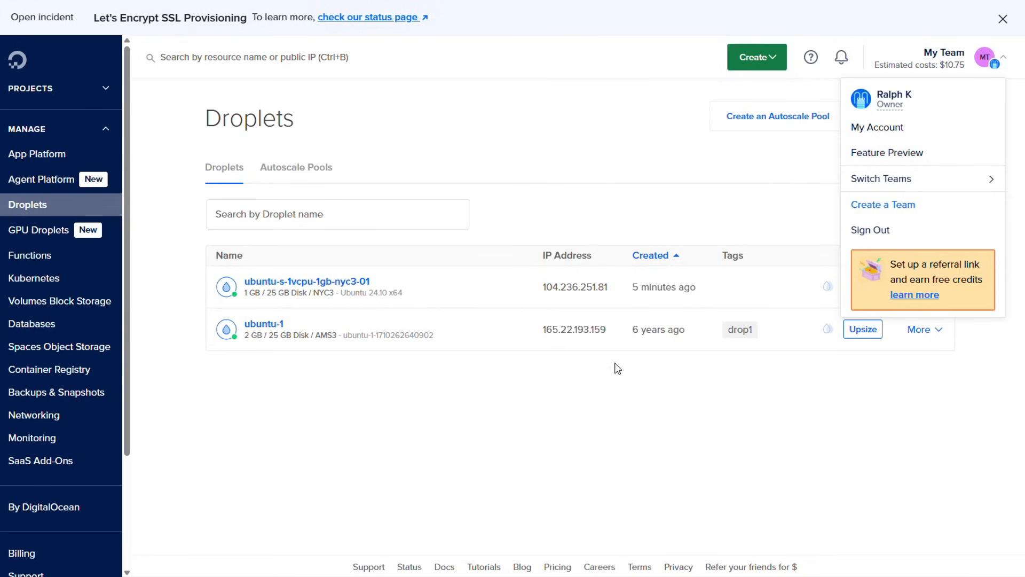
{"action": "mouse_move", "coordinate": [617, 290]}
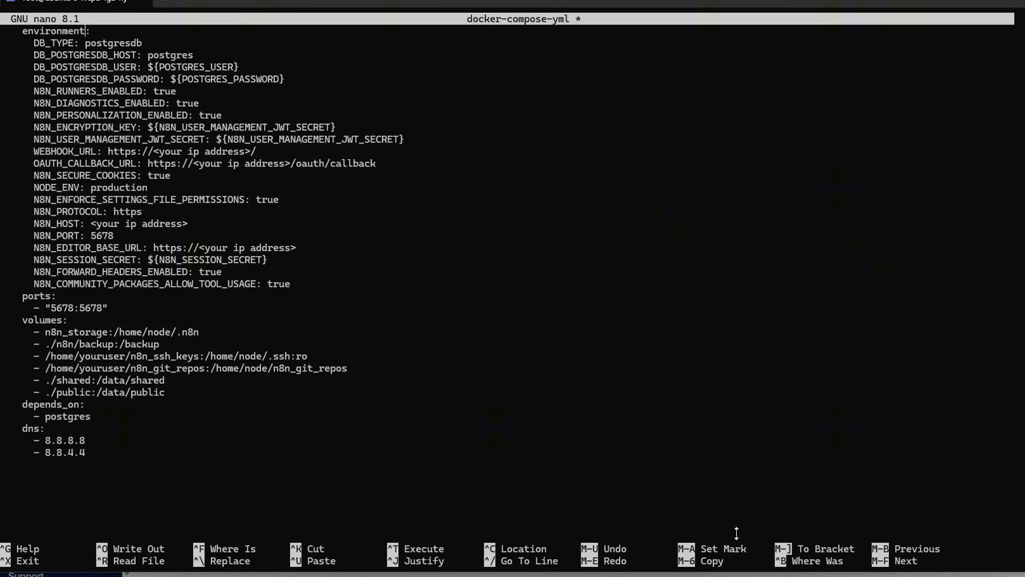
{"action": "mouse_move", "coordinate": [375, 254]}
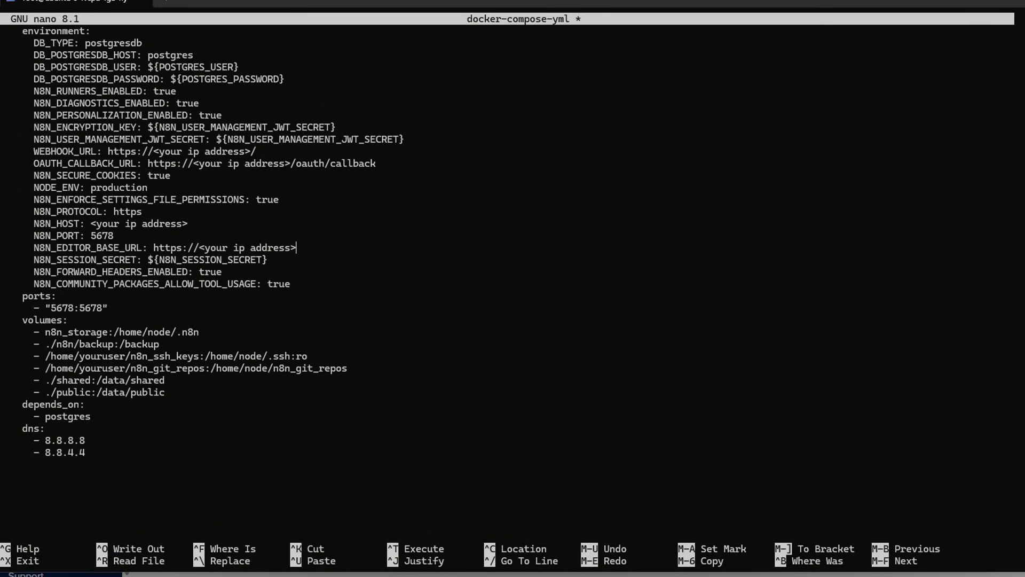
Replace the editor URL, OAuth callback and N8N_HOST placeholders with 104.236.251.81, then save
{"action": "key", "text": "BackSpace"}
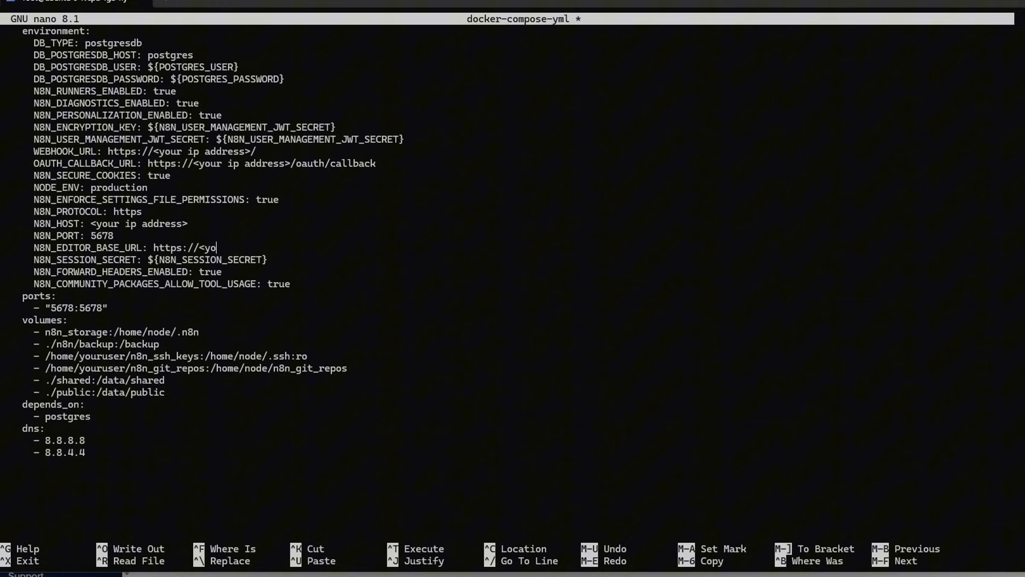
{"action": "key", "text": "BackSpace"}
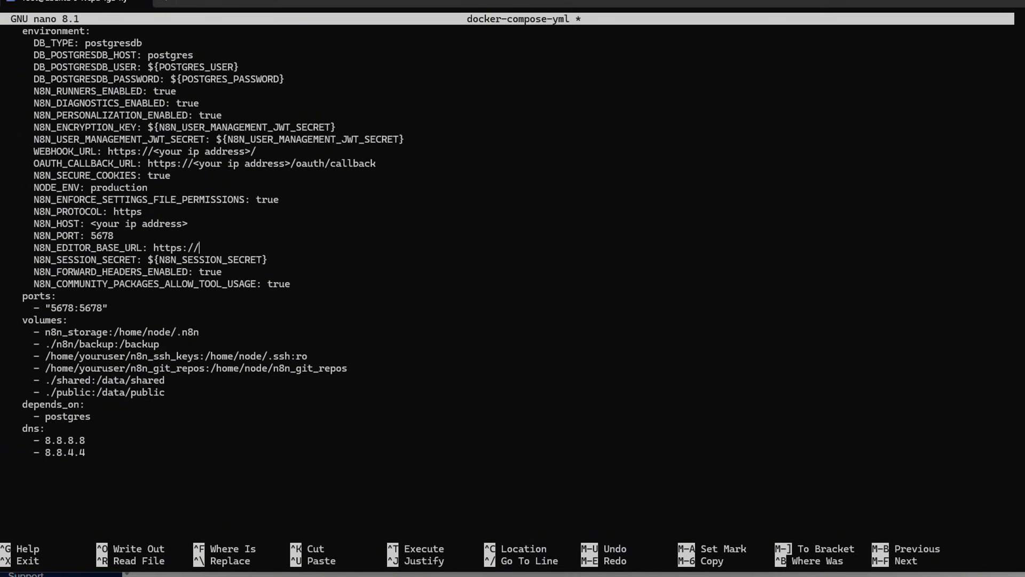
{"action": "type", "text": "104.236.251.81"}
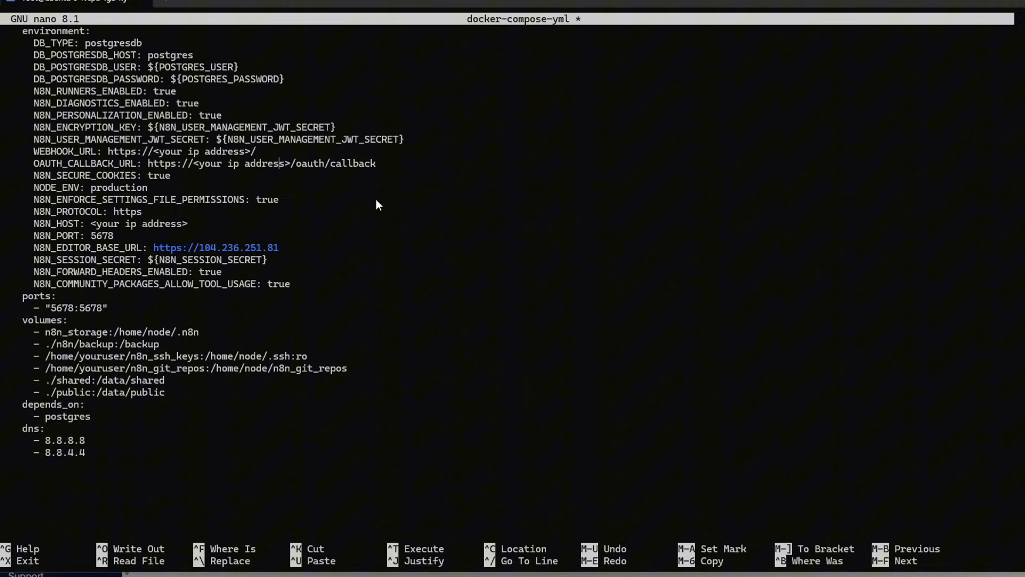
{"action": "key", "text": "BackSpace"}
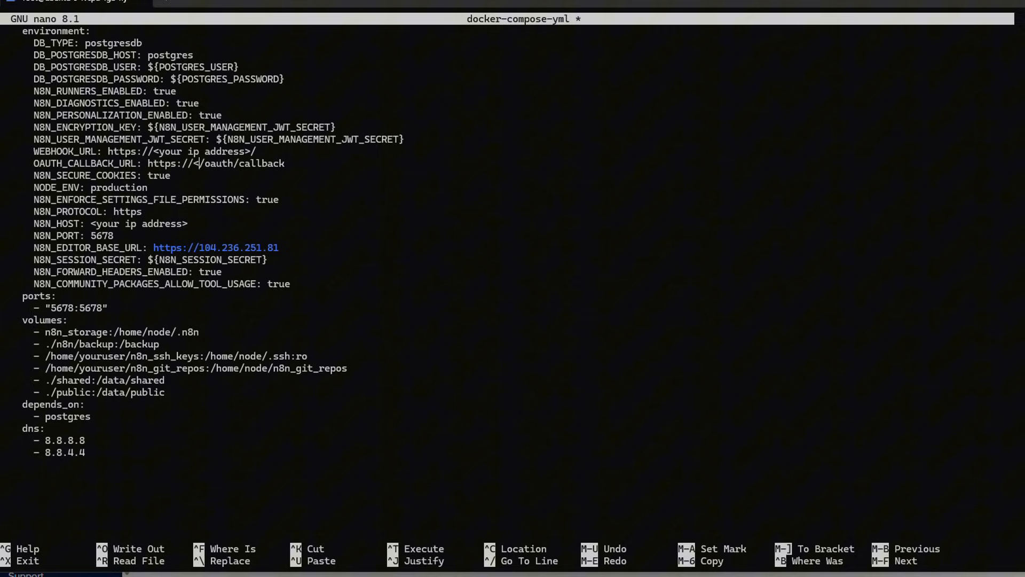
{"action": "type", "text": "104.236.251.81"}
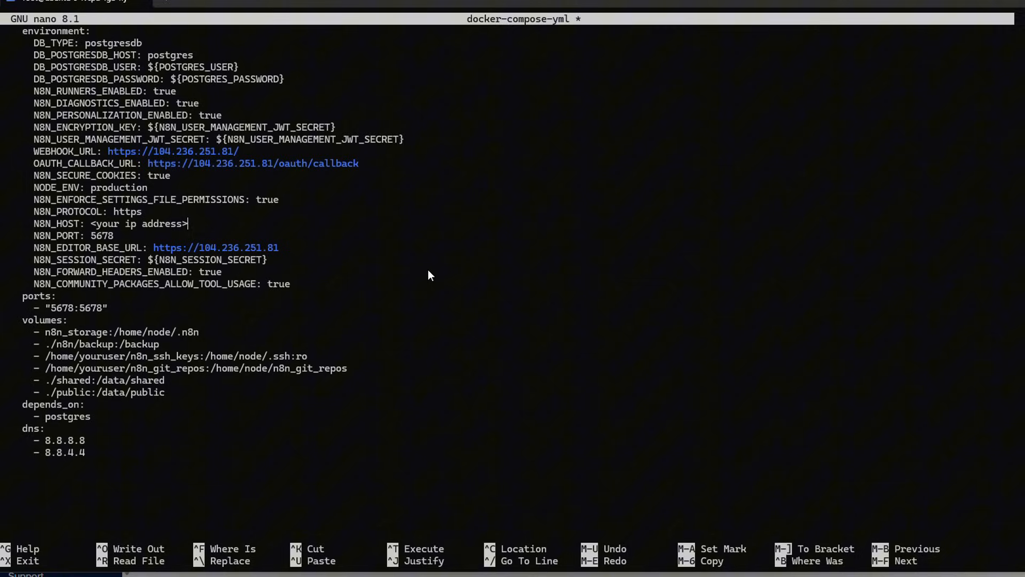
{"action": "key", "text": "Backspace"}
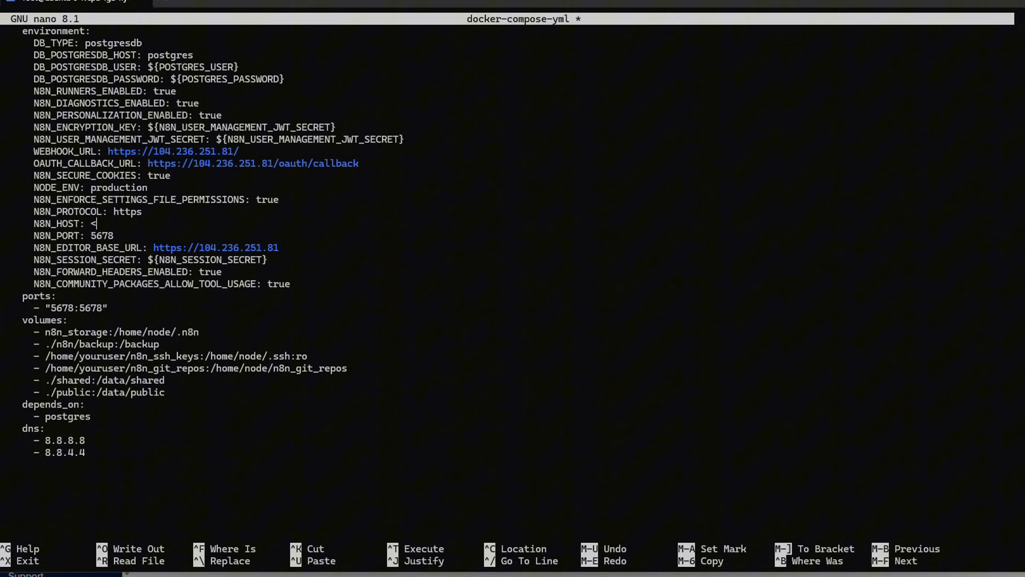
{"action": "type", "text": "104.236.251.81"}
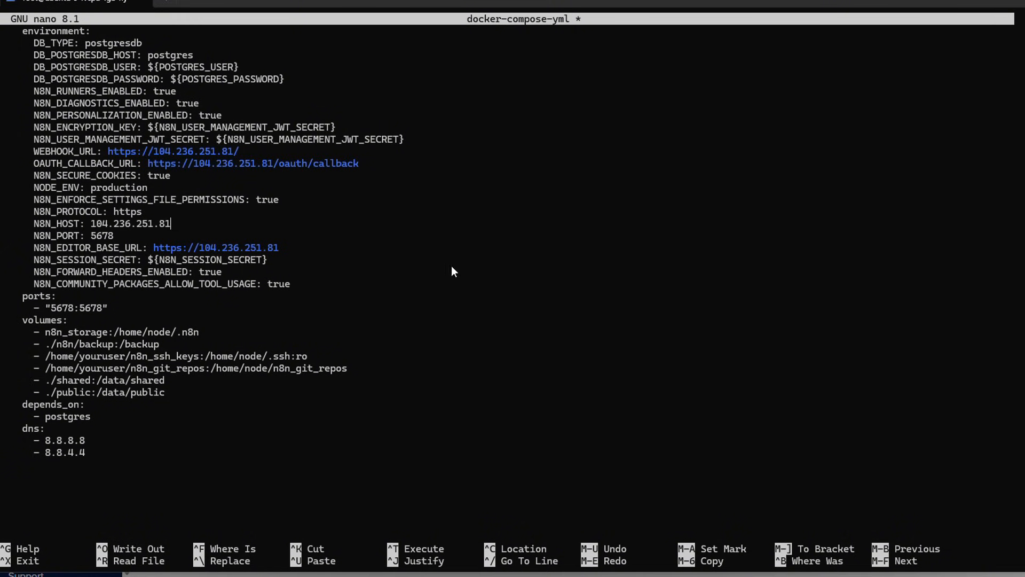
{"action": "mouse_move", "coordinate": [457, 269]}
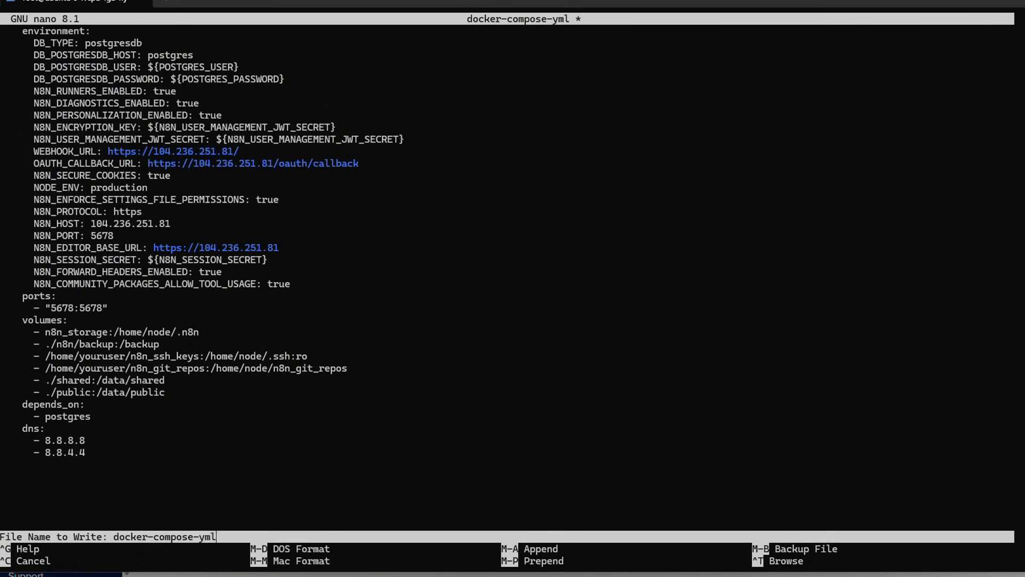
{"action": "key", "text": "Enter"}
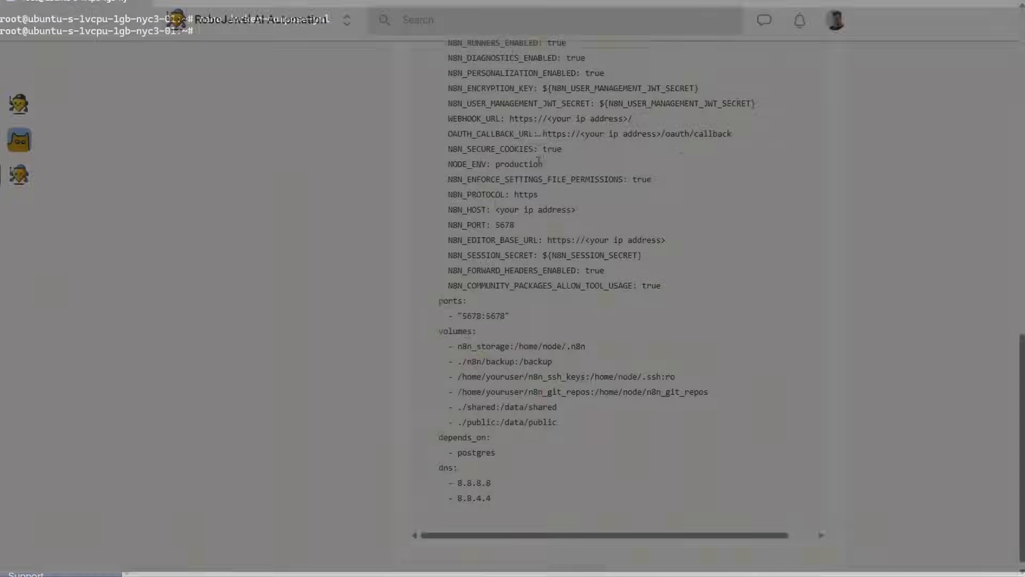
Copy the example .env block from the Skool .env lesson
{"action": "left_click", "coordinate": [269, 249]}
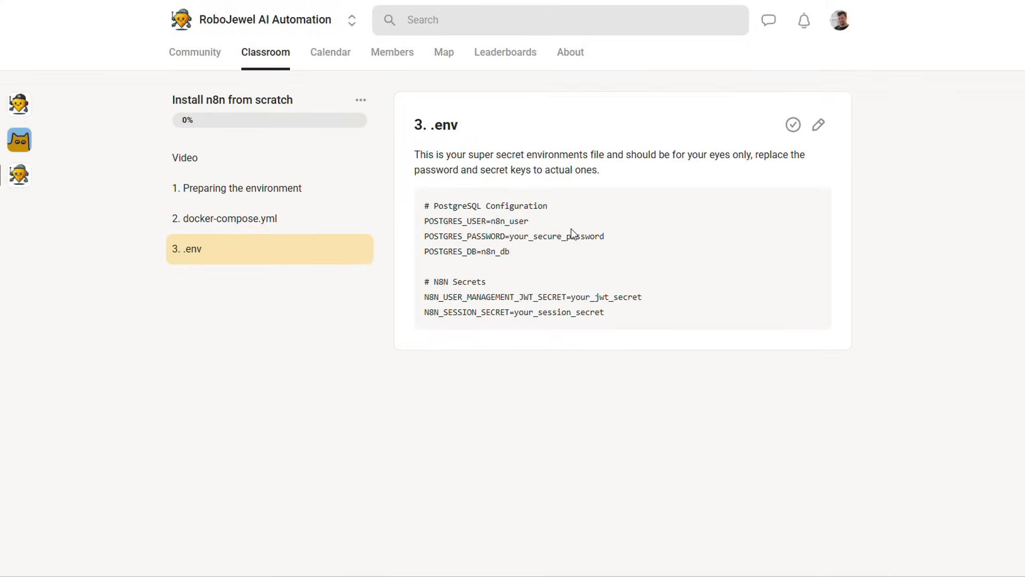
{"action": "left_click_drag", "start_coordinate": [425, 205], "coordinate": [604, 312]}
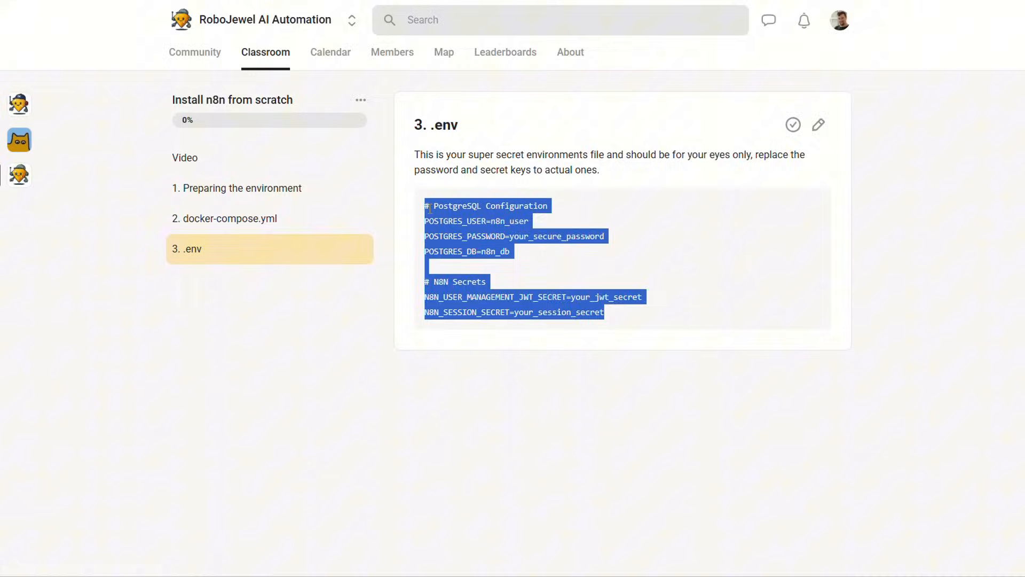
{"action": "left_click", "coordinate": [523, 451]}
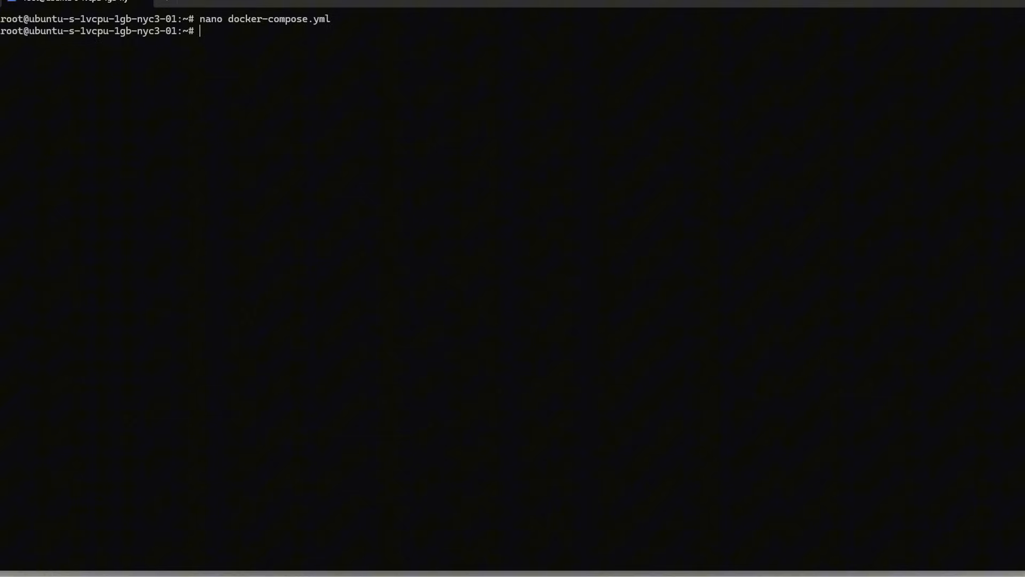
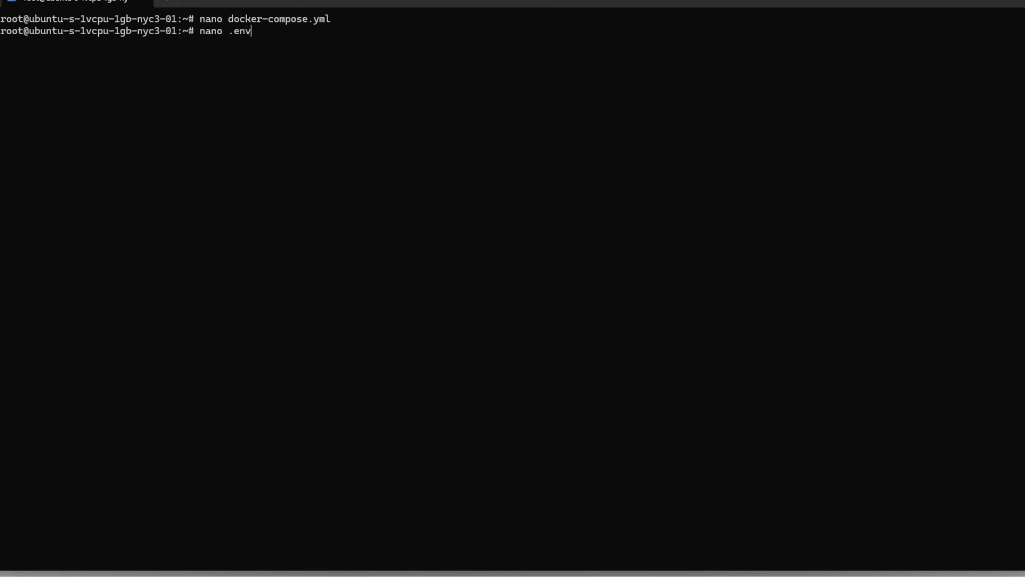
Create .env with nano from the copied settings, editing the Postgres password
{"action": "key", "text": "Enter"}
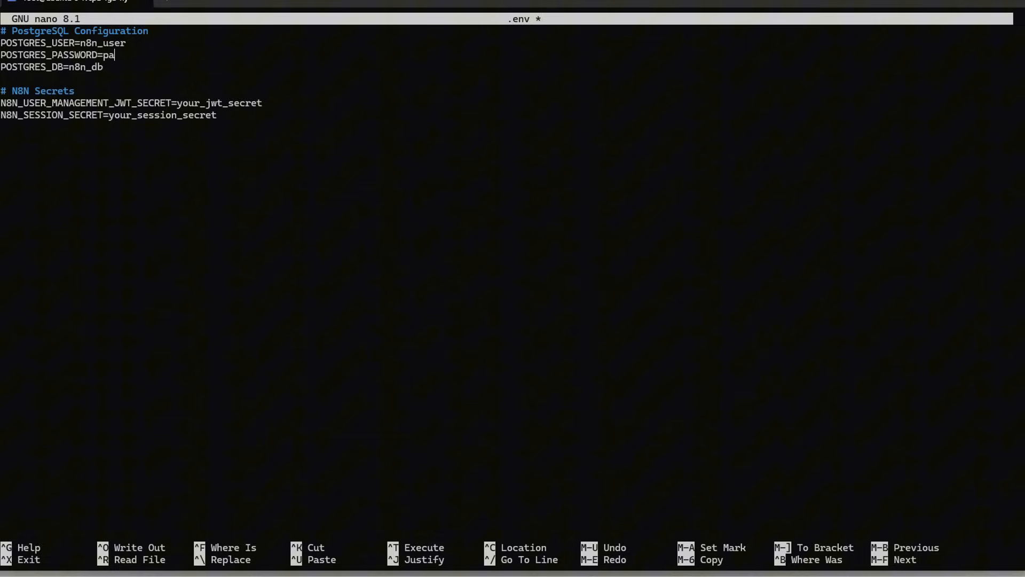
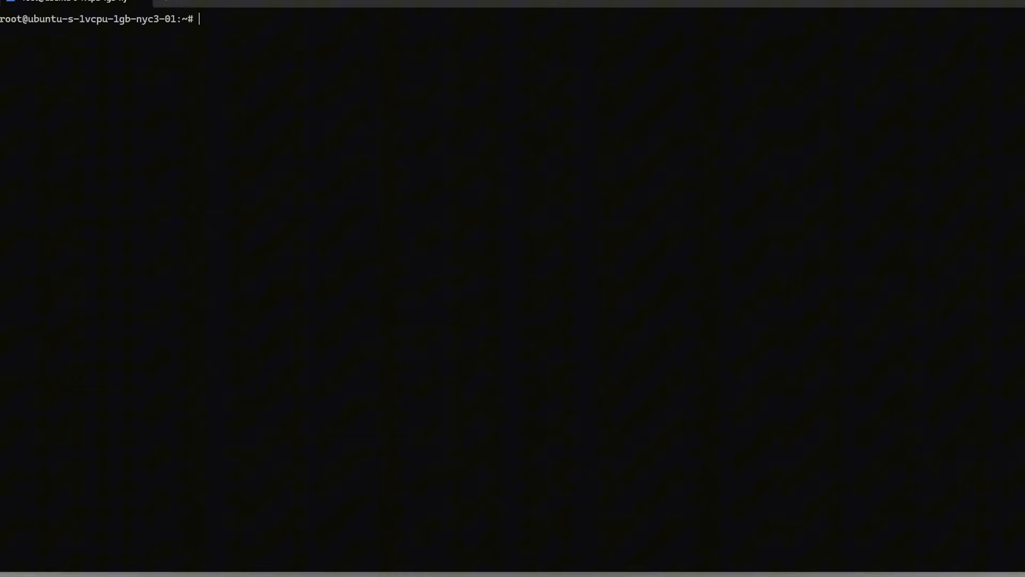
Run docker compose up -d, then docker ps to confirm n8n on 5678 and postgres
{"action": "type", "text": "docker"}
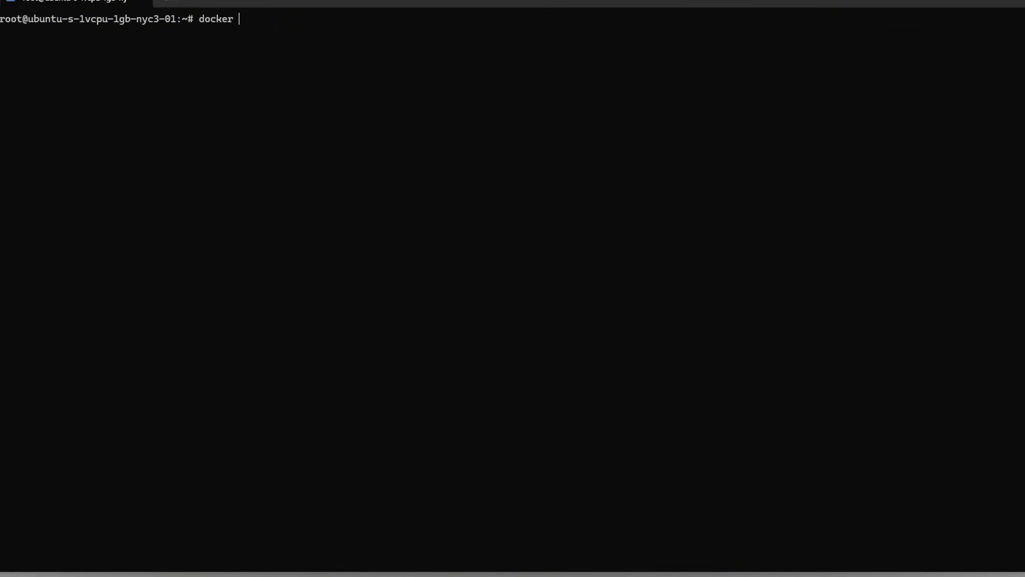
{"action": "type", "text": "compose up"}
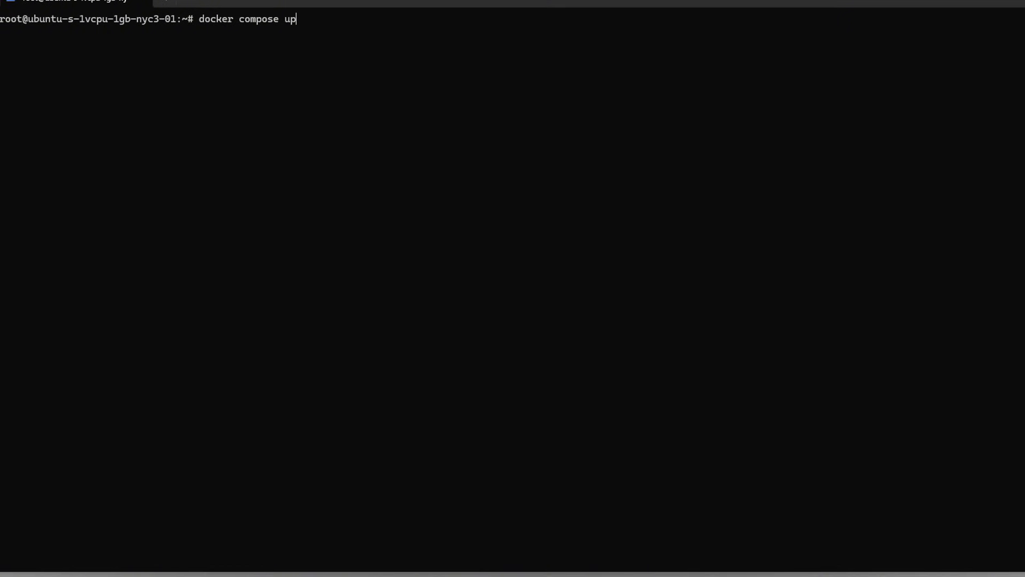
{"action": "type", "text": "-d"}
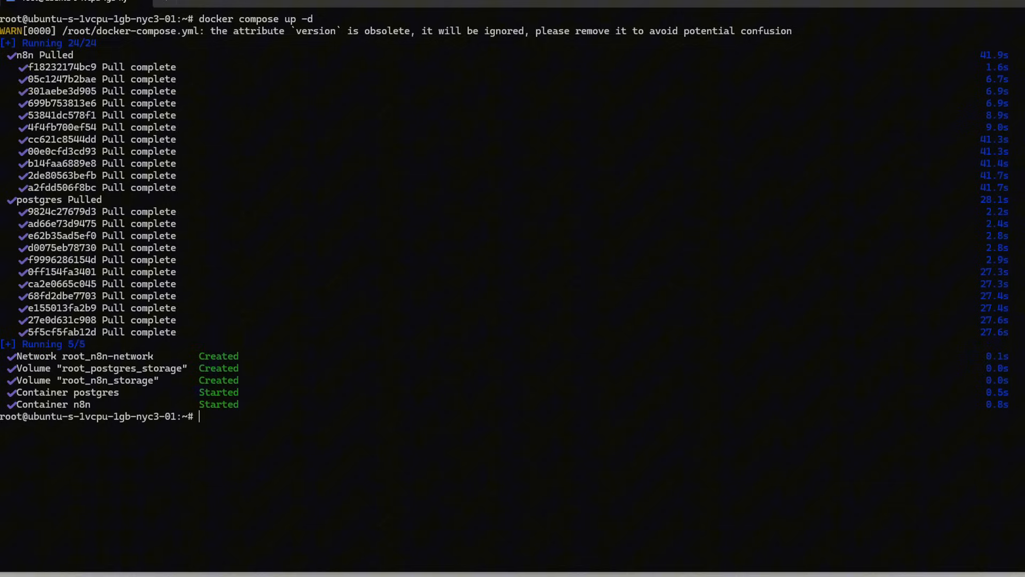
{"action": "mouse_move", "coordinate": [567, 360]}
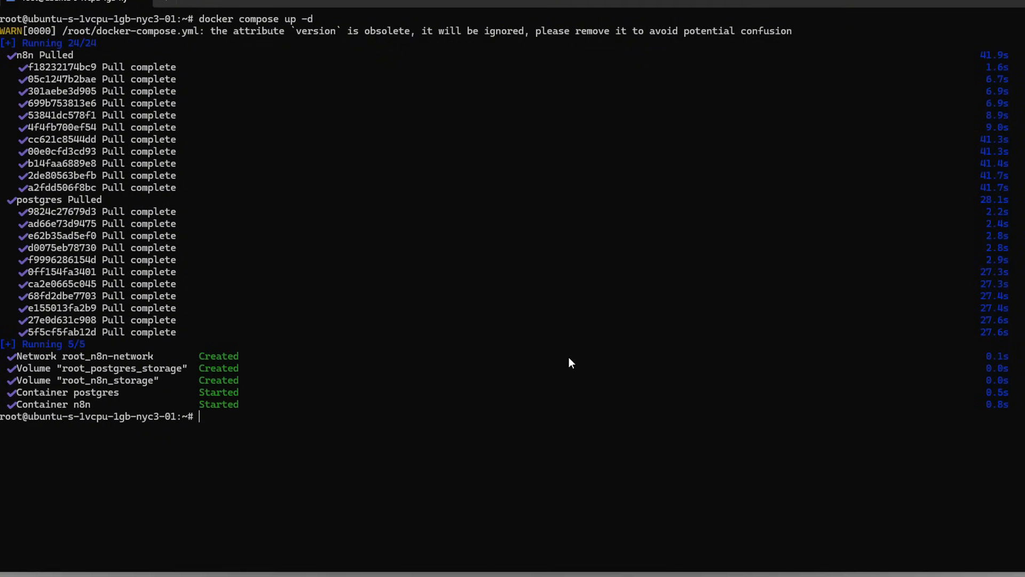
{"action": "type", "text": "docker ps"}
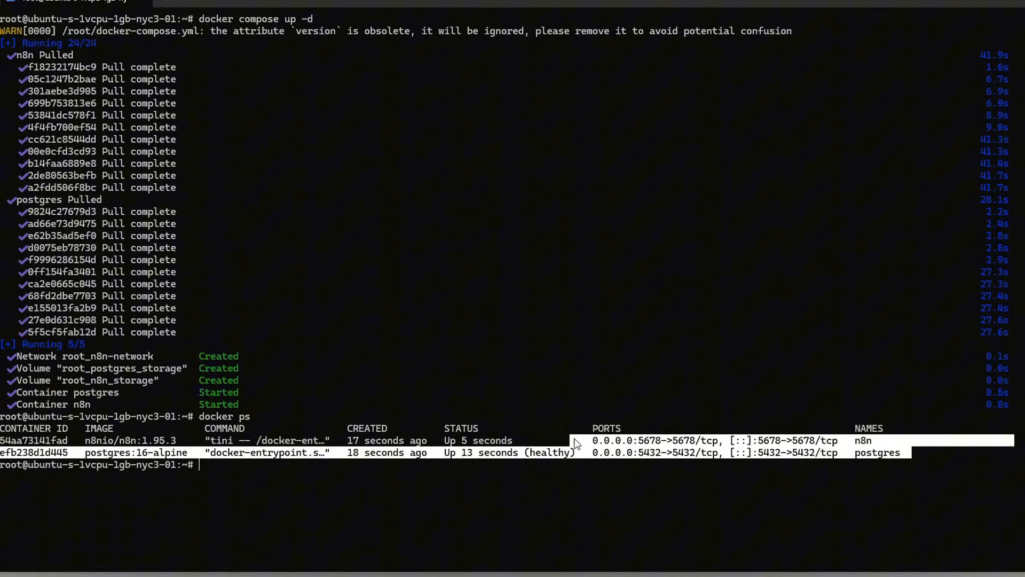
{"action": "double_click", "coordinate": [650, 440]}
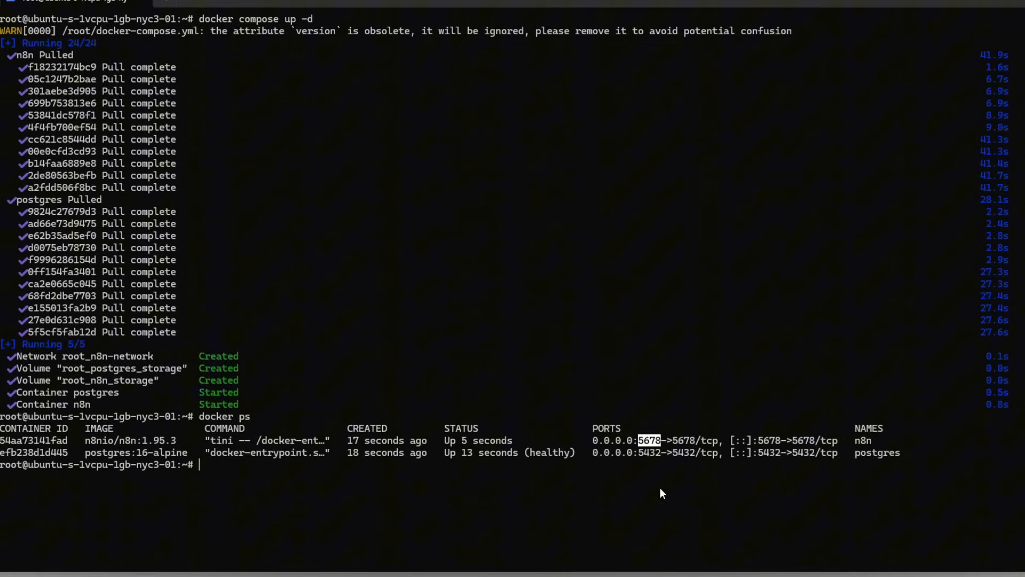
{"action": "mouse_move", "coordinate": [712, 351]}
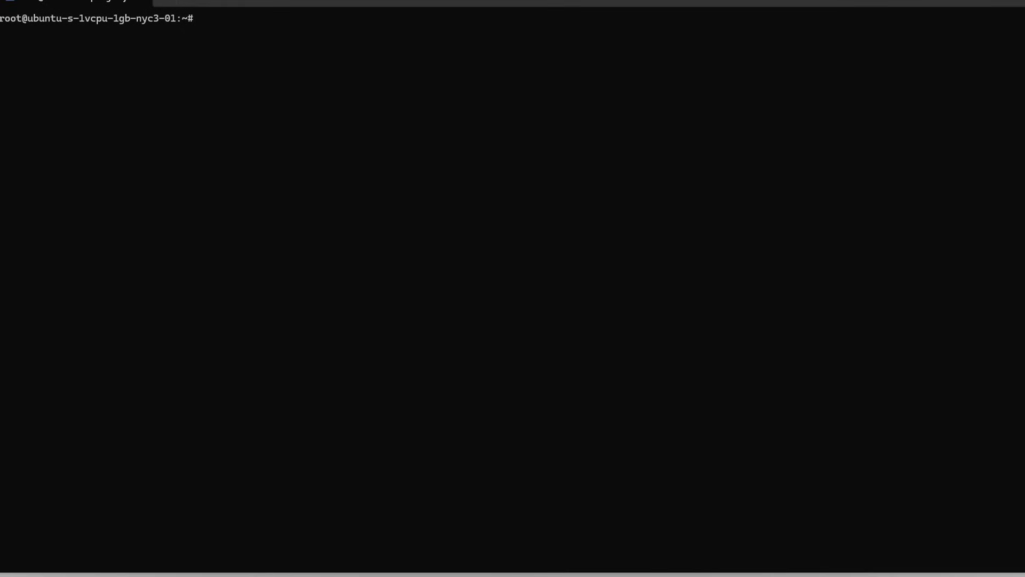
Install Nginx and OpenSSL and create the /etc/nginx/ssl directory
{"action": "type", "text": "sudo apt install nginx openssl -y"}
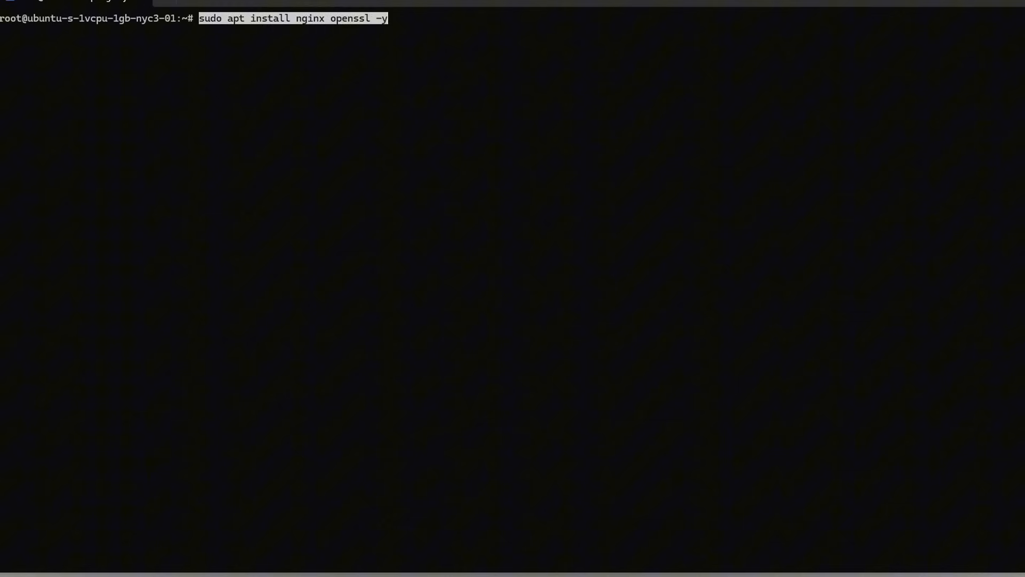
{"action": "key", "text": "Return"}
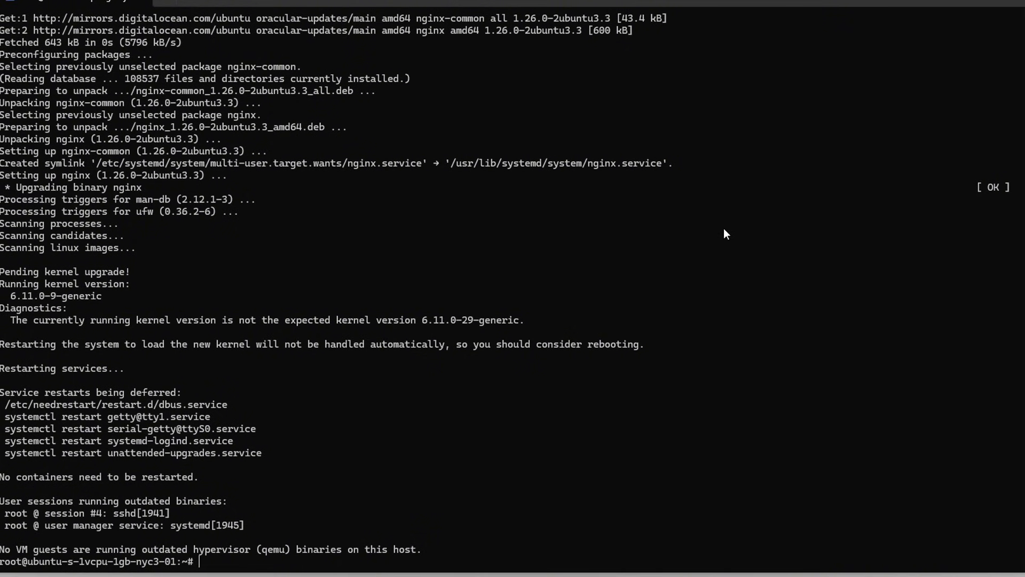
{"action": "type", "text": "sudo mkdir -p /etc/nginx/ssl"}
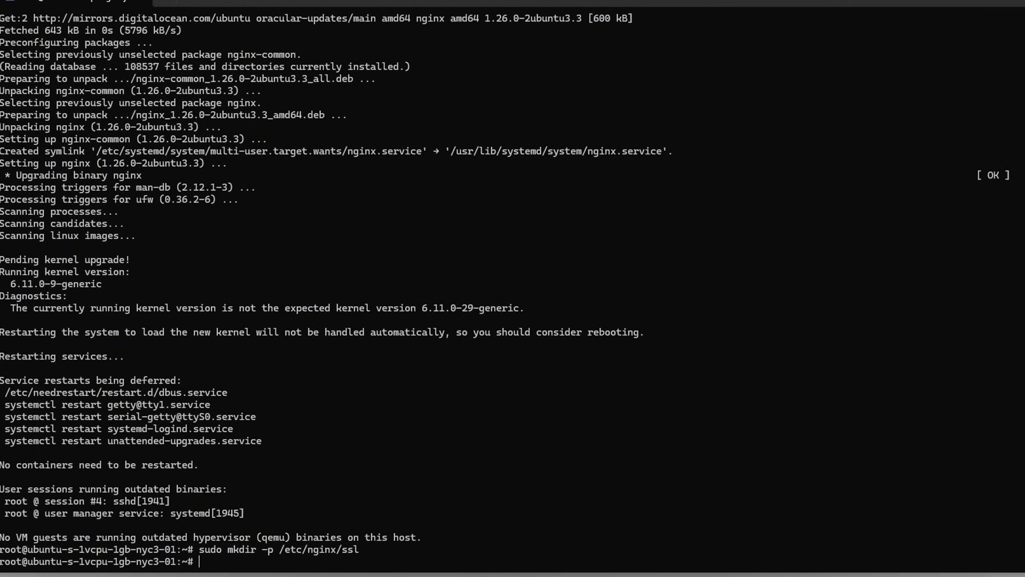
Generate a 365-day RSA-2048 self-signed certificate and key for n8n in /etc/nginx/ssl
{"action": "type", "text": "sudo openssl req -x509 -nodes -days 365 -newkey rsa:2048 -keyout /etc/nginx/ssl/n8n.key -out /etc/nginx/ssl/n8n.crt -subj \"/CN=104.236.251.81\""}
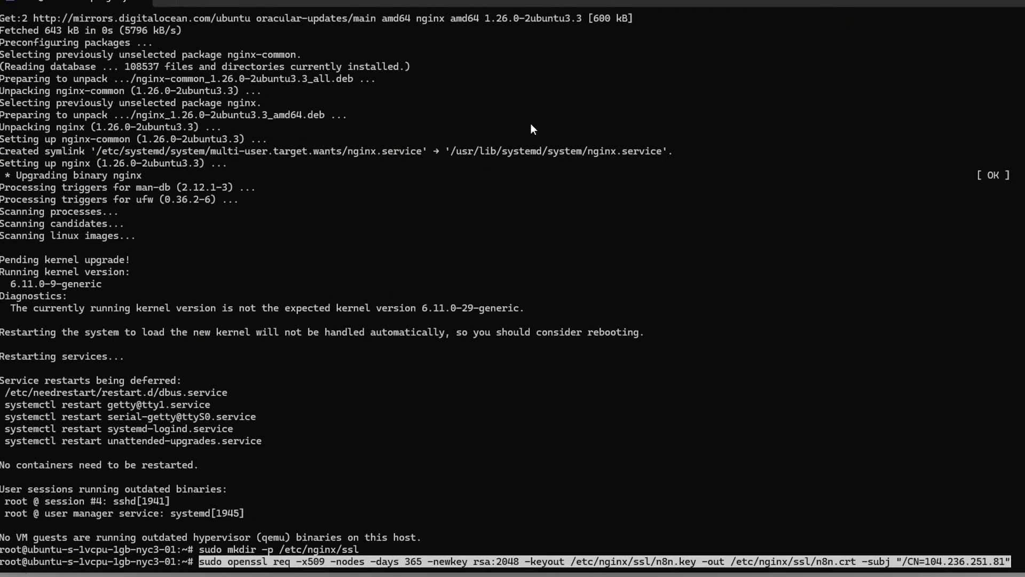
{"action": "key", "text": "Return"}
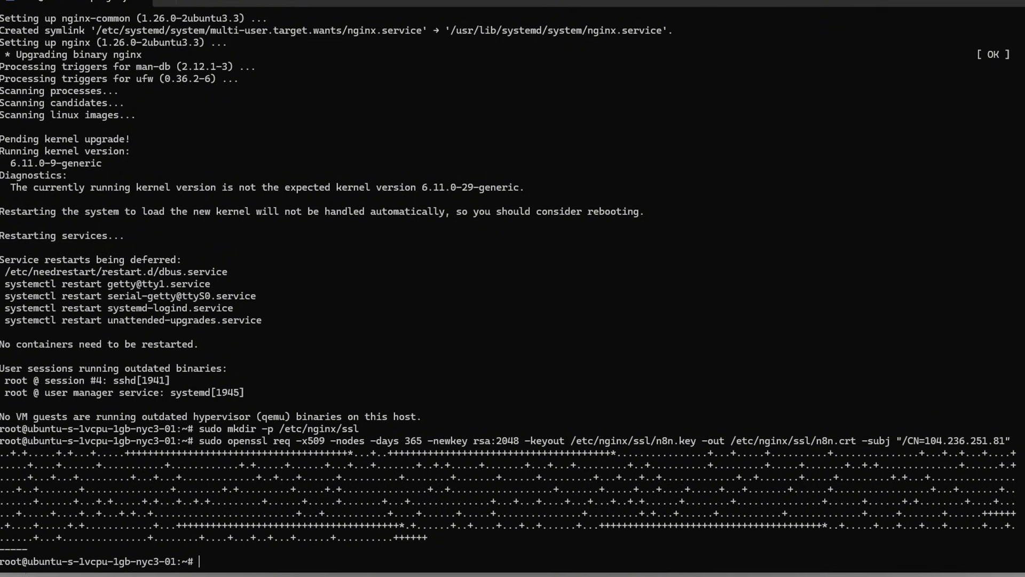
{"action": "type", "text": "sudo nano /etc/nginx/sites-available/n8n"}
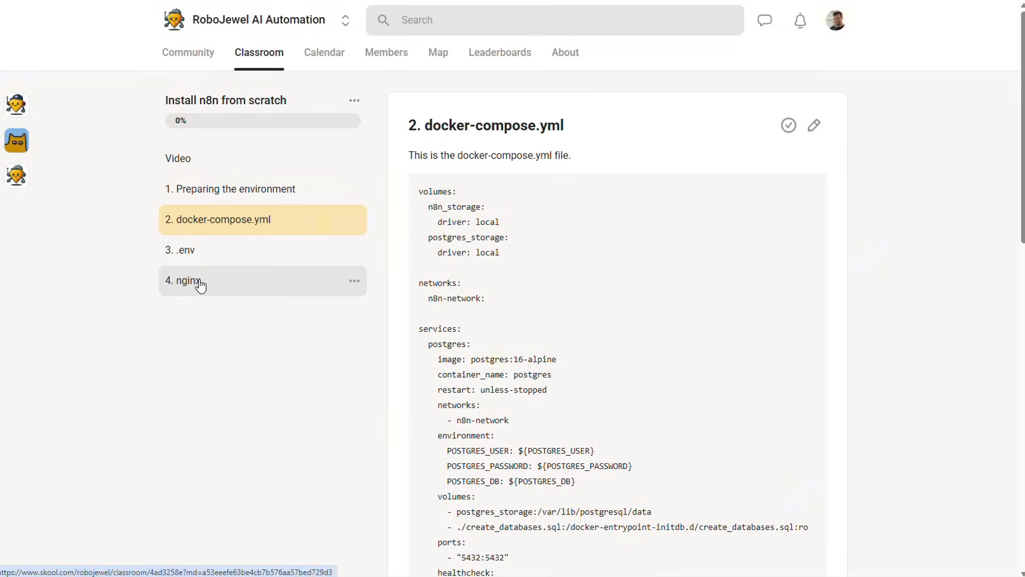
Save the nginx lesson's server config to /etc/nginx/sites-available/n8n and exit nano
{"action": "left_click", "coordinate": [187, 280]}
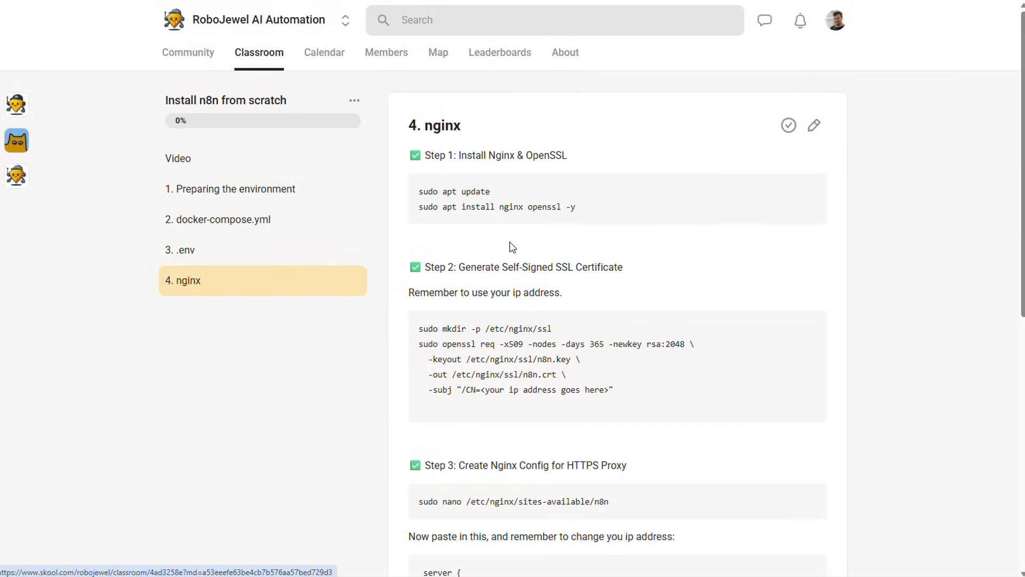
{"action": "scroll", "scroll_direction": "down", "scroll_amount": 3}
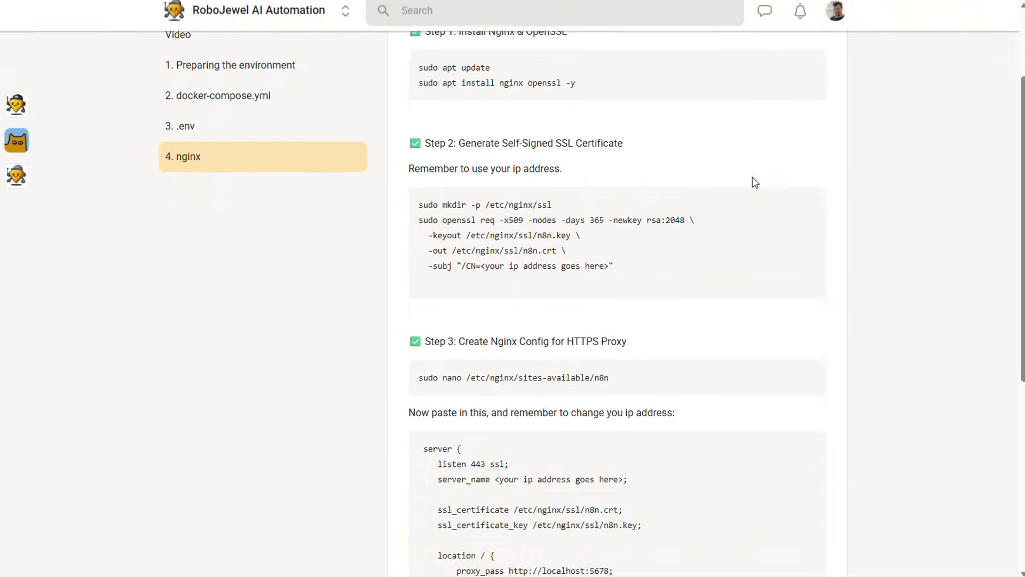
{"action": "scroll", "scroll_direction": "down", "scroll_amount": 3}
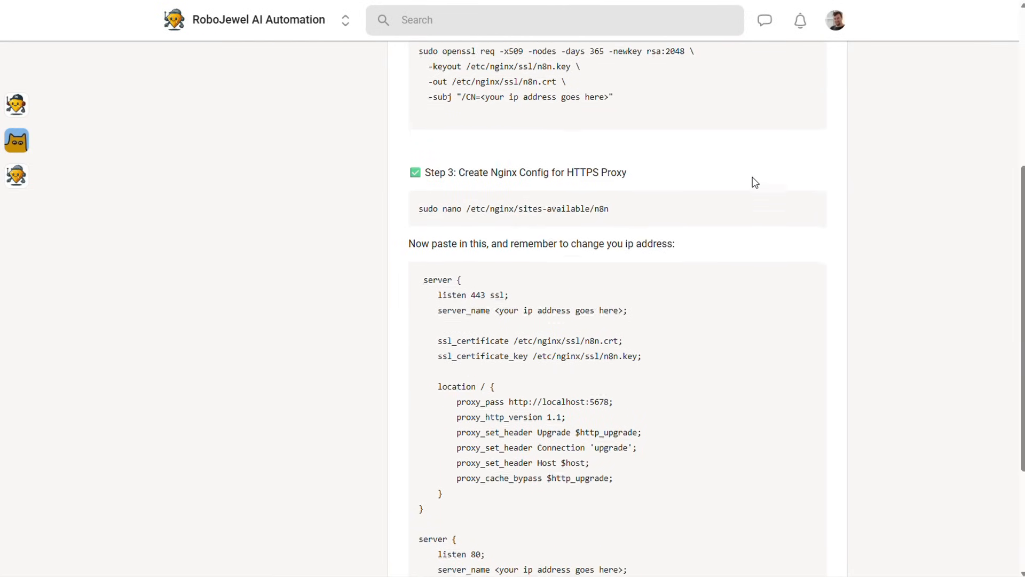
{"action": "scroll", "scroll_direction": "down", "scroll_amount": 3}
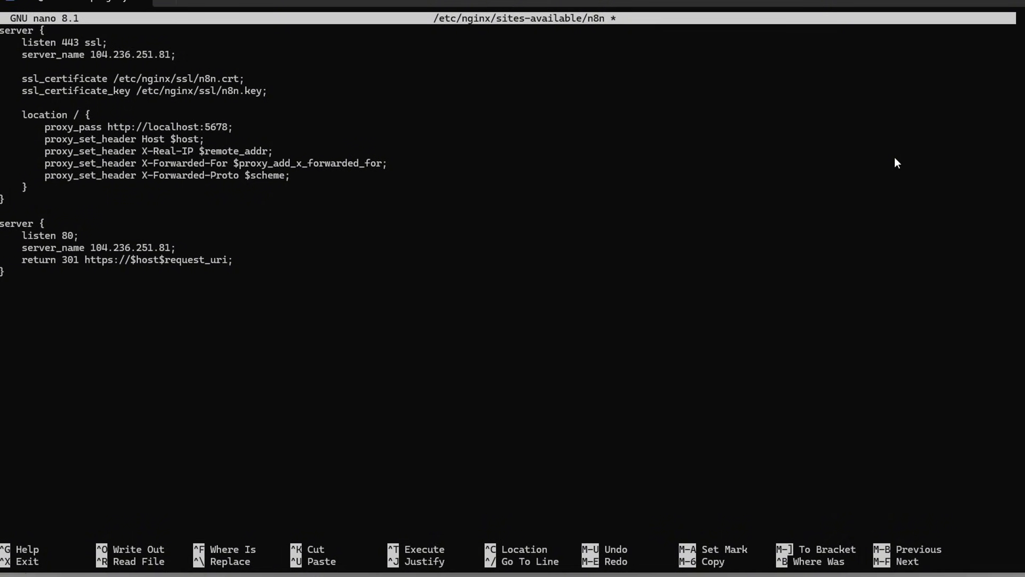
{"action": "mouse_move", "coordinate": [858, 134]}
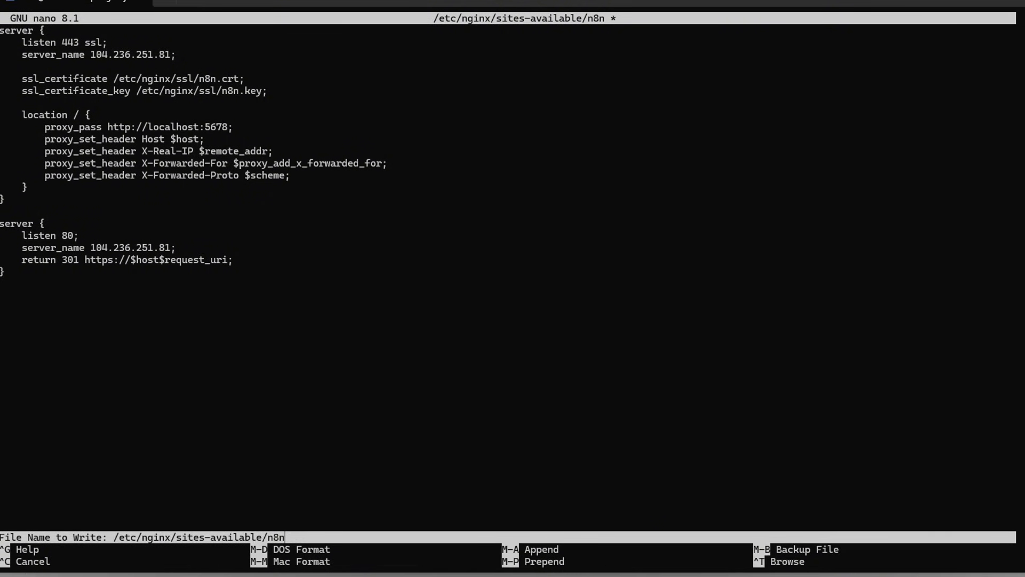
{"action": "key", "text": "Enter"}
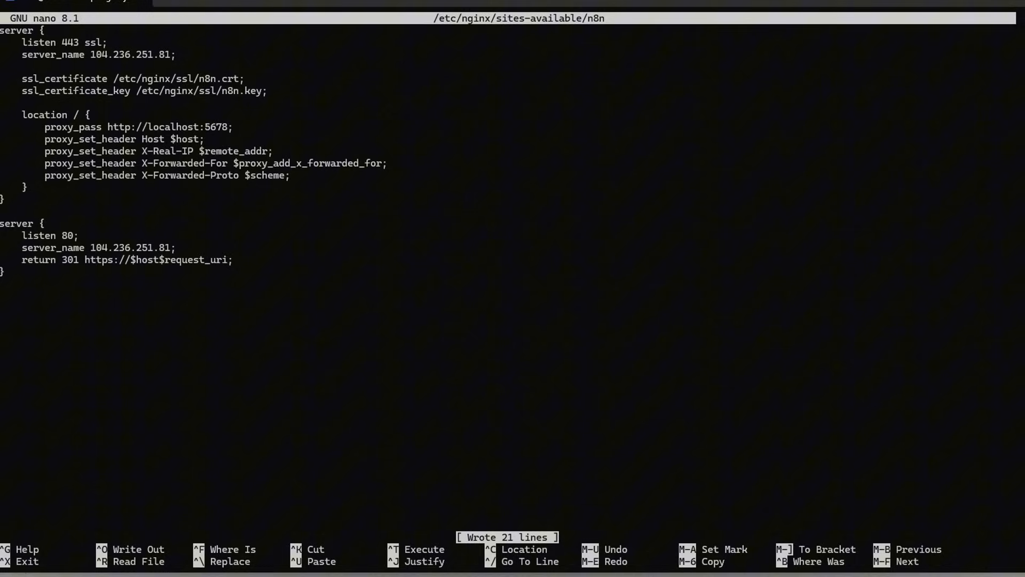
{"action": "key", "text": "ctrl+x"}
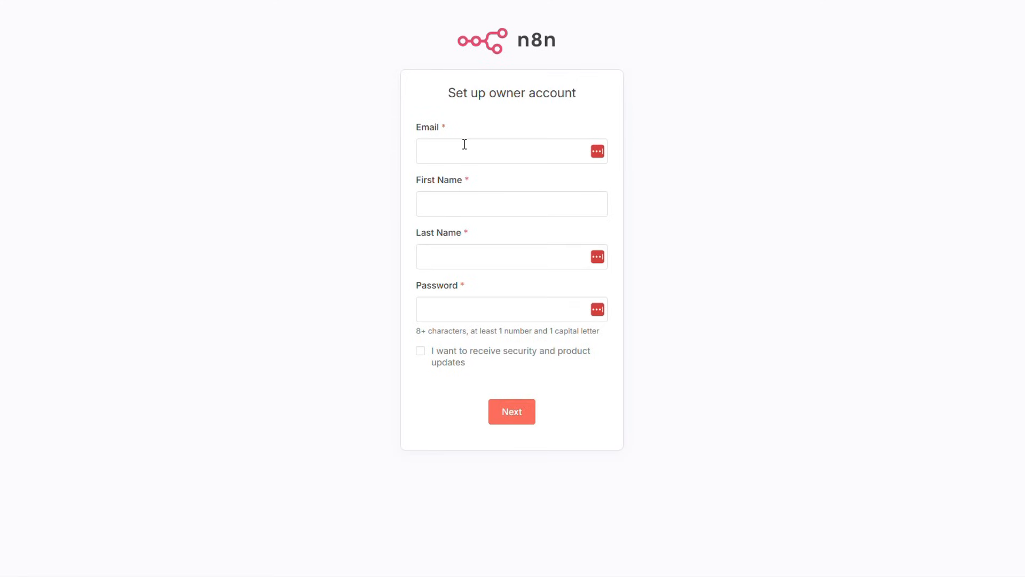
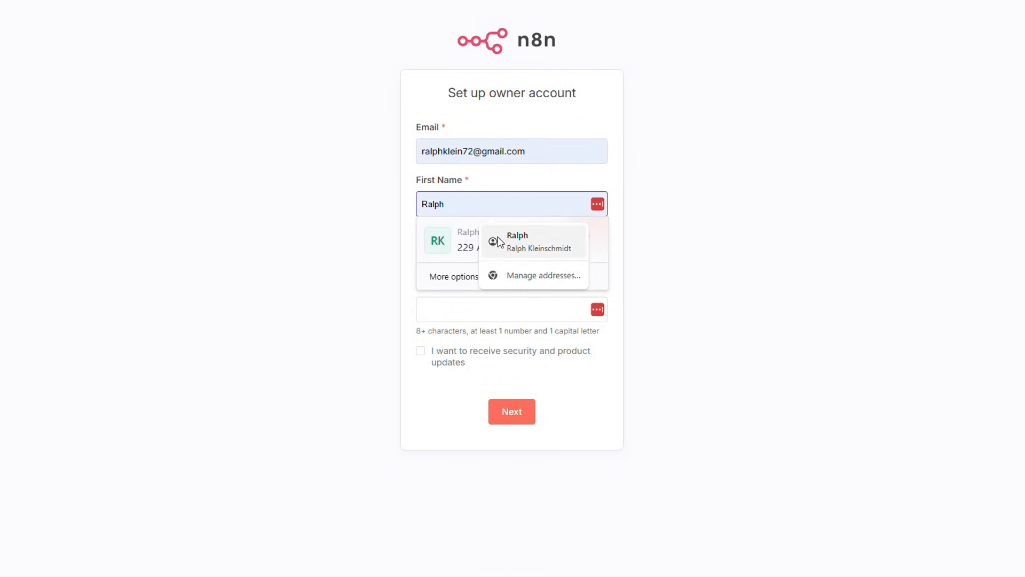
{"action": "left_click", "coordinate": [532, 242]}
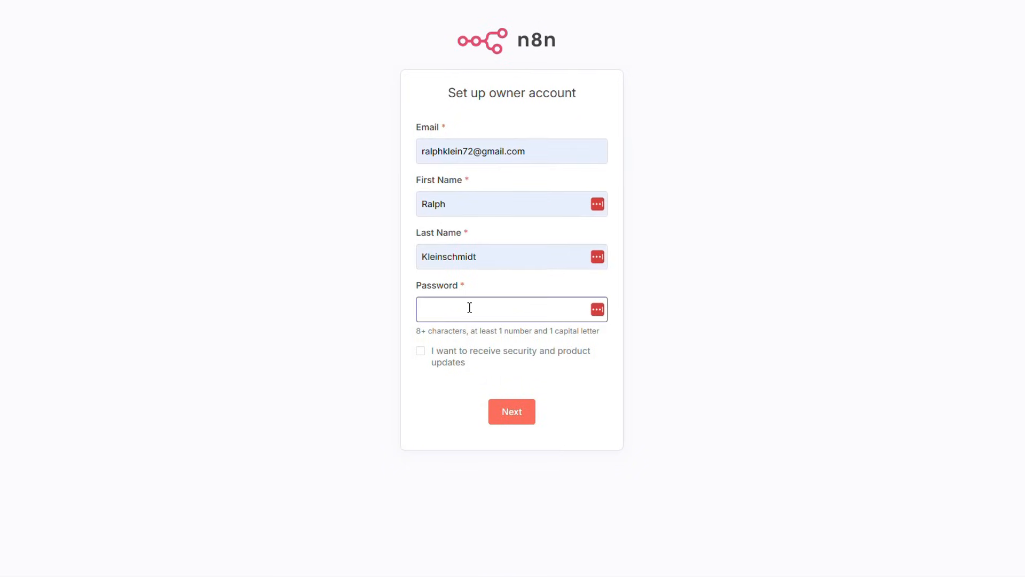
{"action": "mouse_move", "coordinate": [322, 316]}
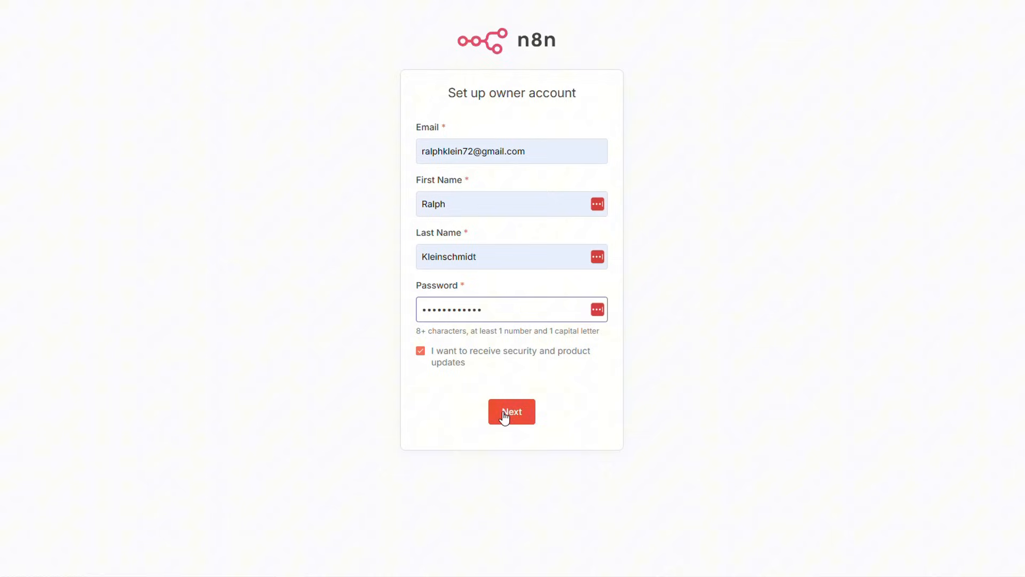
{"action": "left_click", "coordinate": [511, 411]}
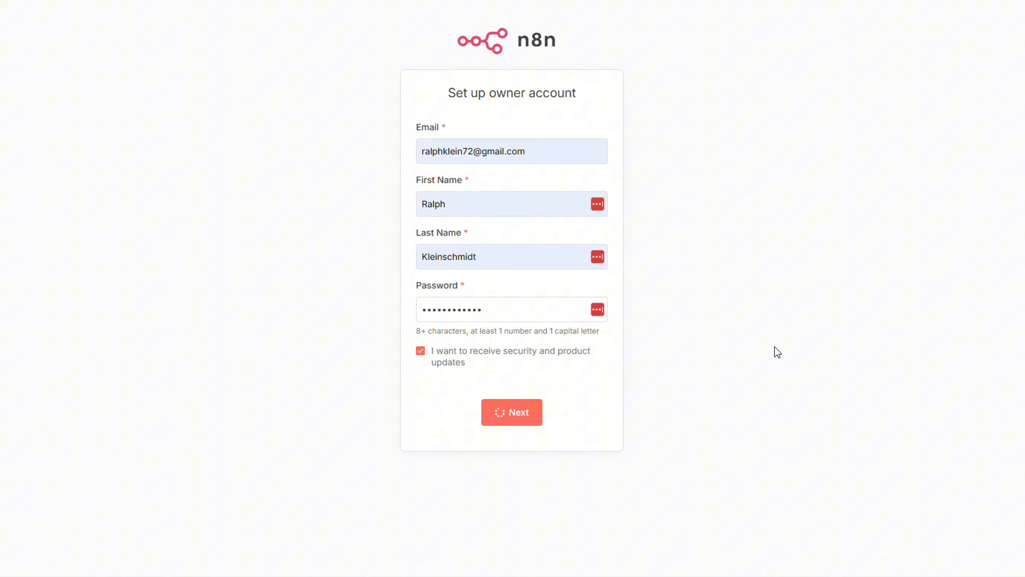
Answer the Customize n8n survey: Ecommerce company, automations mainly for Myself
{"action": "left_click", "coordinate": [511, 412]}
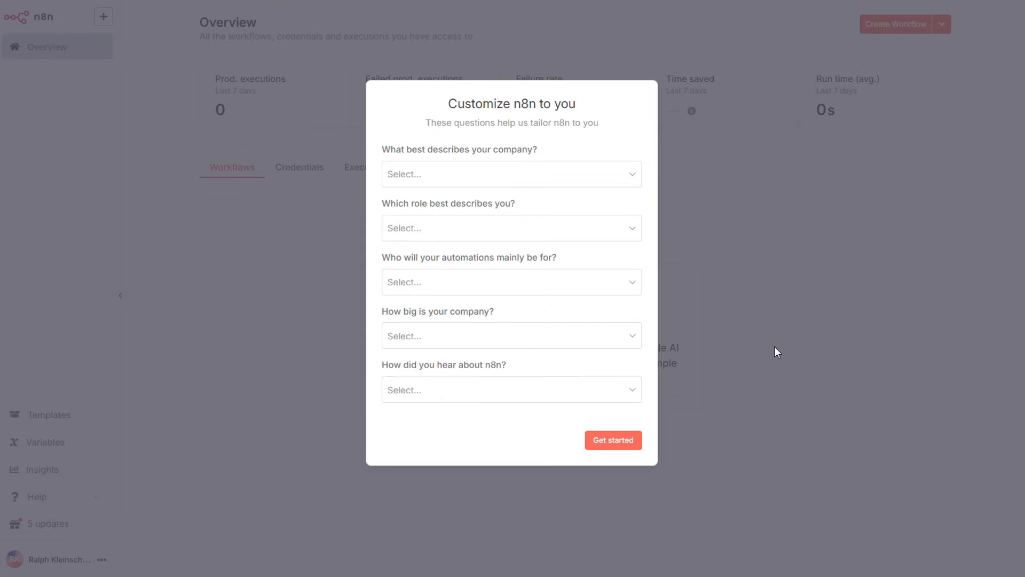
{"action": "left_click", "coordinate": [511, 174]}
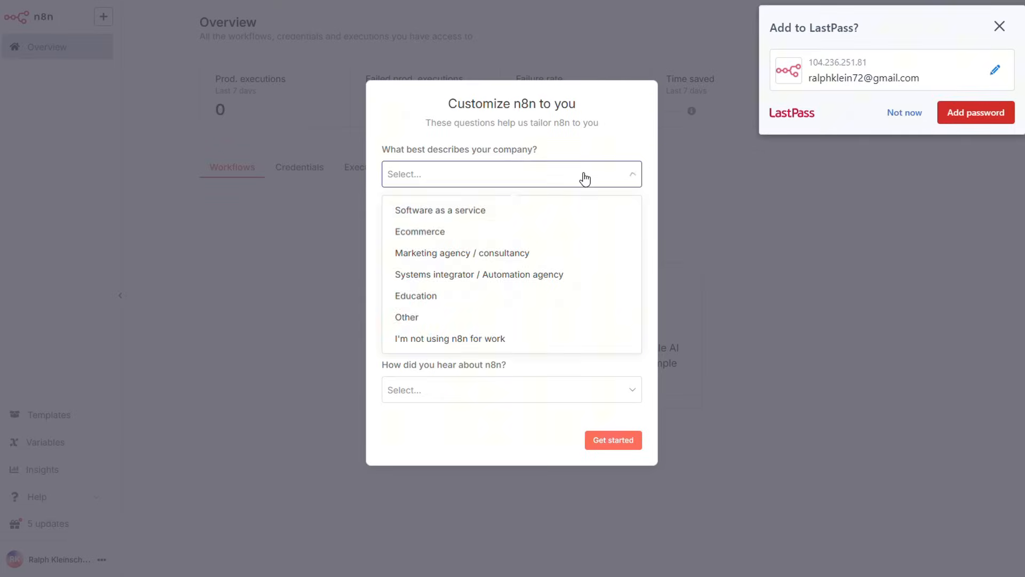
{"action": "left_click", "coordinate": [420, 231]}
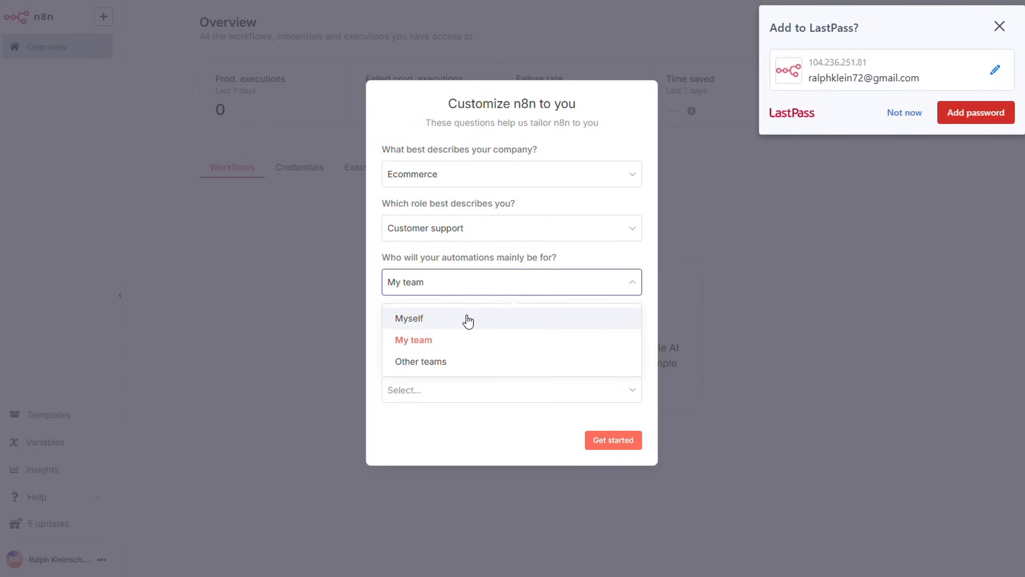
{"action": "left_click", "coordinate": [409, 318]}
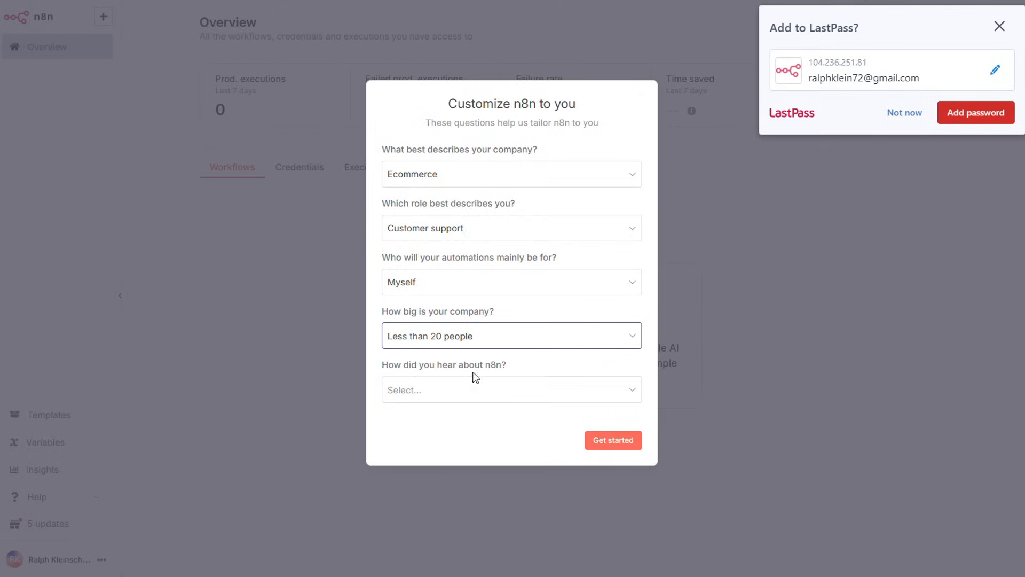
{"action": "left_click", "coordinate": [511, 389]}
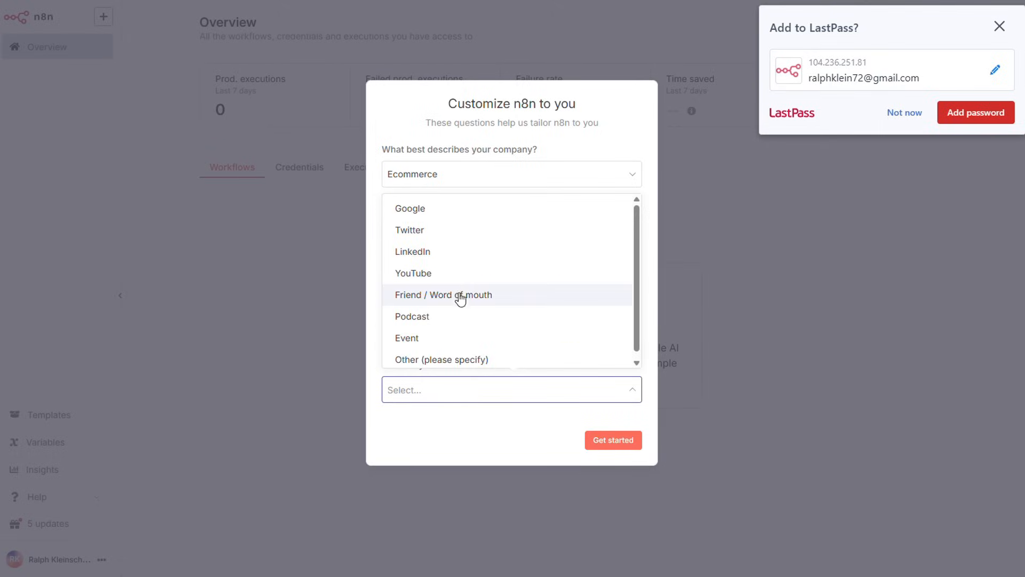
{"action": "mouse_move", "coordinate": [464, 255]}
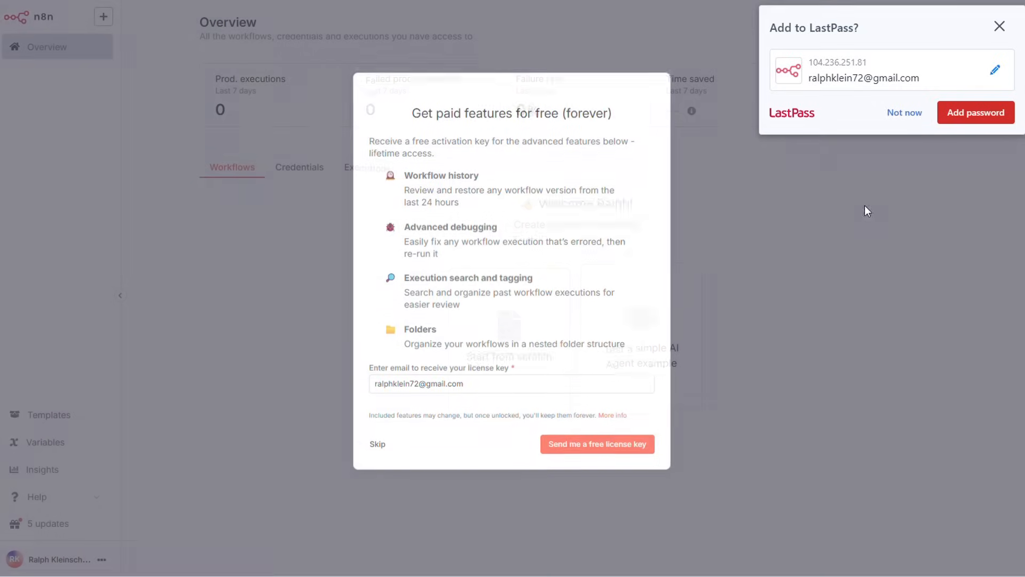
{"action": "left_click", "coordinate": [998, 25]}
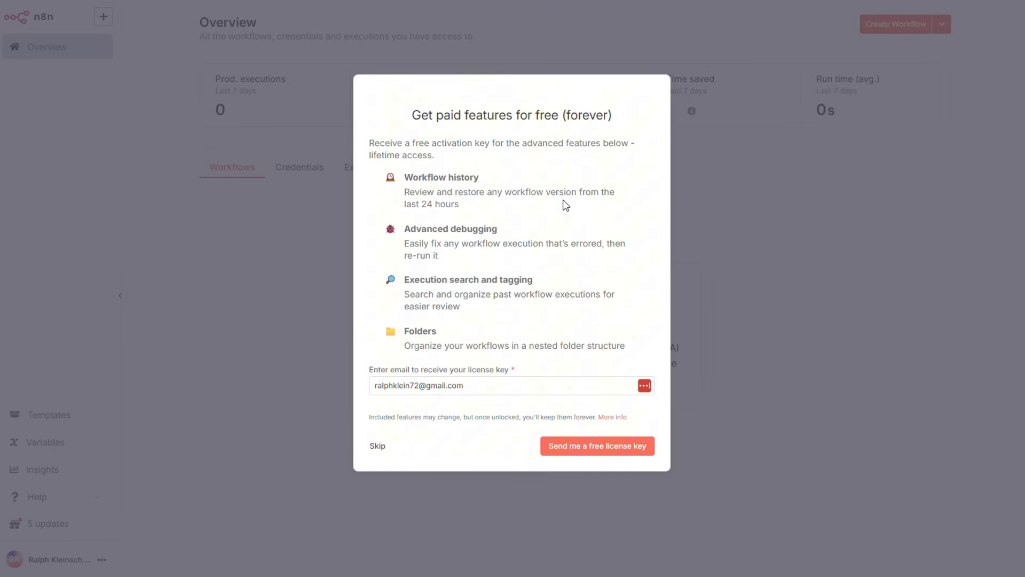
{"action": "mouse_move", "coordinate": [598, 464]}
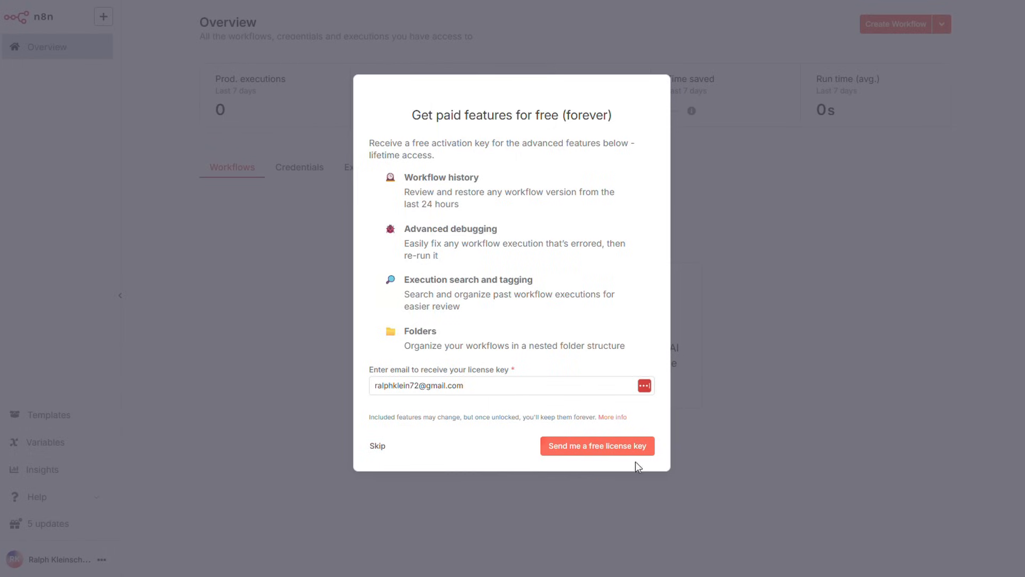
{"action": "mouse_move", "coordinate": [594, 453]}
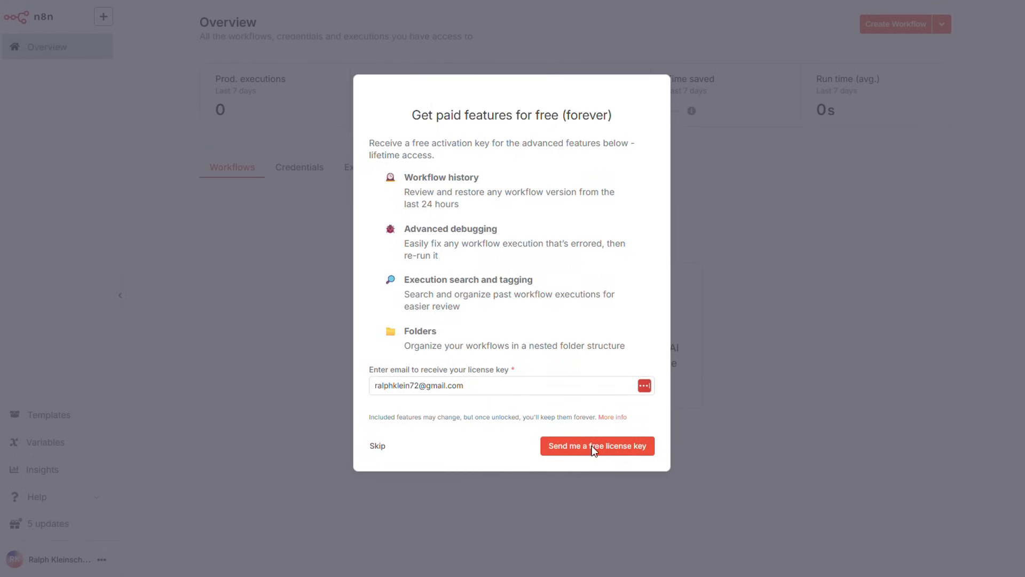
Request the free license key, check usage and plan, and return to Overview
{"action": "left_click", "coordinate": [597, 446]}
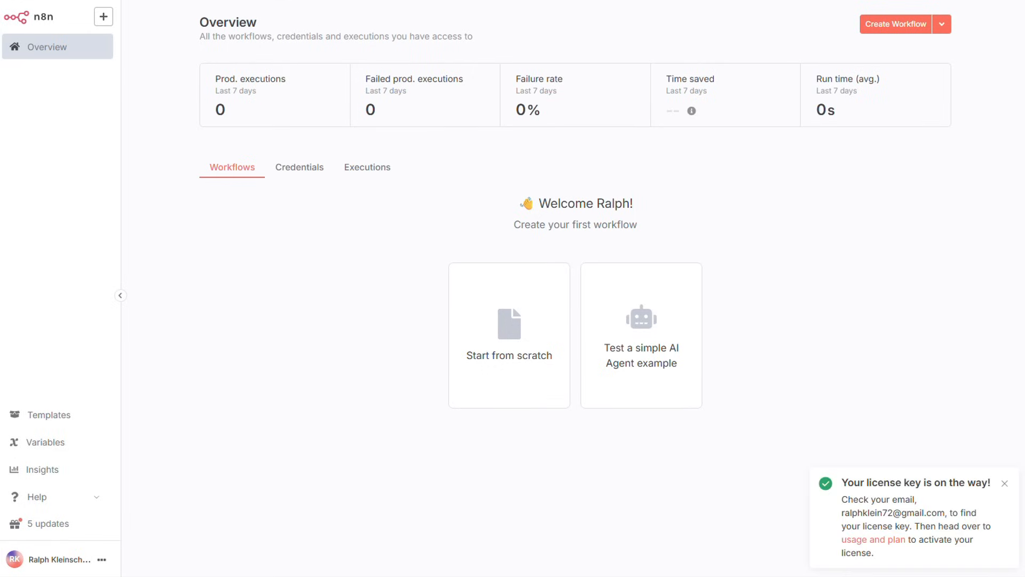
{"action": "left_click", "coordinate": [871, 540]}
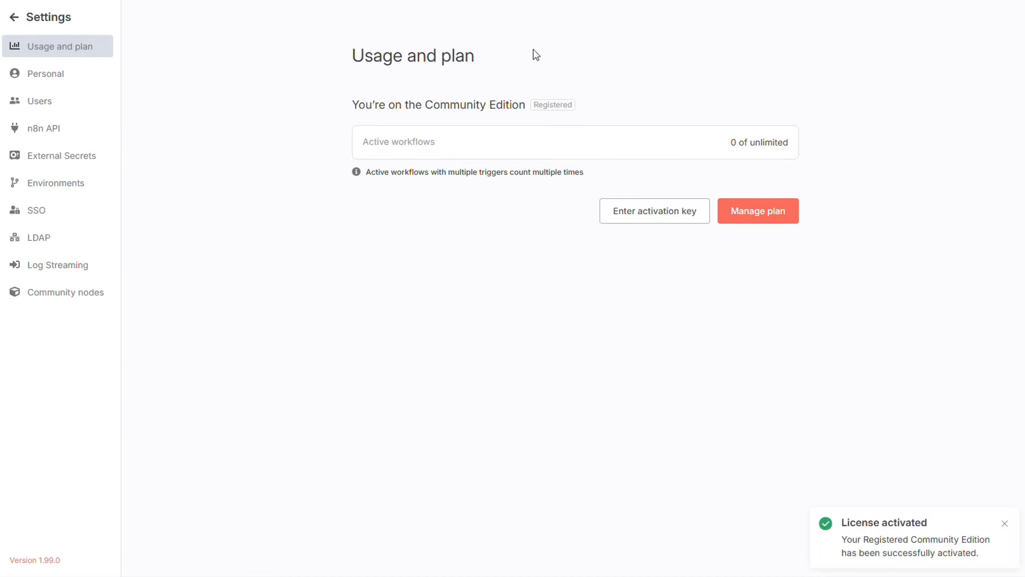
{"action": "mouse_move", "coordinate": [665, 262]}
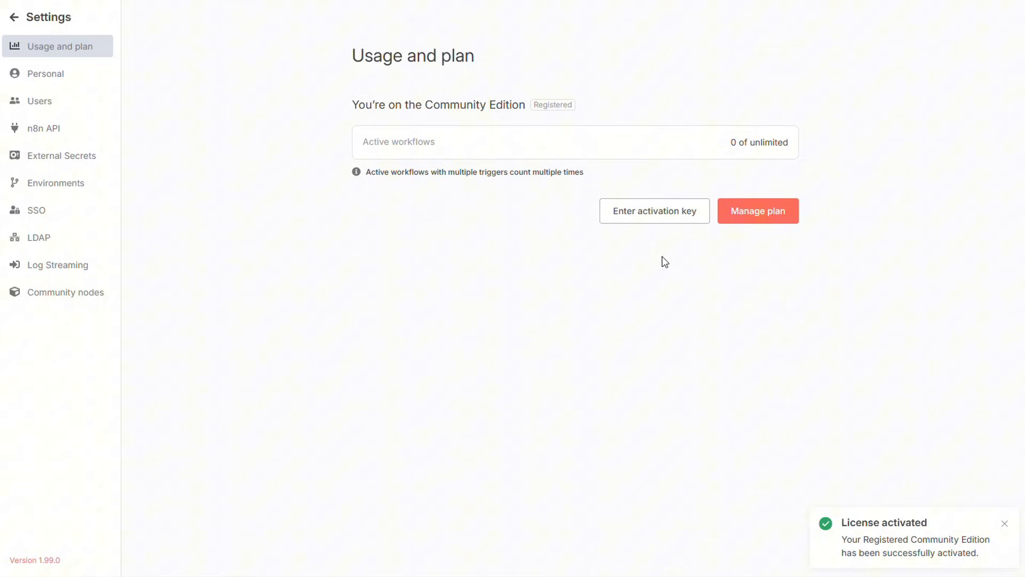
{"action": "mouse_move", "coordinate": [982, 560]}
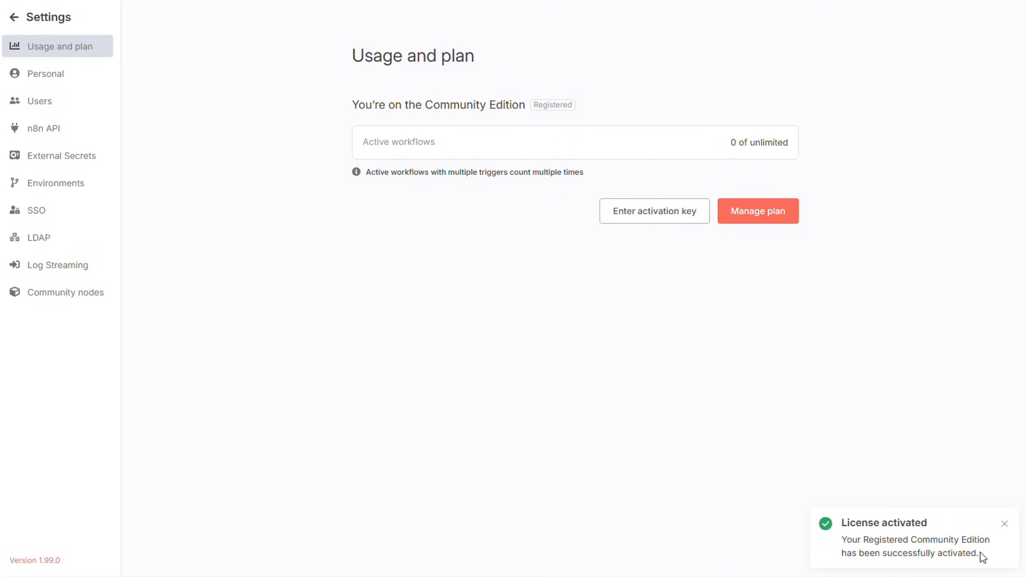
{"action": "mouse_move", "coordinate": [603, 230]}
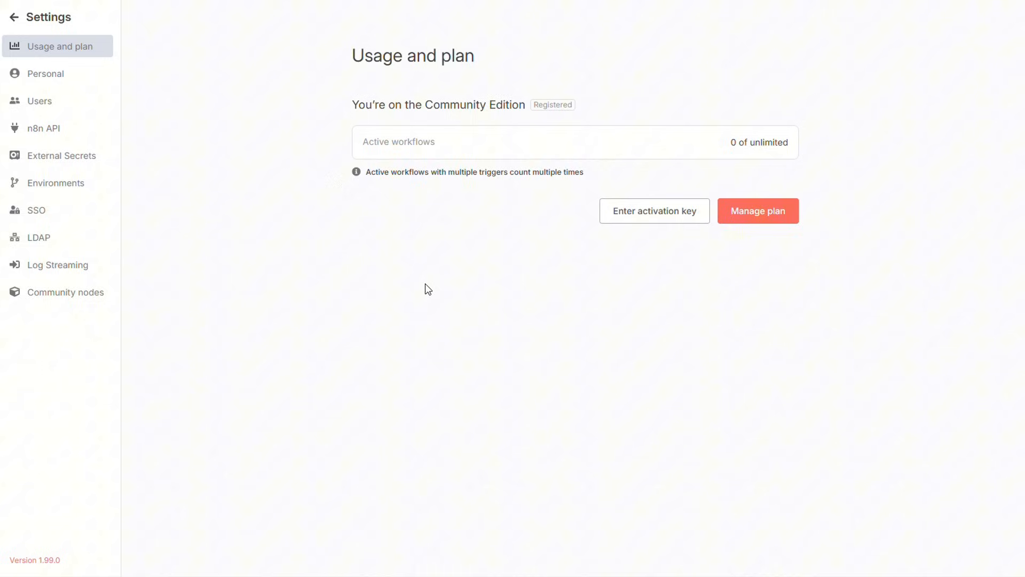
{"action": "left_click", "coordinate": [12, 19]}
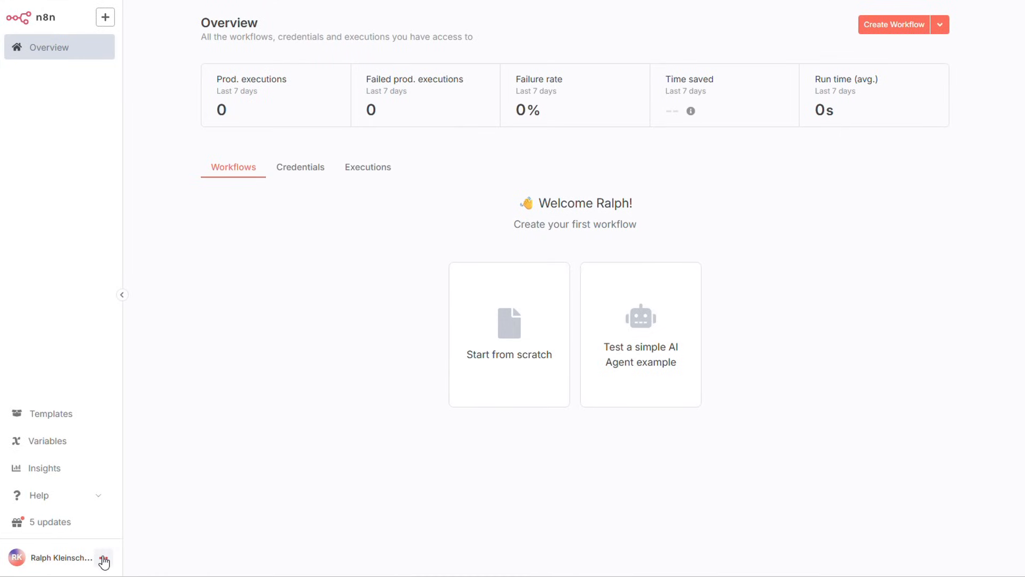
Open Settings from the account menu and click the Version 1.99.0 label
{"action": "left_click", "coordinate": [104, 557]}
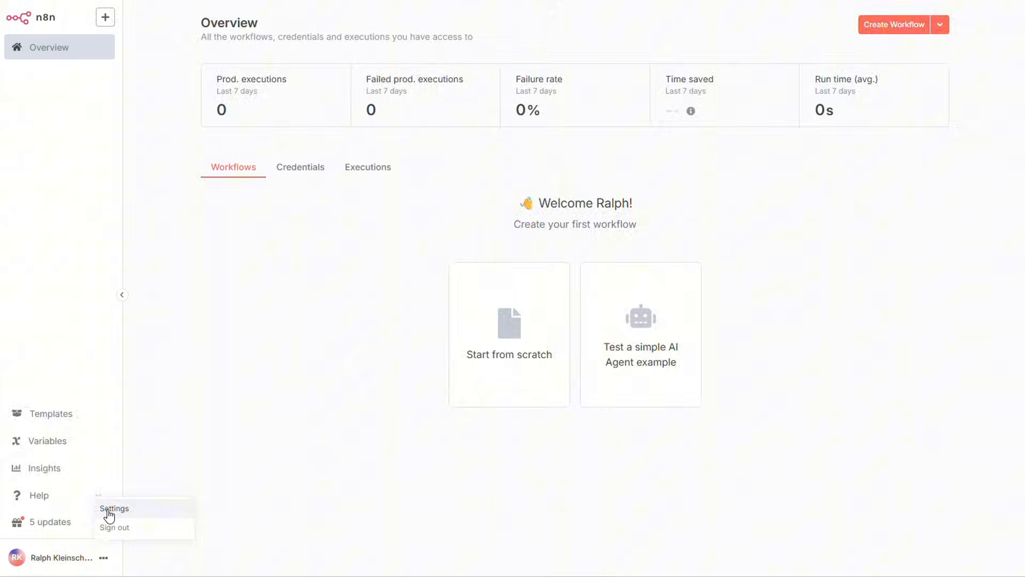
{"action": "left_click", "coordinate": [114, 509]}
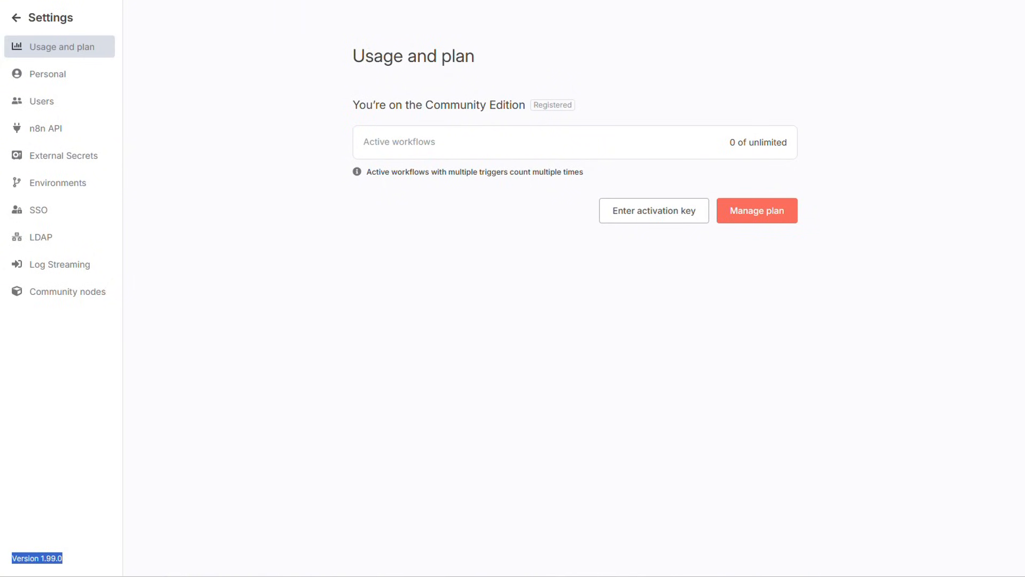
{"action": "left_click", "coordinate": [37, 558]}
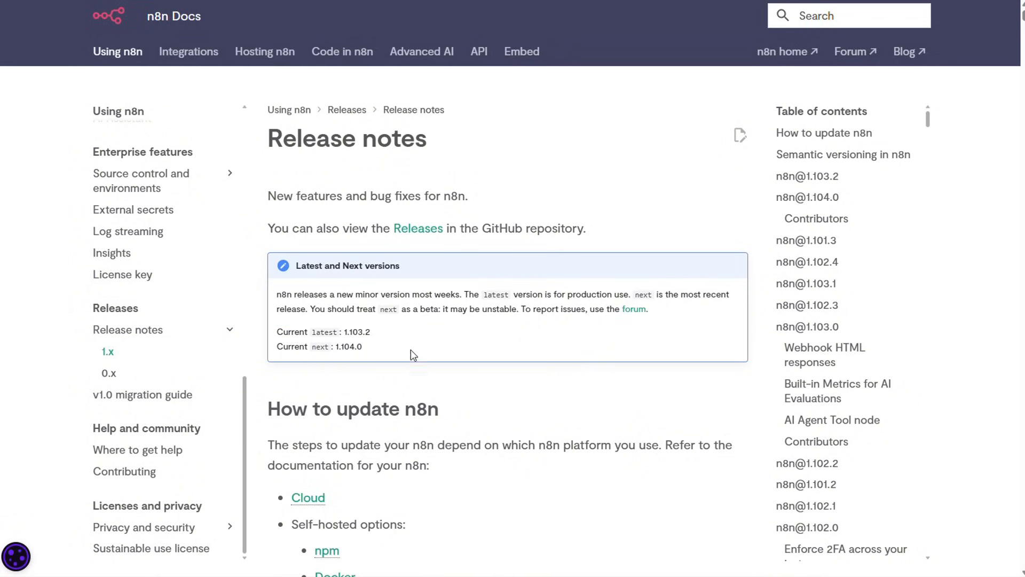
{"action": "mouse_move", "coordinate": [438, 358]}
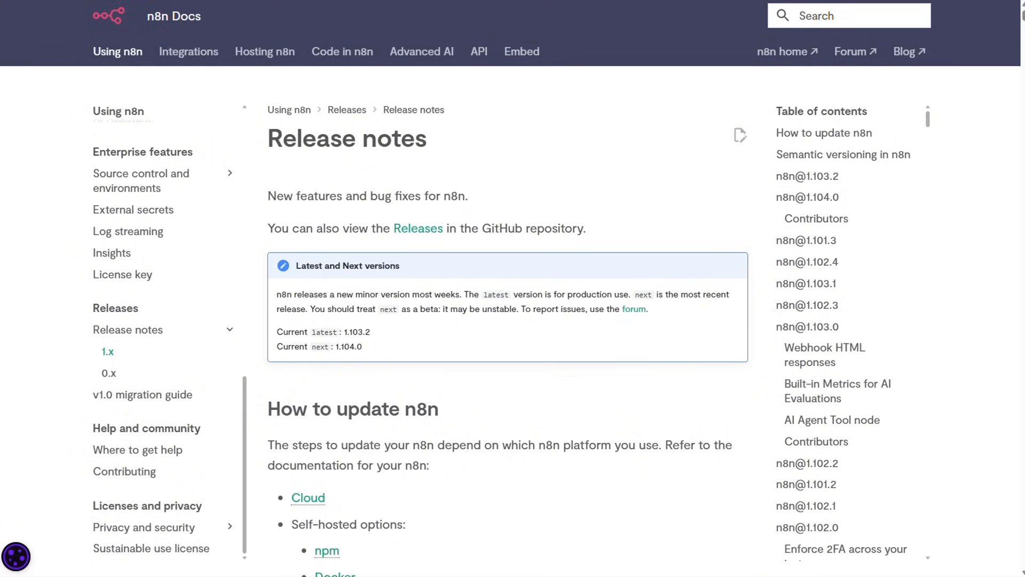
{"action": "mouse_move", "coordinate": [205, 39]}
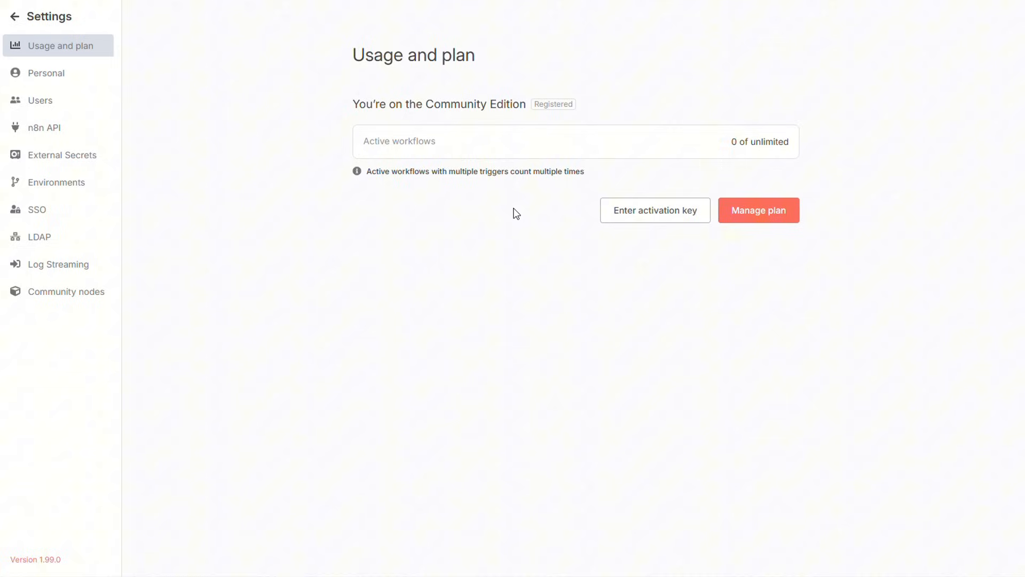
Start a new workflow from scratch and add an Edit Fields node after the trigger
{"action": "left_click", "coordinate": [13, 16]}
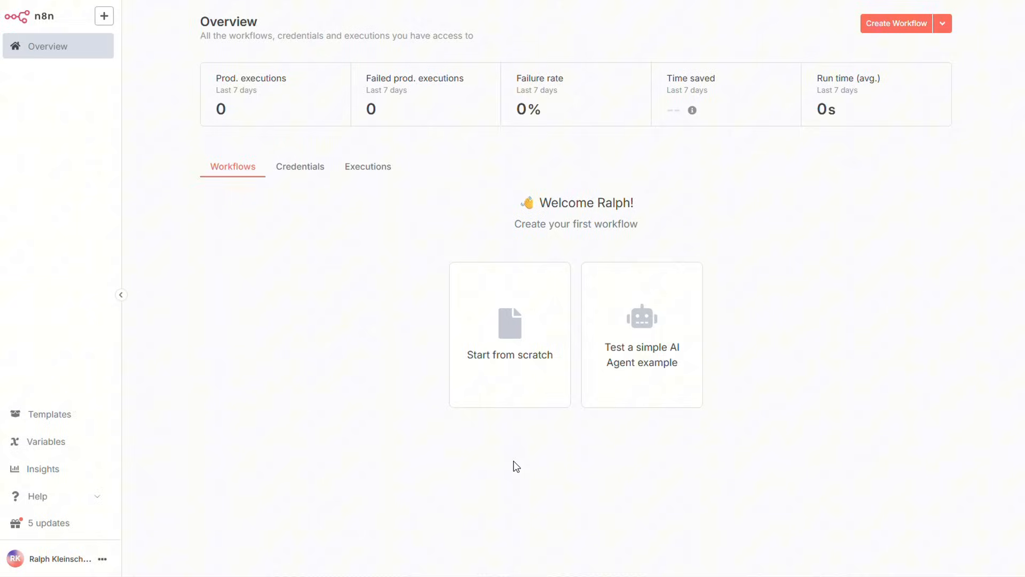
{"action": "mouse_move", "coordinate": [507, 328]}
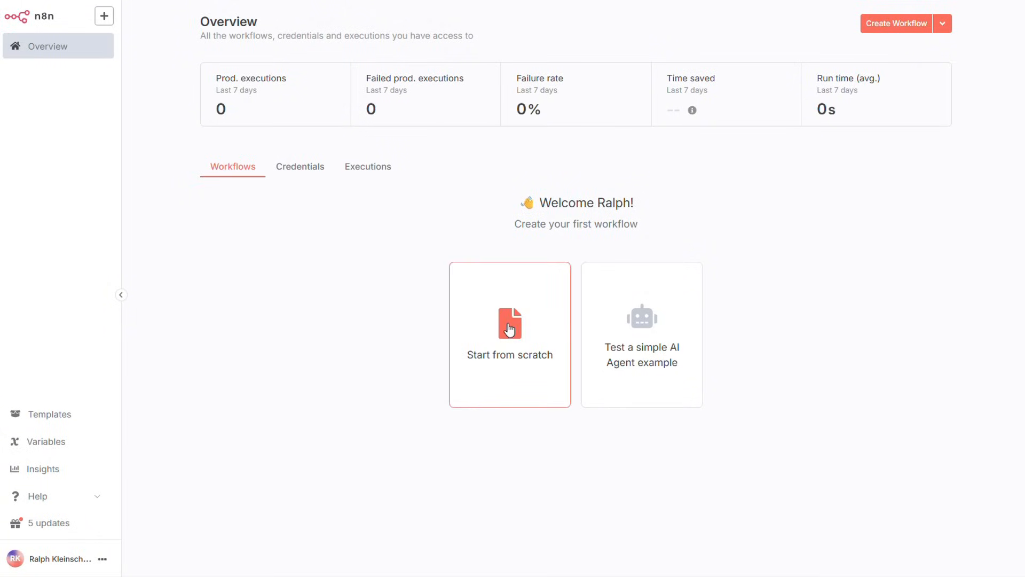
{"action": "left_click", "coordinate": [510, 333]}
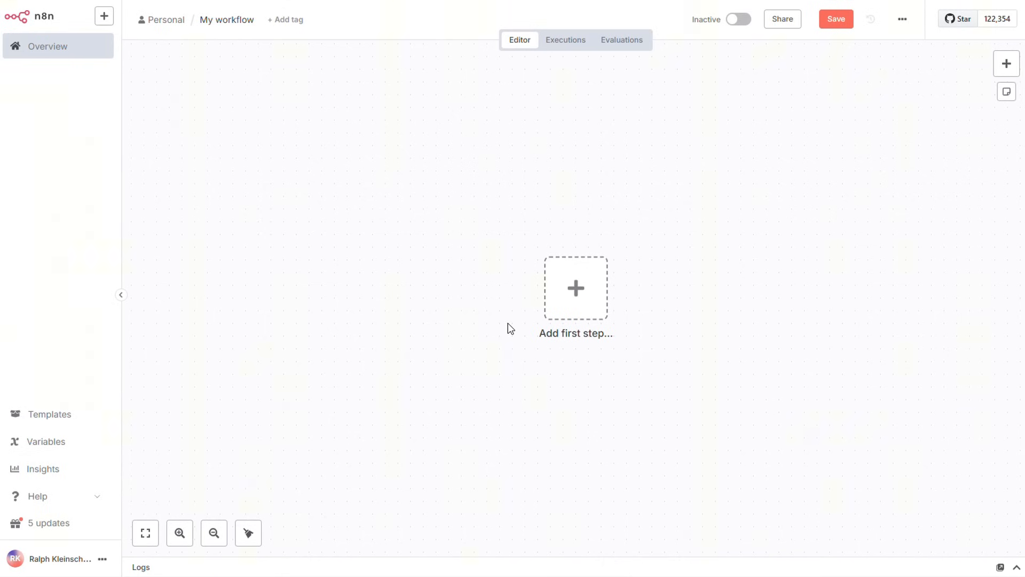
{"action": "left_click", "coordinate": [575, 287]}
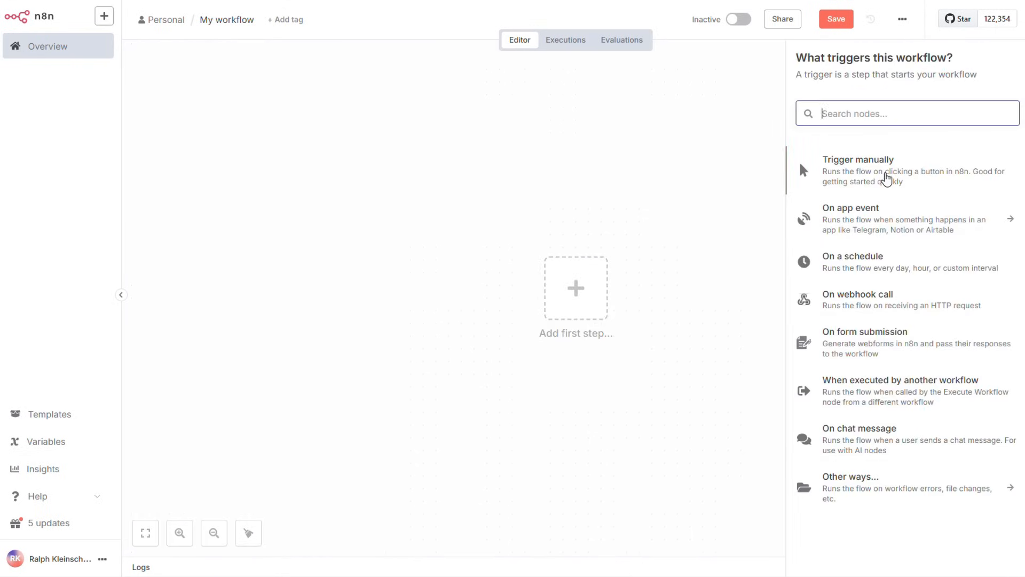
{"action": "left_click", "coordinate": [859, 159]}
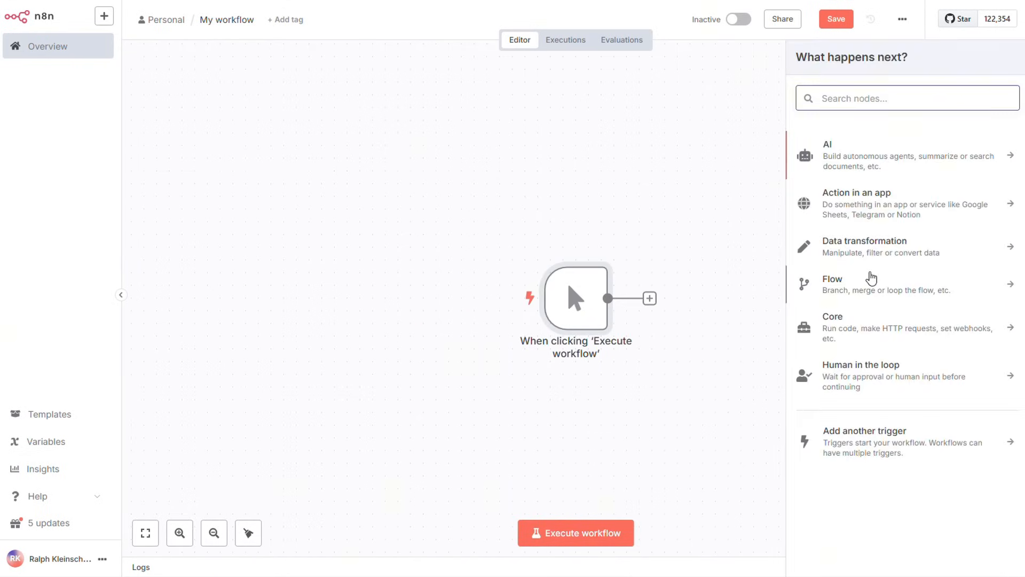
{"action": "left_click", "coordinate": [865, 246]}
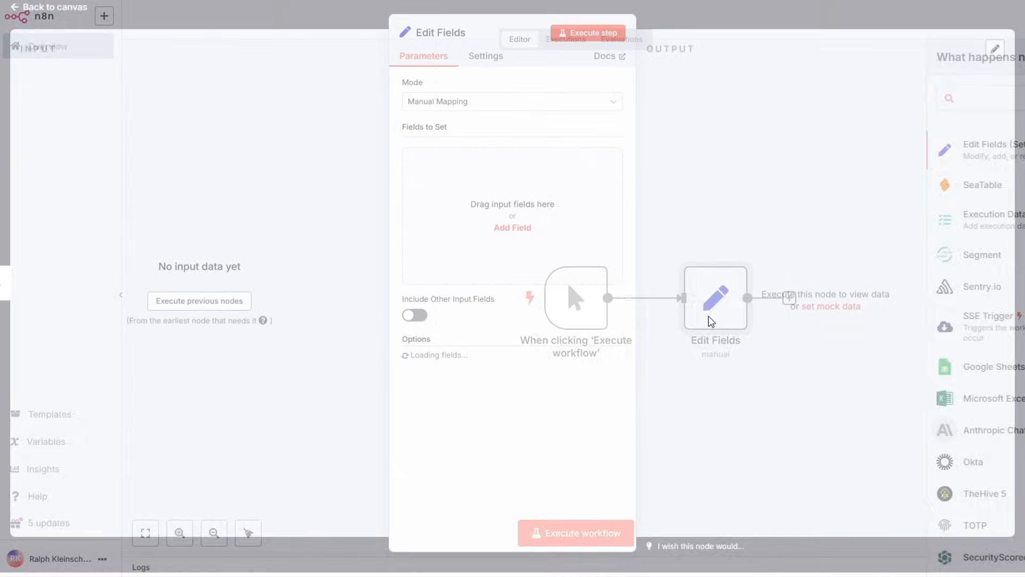
Set field 'some key' to 'some value', test-run the node, and save the workflow
{"action": "left_click", "coordinate": [512, 228]}
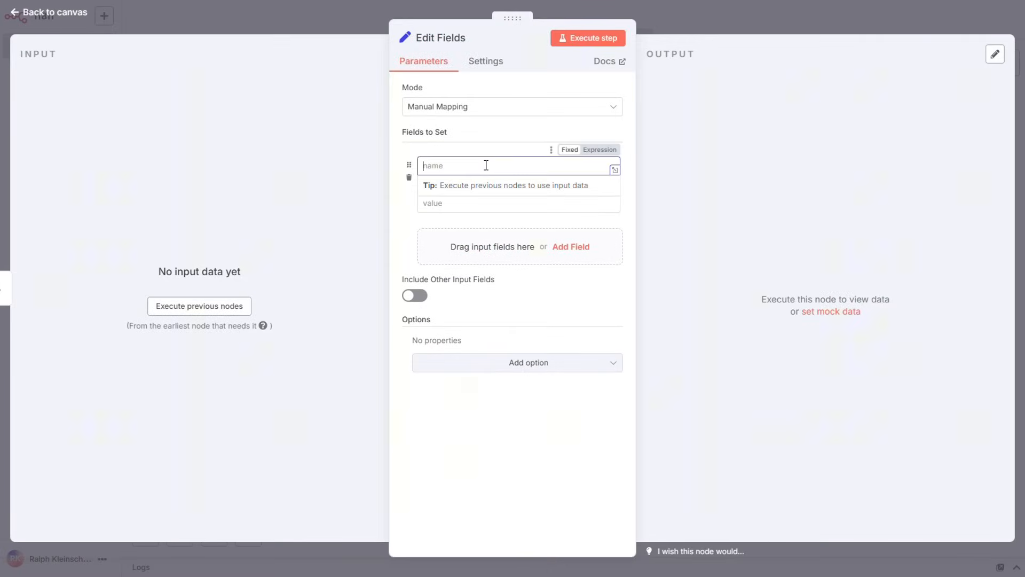
{"action": "type", "text": "some"}
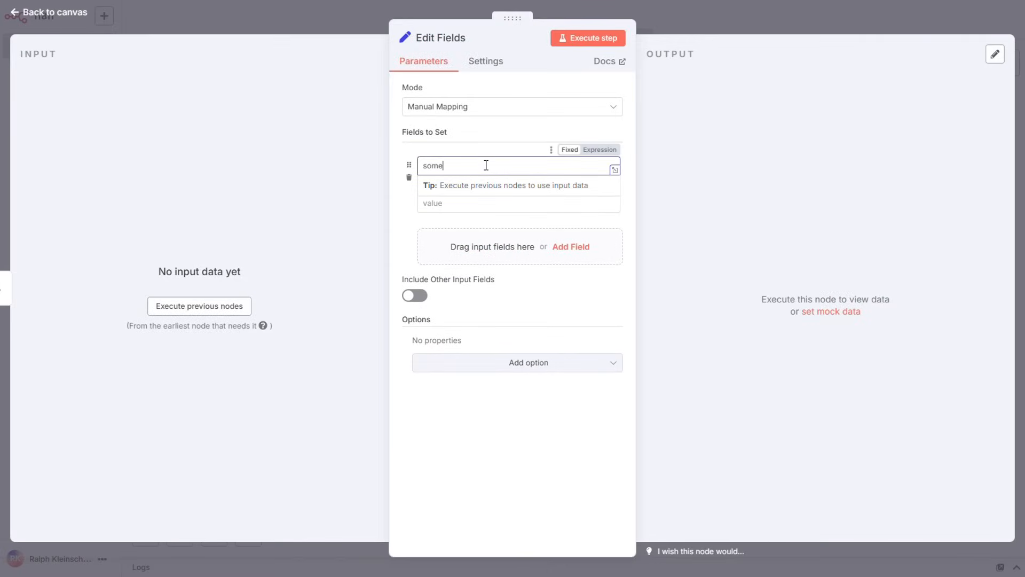
{"action": "type", "text": "key"}
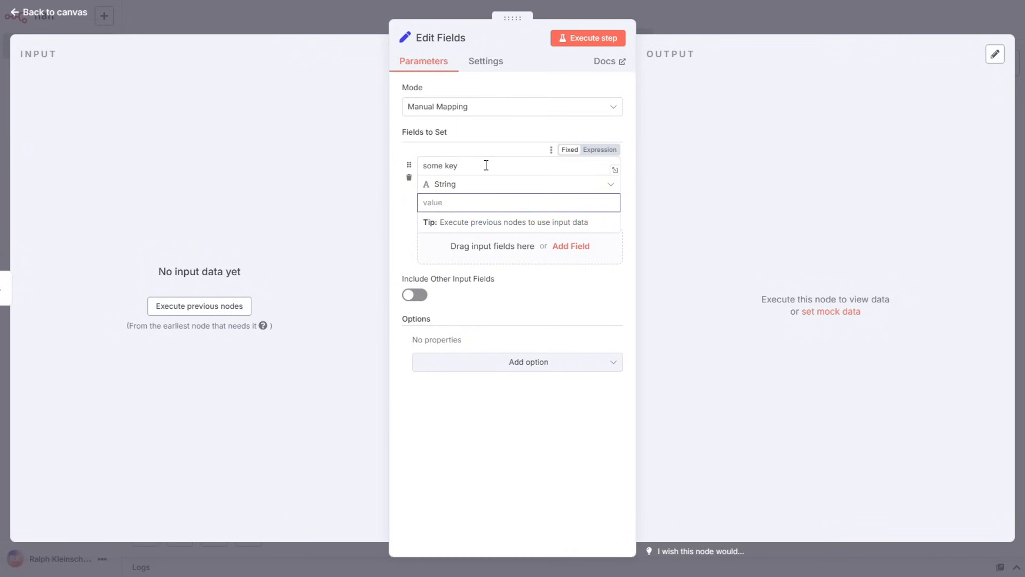
{"action": "type", "text": "some value"}
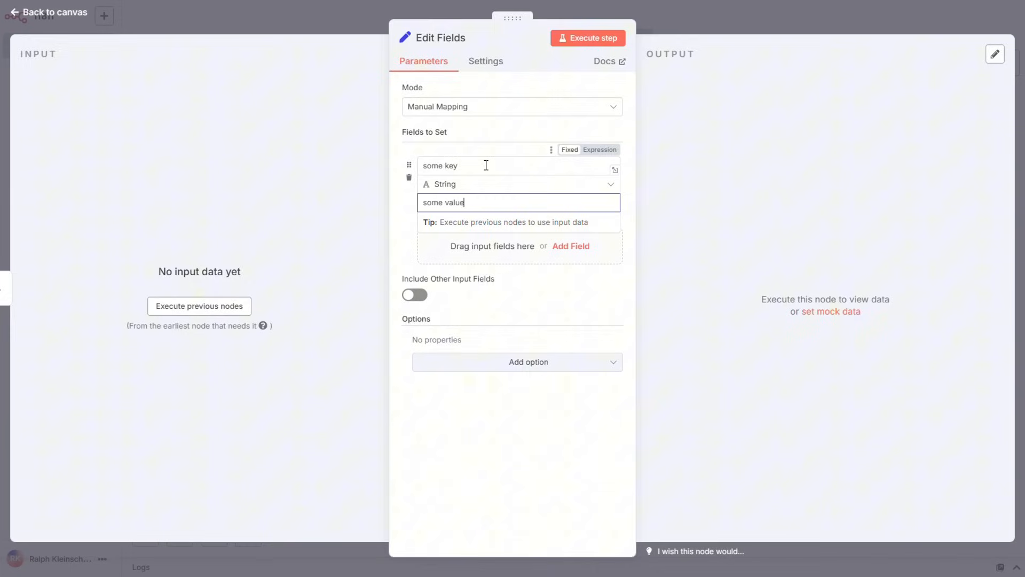
{"action": "left_click", "coordinate": [588, 37]}
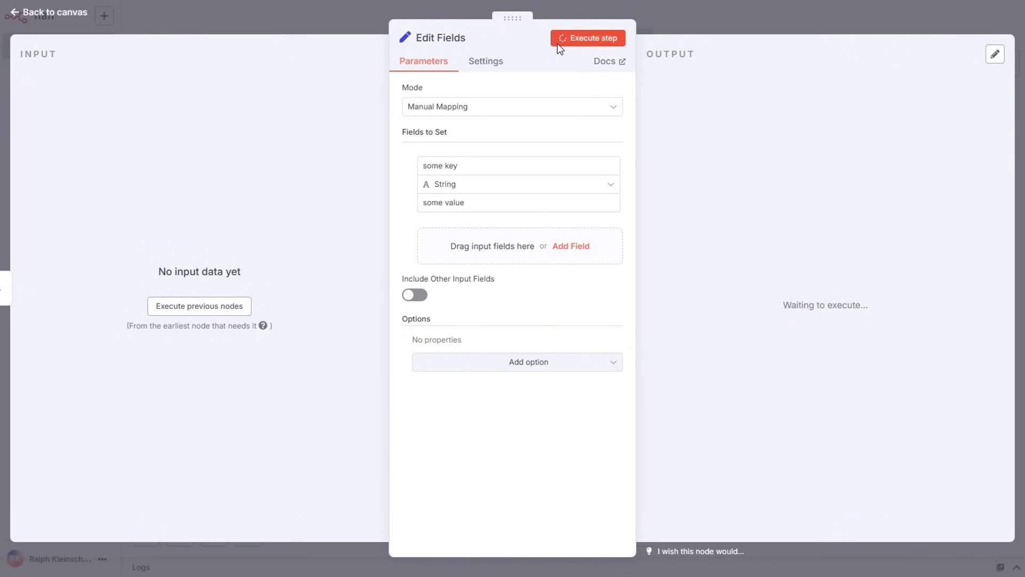
{"action": "left_click", "coordinate": [588, 37]}
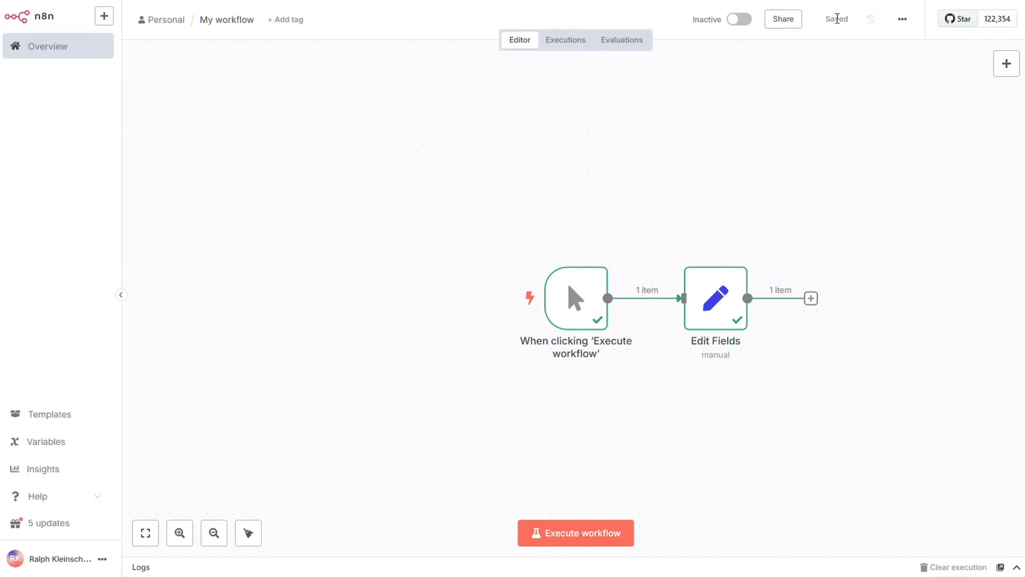
{"action": "left_click", "coordinate": [226, 20]}
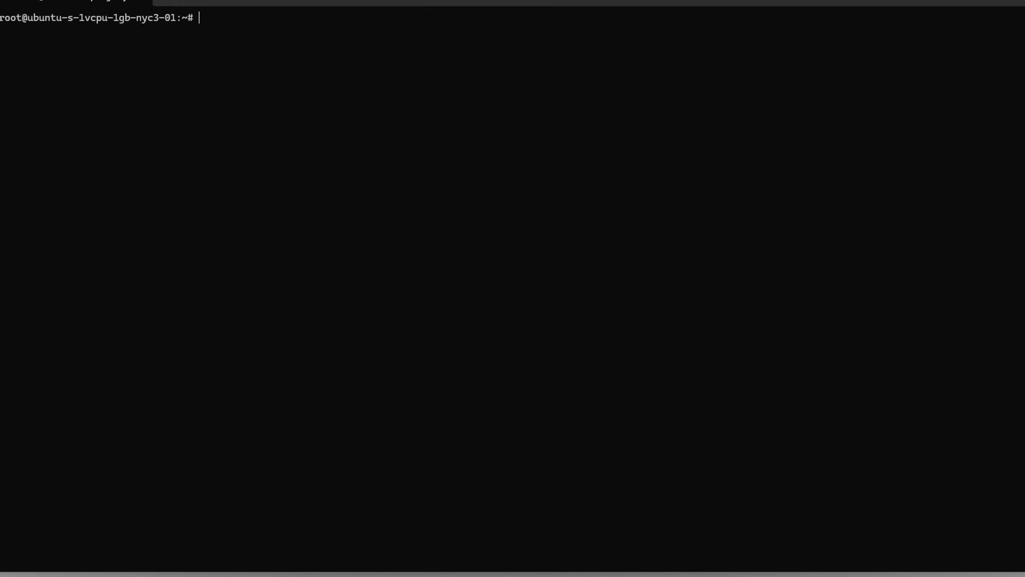
{"action": "mouse_move", "coordinate": [498, 301]}
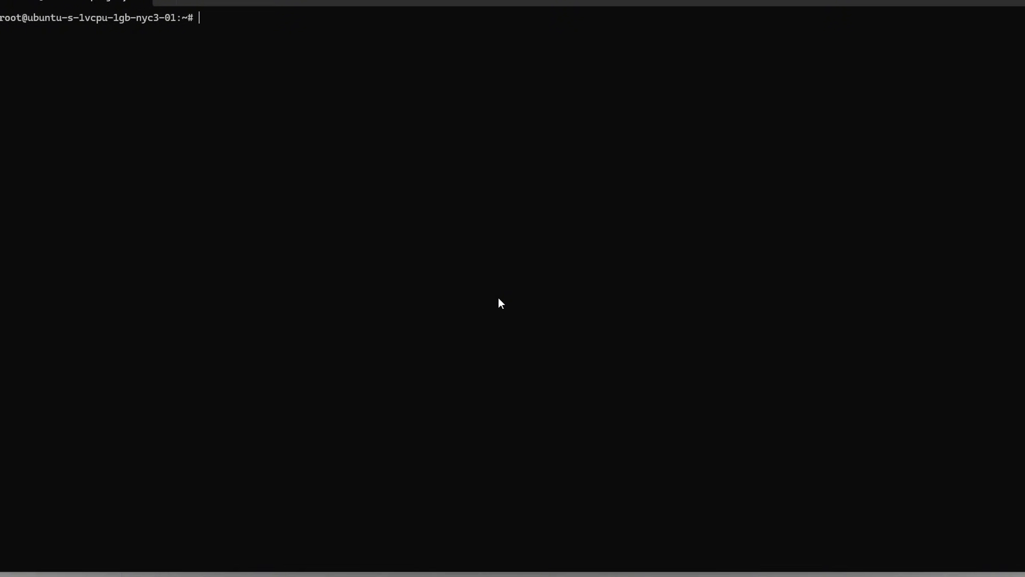
Change the n8nio/n8n image tag in docker-compose.yml to 1.103.2 and exit nano
{"action": "type", "text": "nano docker-compose.yml"}
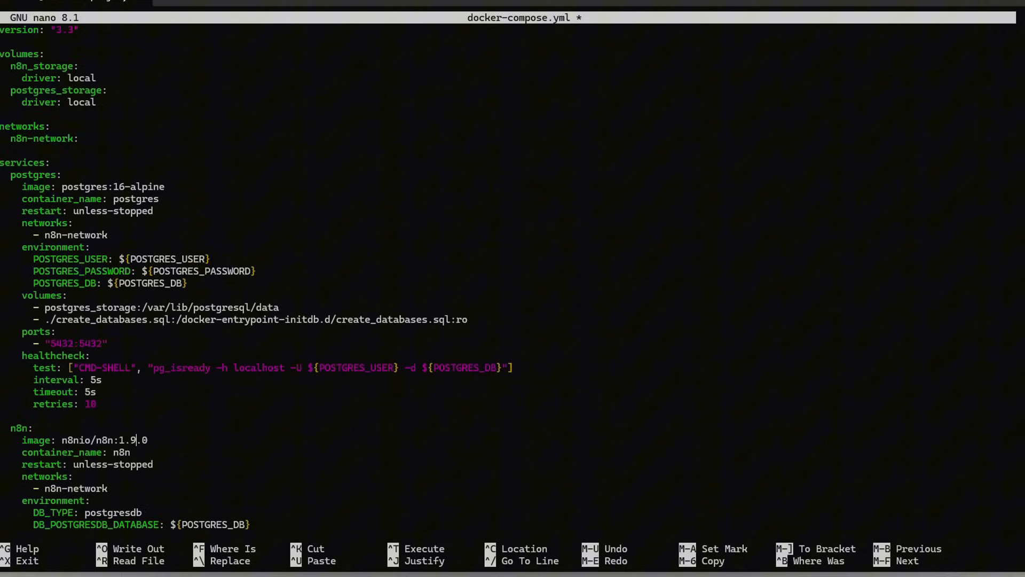
{"action": "type", "text": "03"}
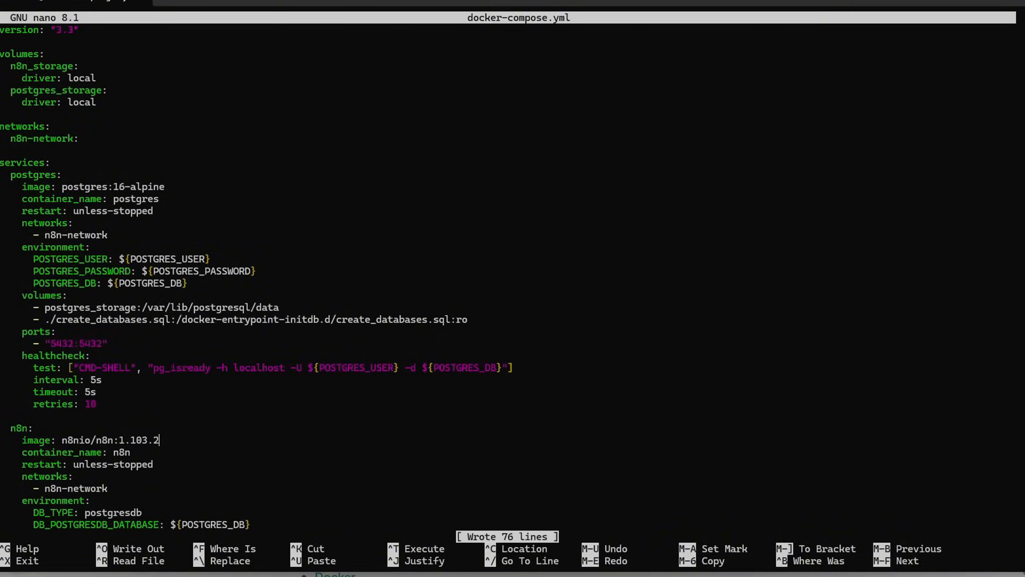
{"action": "key", "text": "ctrl+x"}
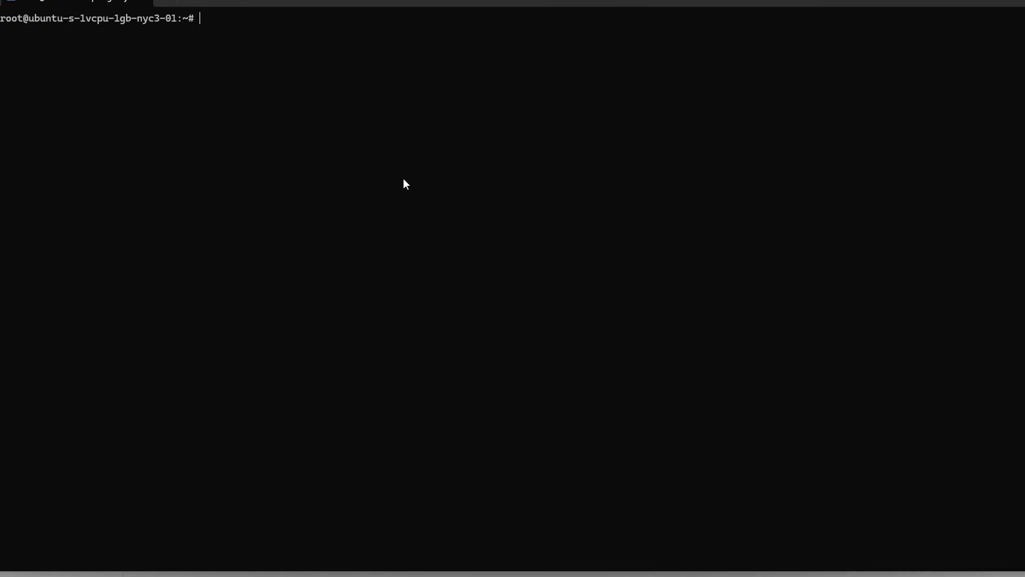
Take the n8n container down, bring it back up detached, and list running containers
{"action": "type", "text": "docker compose down n8n"}
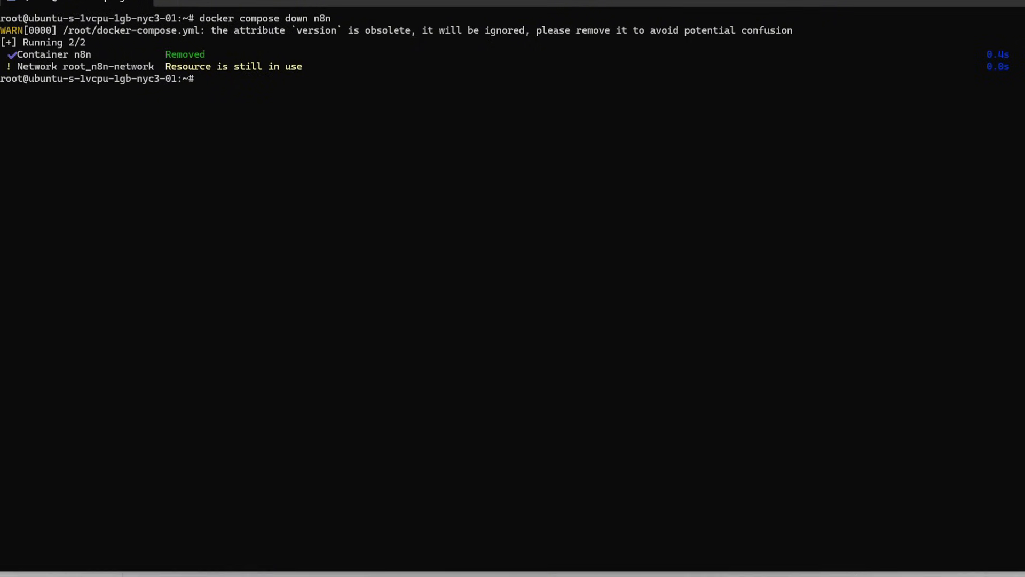
{"action": "type", "text": "docker compose up -d n8n"}
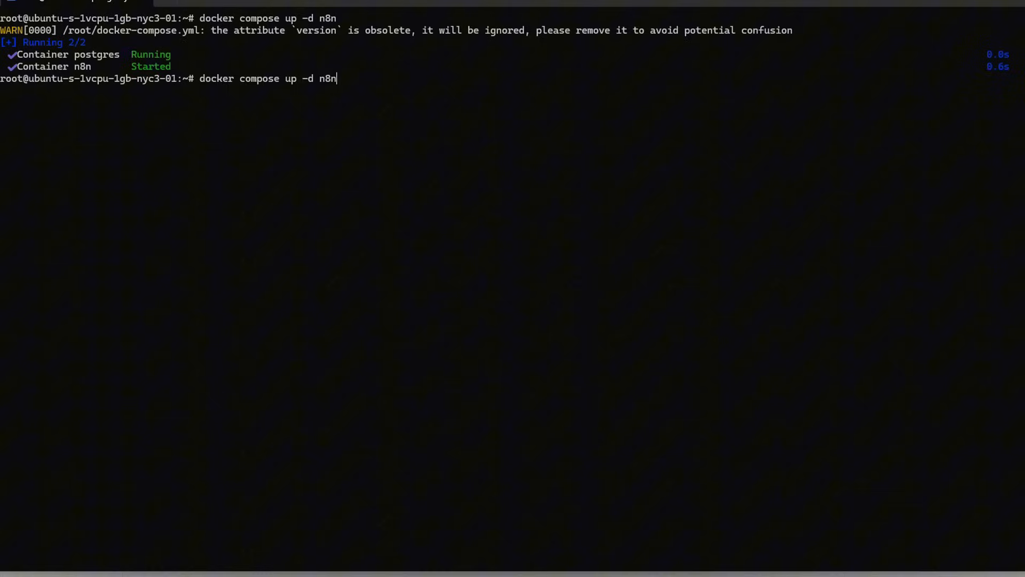
{"action": "type", "text": "docker ps"}
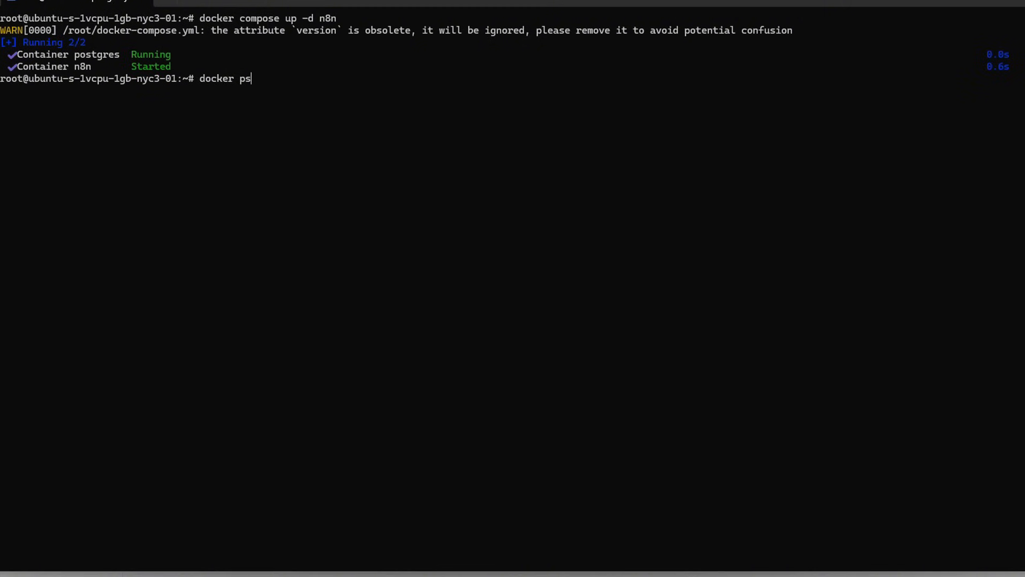
Force-recreate the stack with --build, review docker-compose.yml, and confirm the n8nio/n8n:1.103.2 image
{"action": "type", "text": "docker compose up -d --build --force-recreat"}
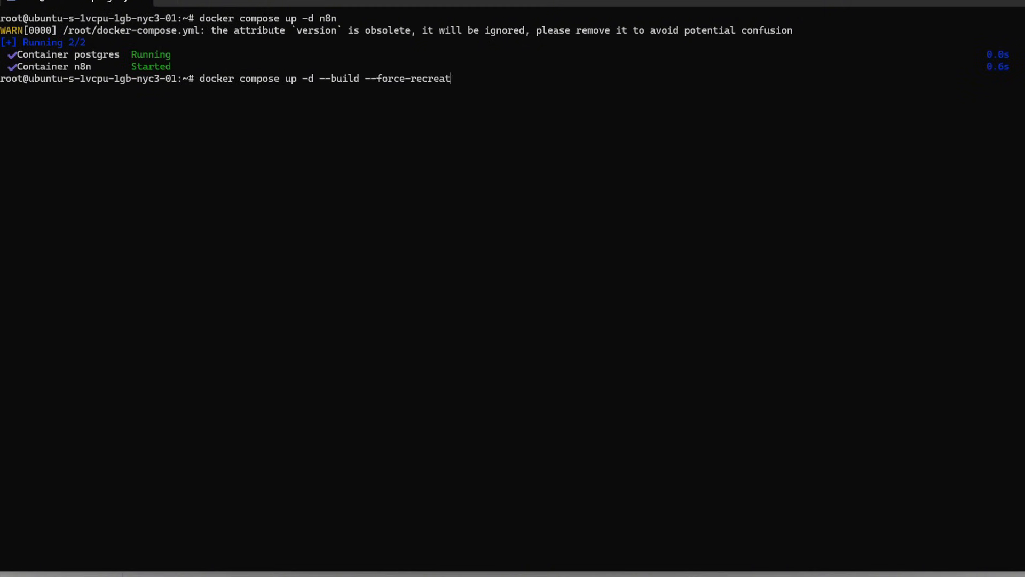
{"action": "key", "text": "BackSpace"}
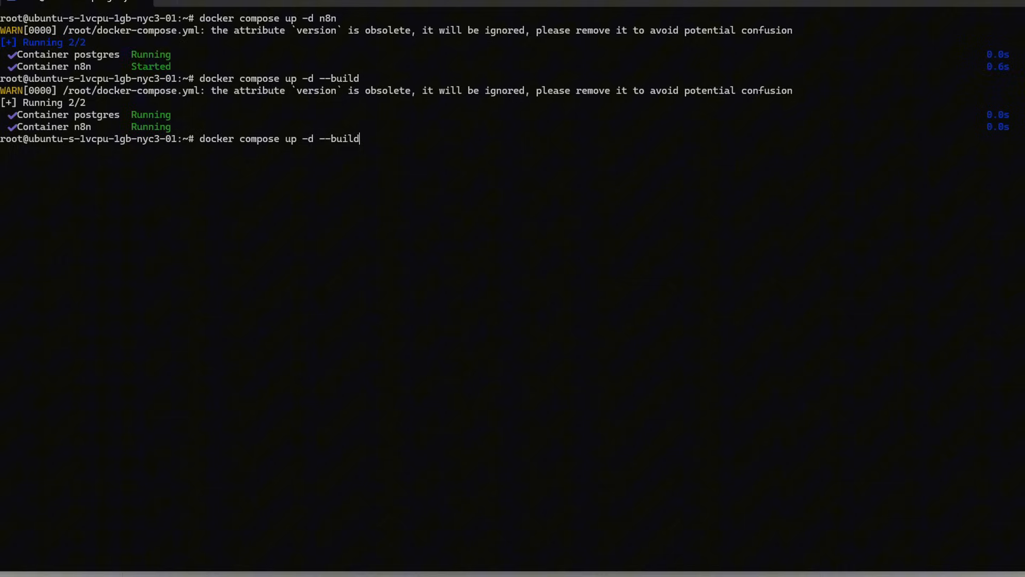
{"action": "type", "text": "nano docker-compose.yml"}
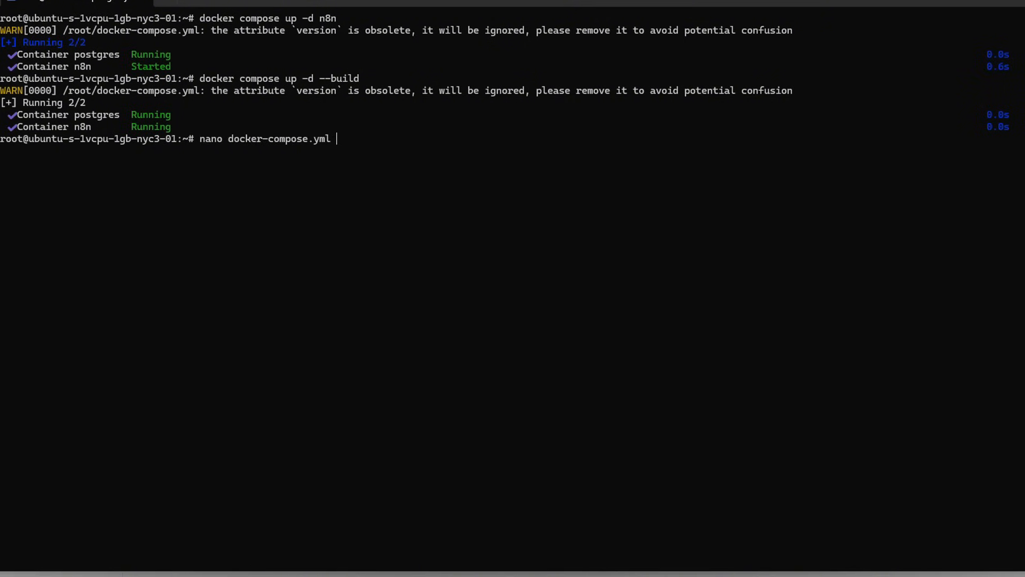
{"action": "type", "text": "docker ps"}
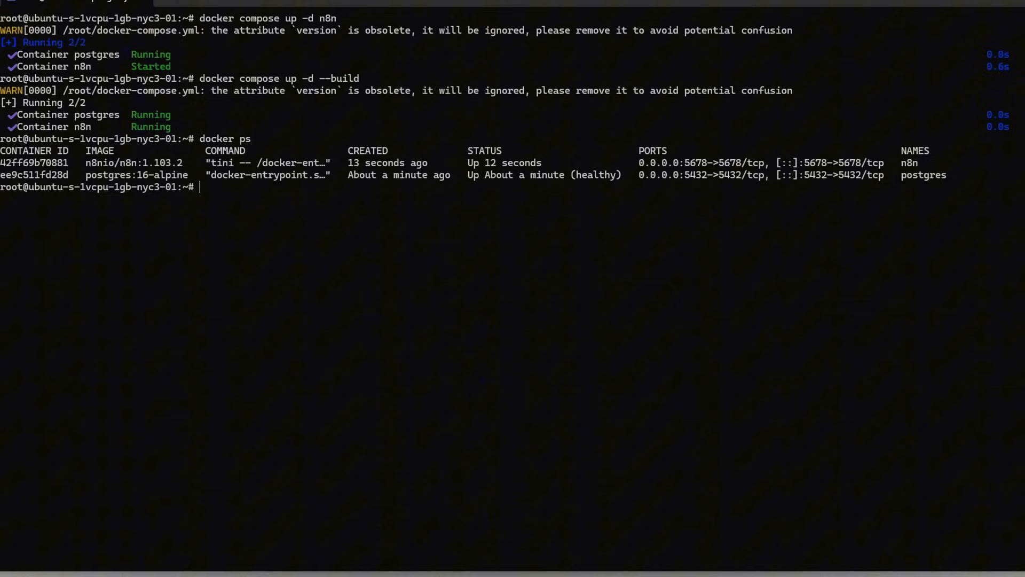
{"action": "double_click", "coordinate": [177, 162]}
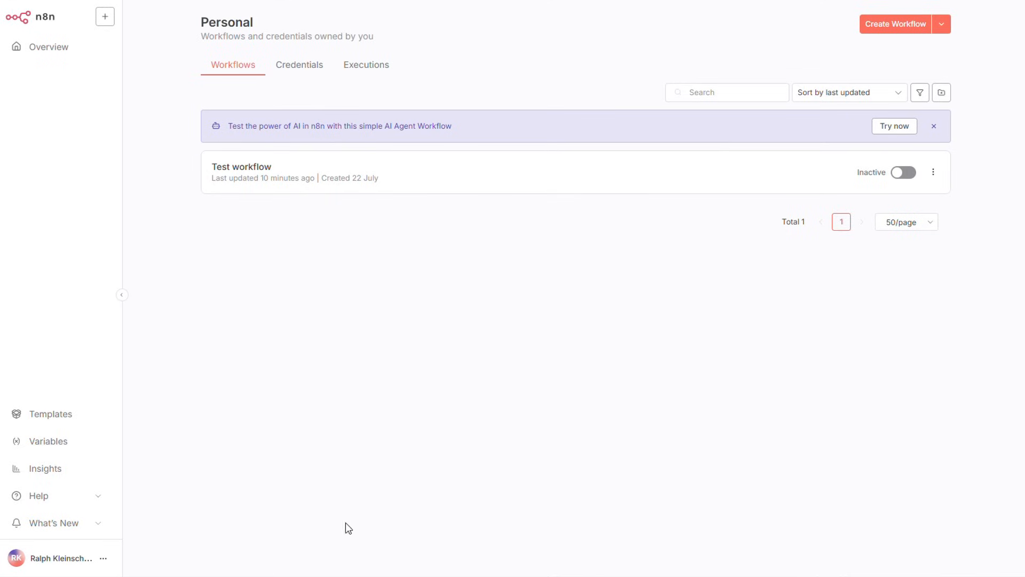
{"action": "mouse_move", "coordinate": [128, 510]}
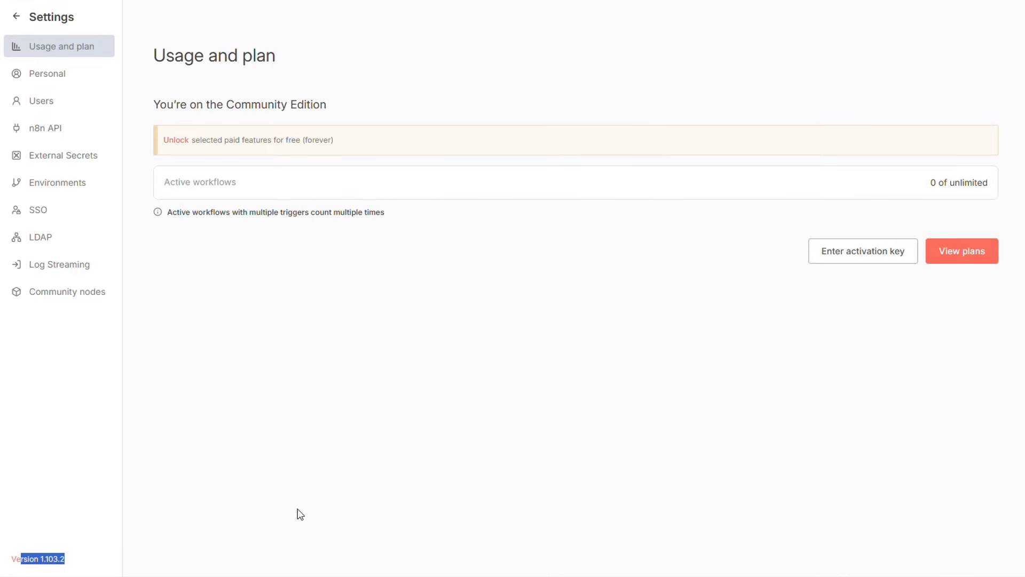
Return to the workflows list, reopen Test workflow, and execute it after the upgrade
{"action": "left_click", "coordinate": [18, 18]}
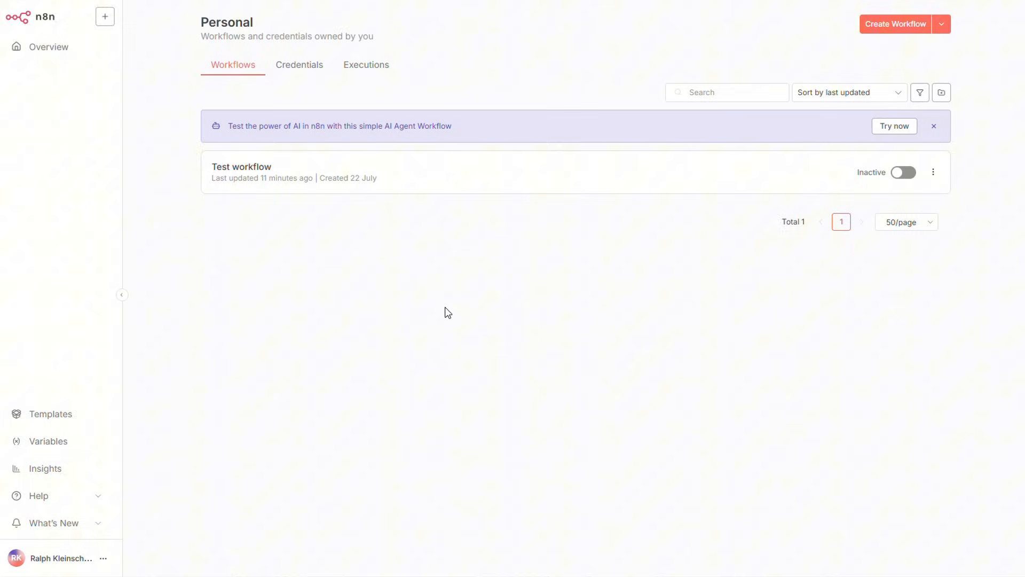
{"action": "mouse_move", "coordinate": [504, 253]}
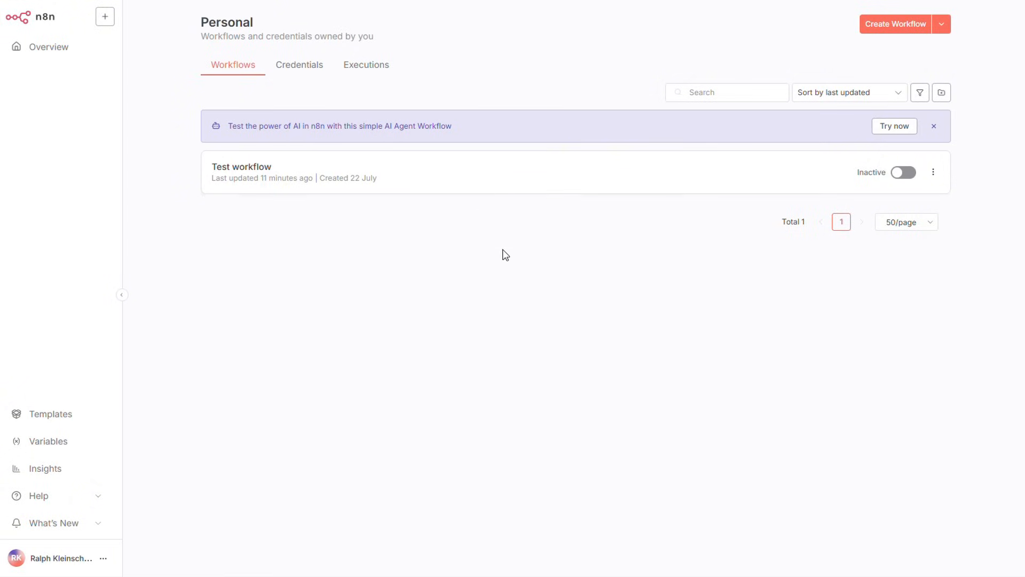
{"action": "left_click", "coordinate": [242, 166]}
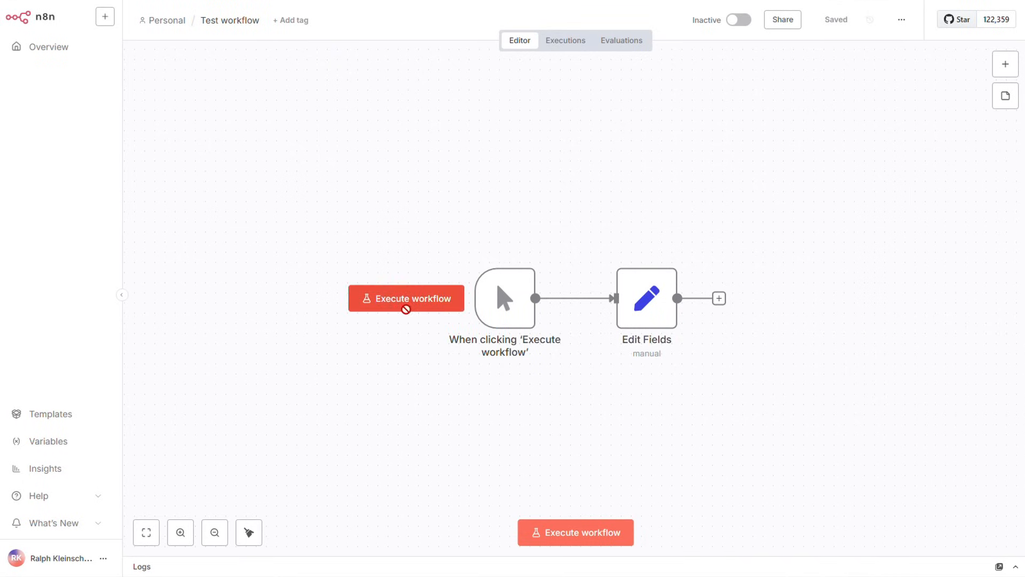
{"action": "left_click", "coordinate": [576, 532]}
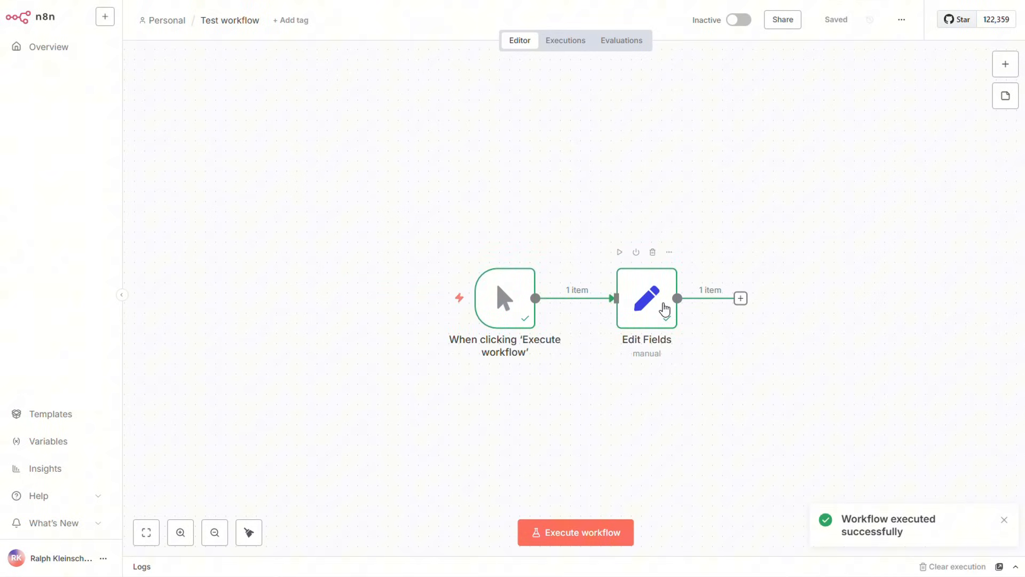